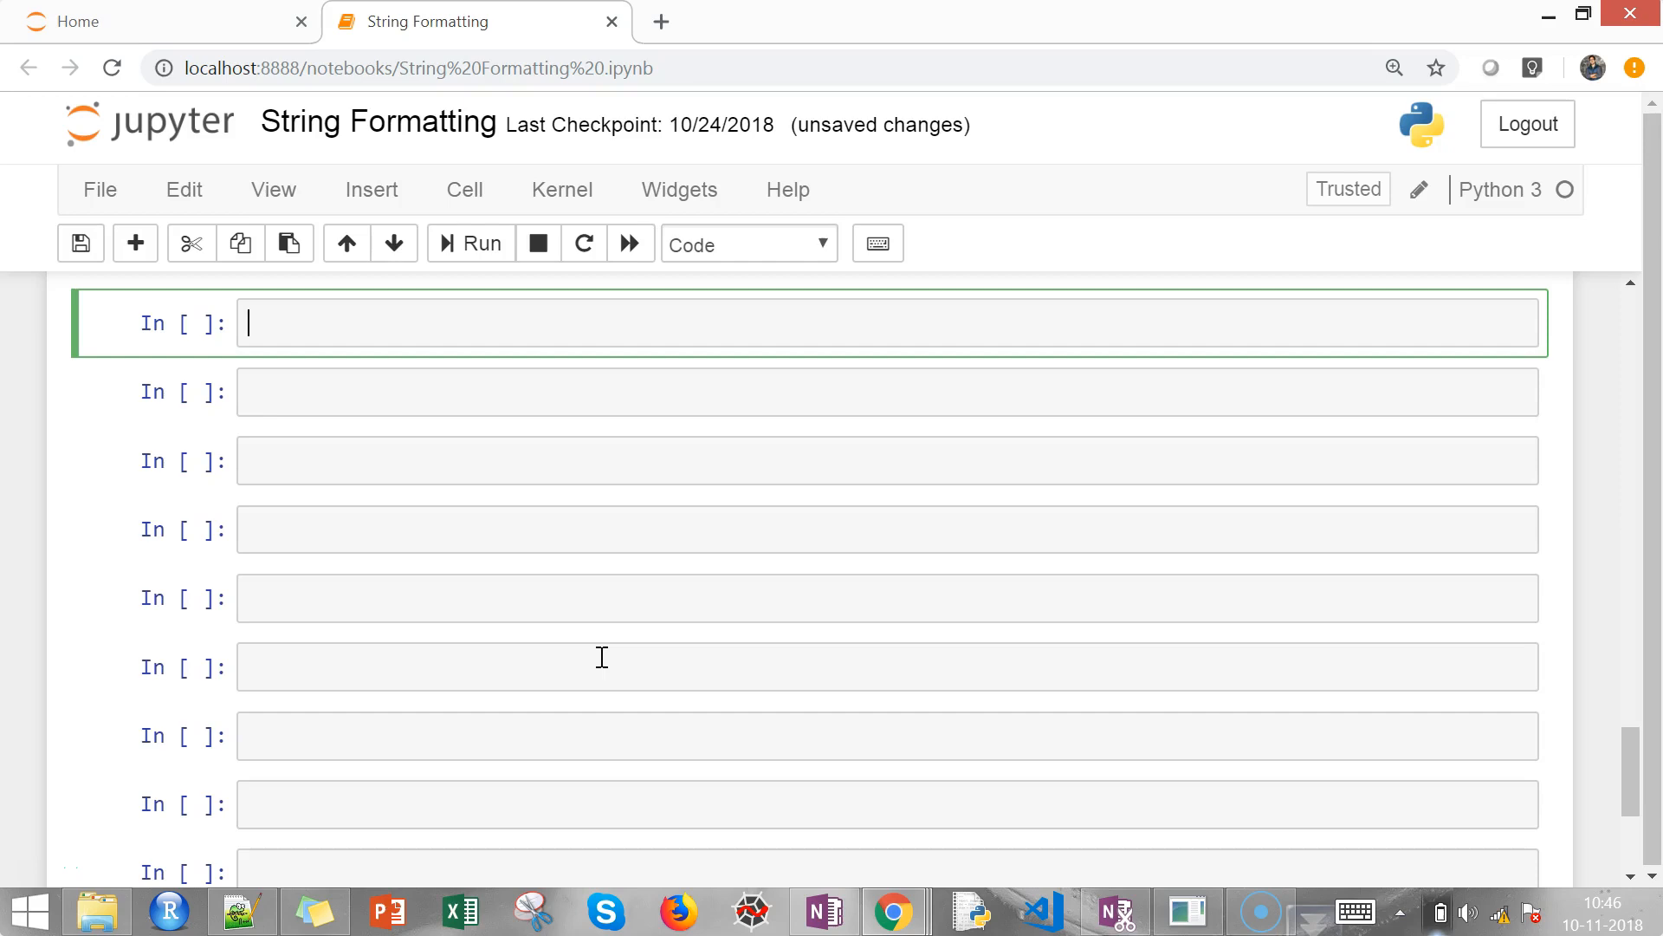
# Write the comment '#padding and alignment of strings' in the first cell and run it
pyautogui.write('#padding')
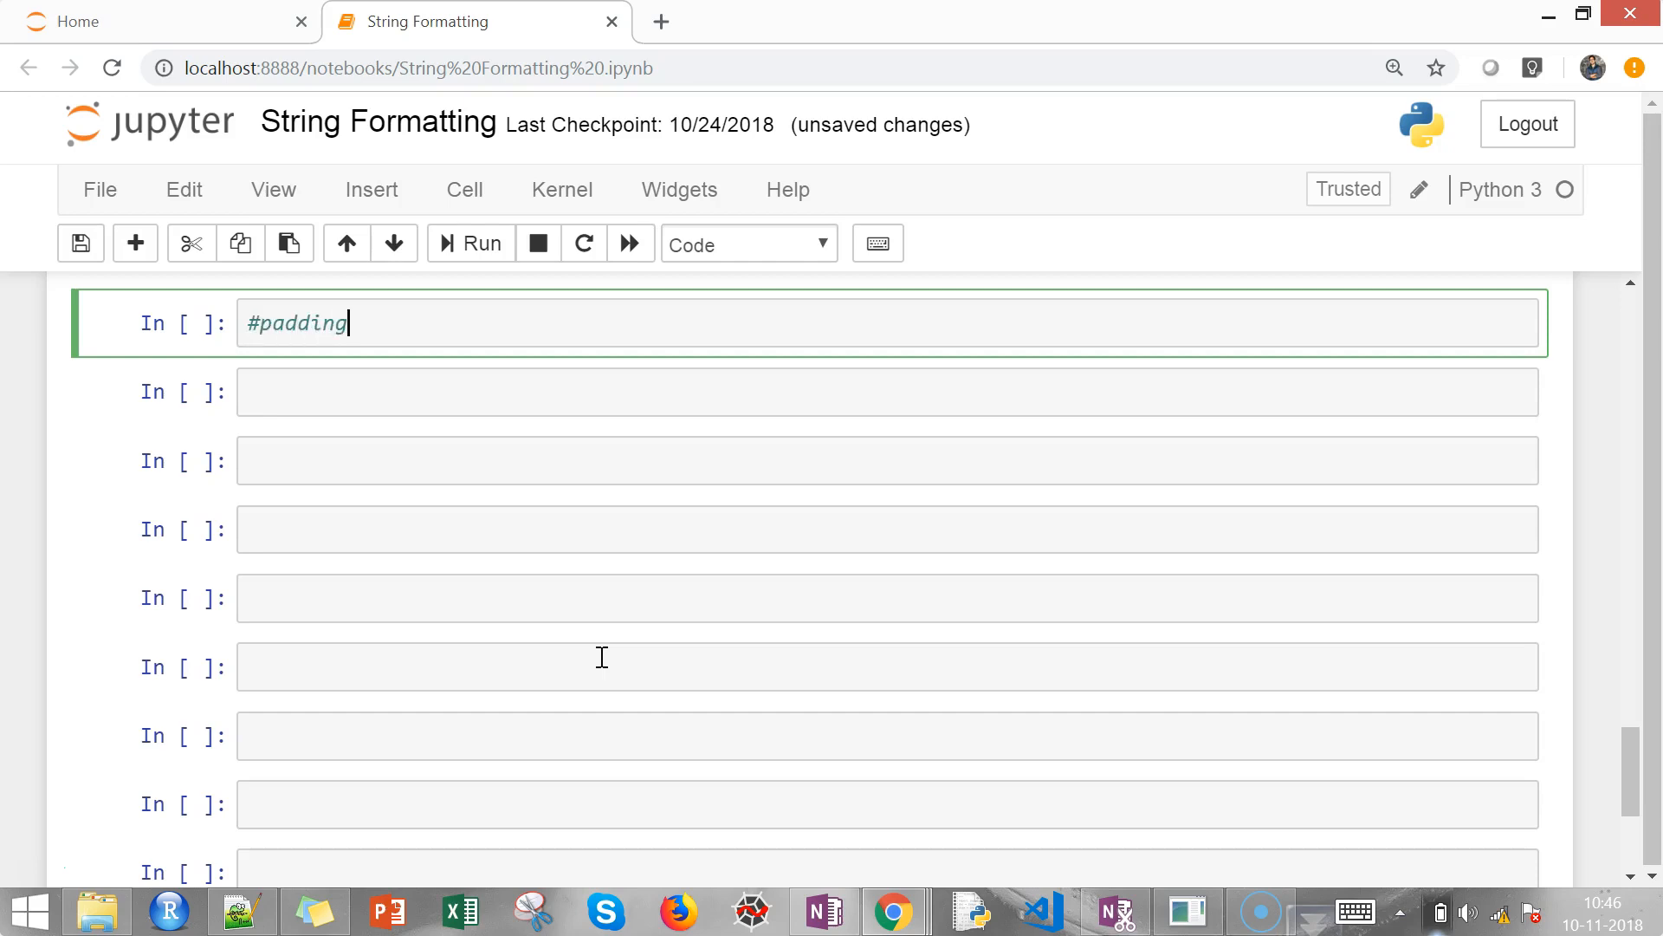
pyautogui.write('and alig')
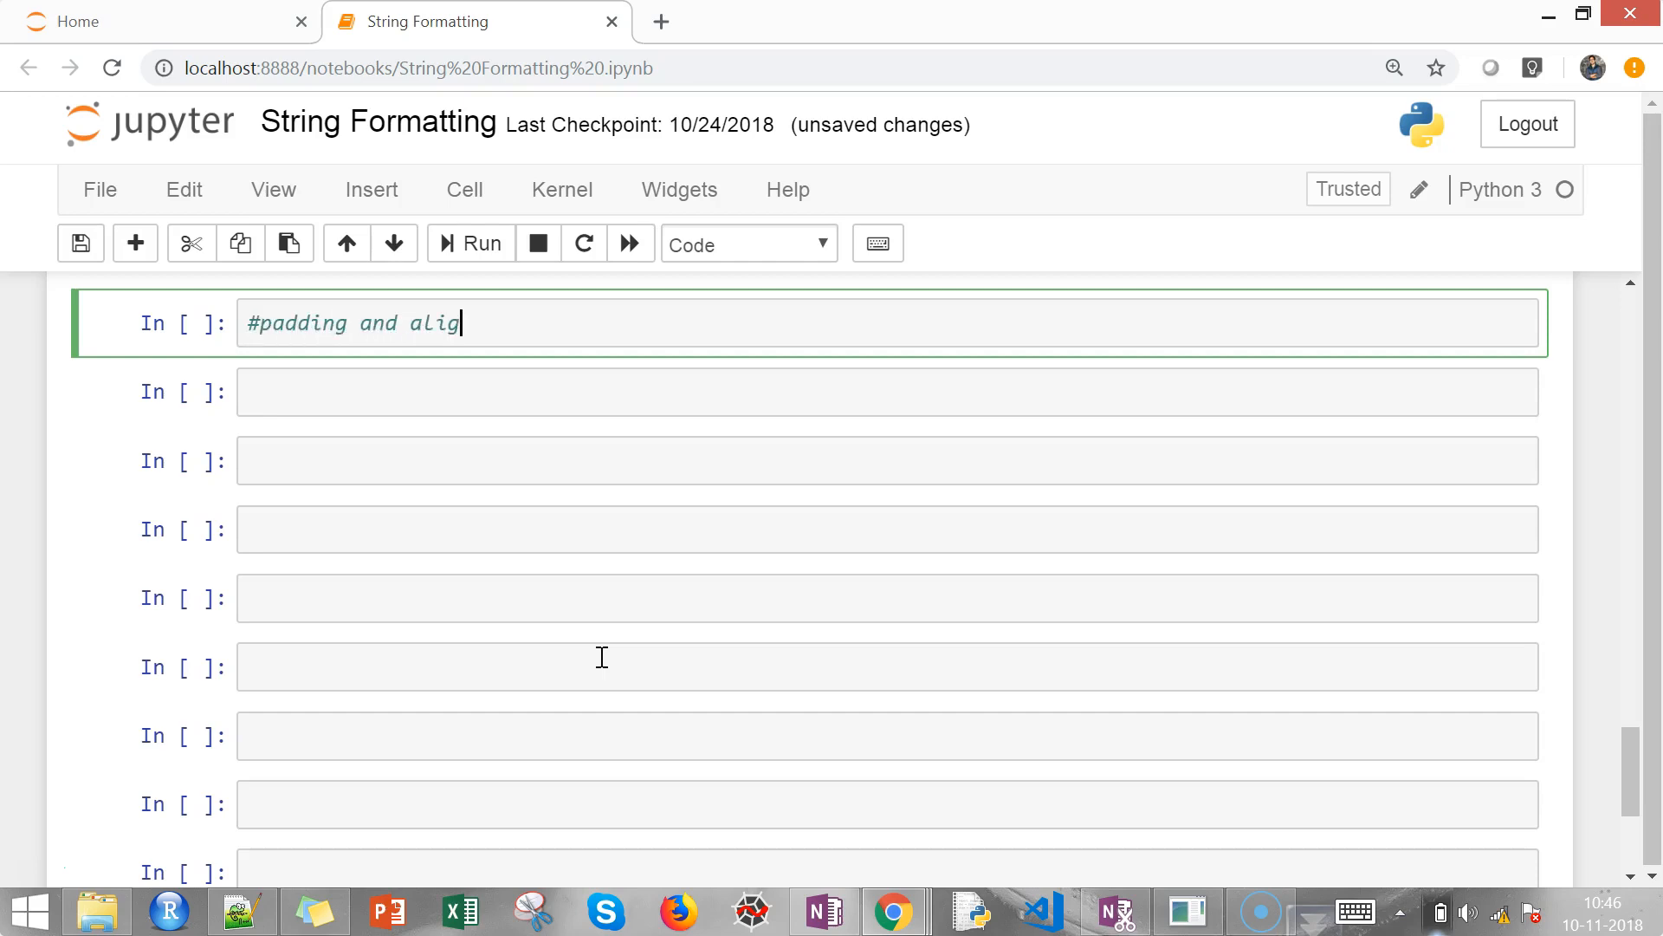
pyautogui.write('nment of')
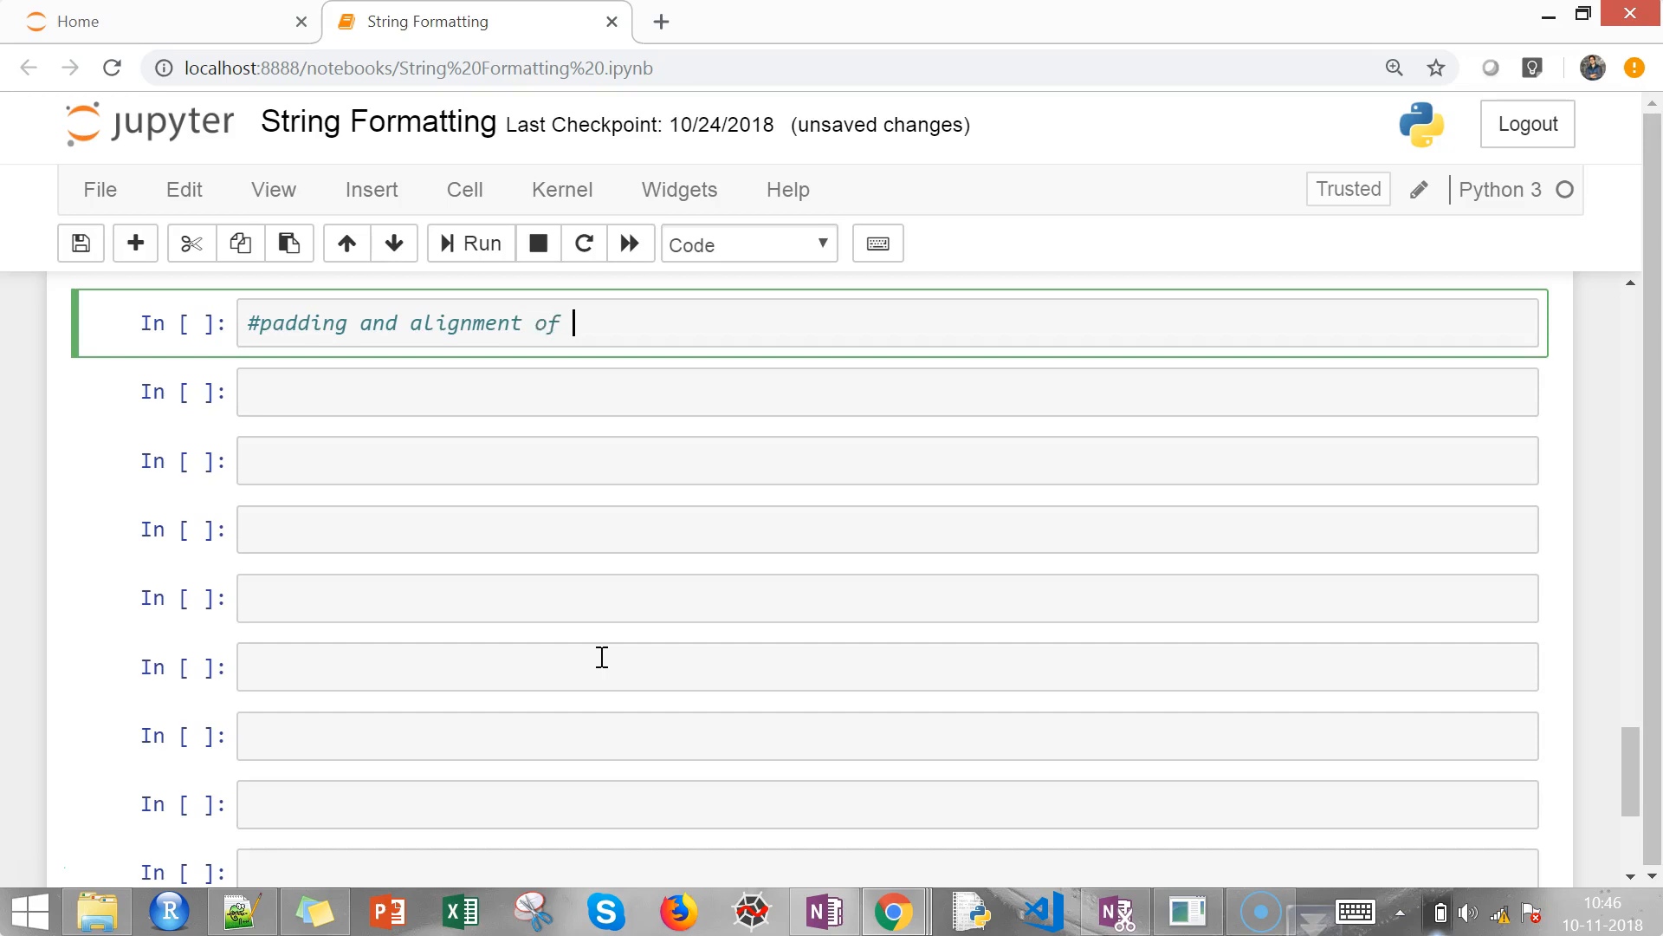
pyautogui.write('strings')
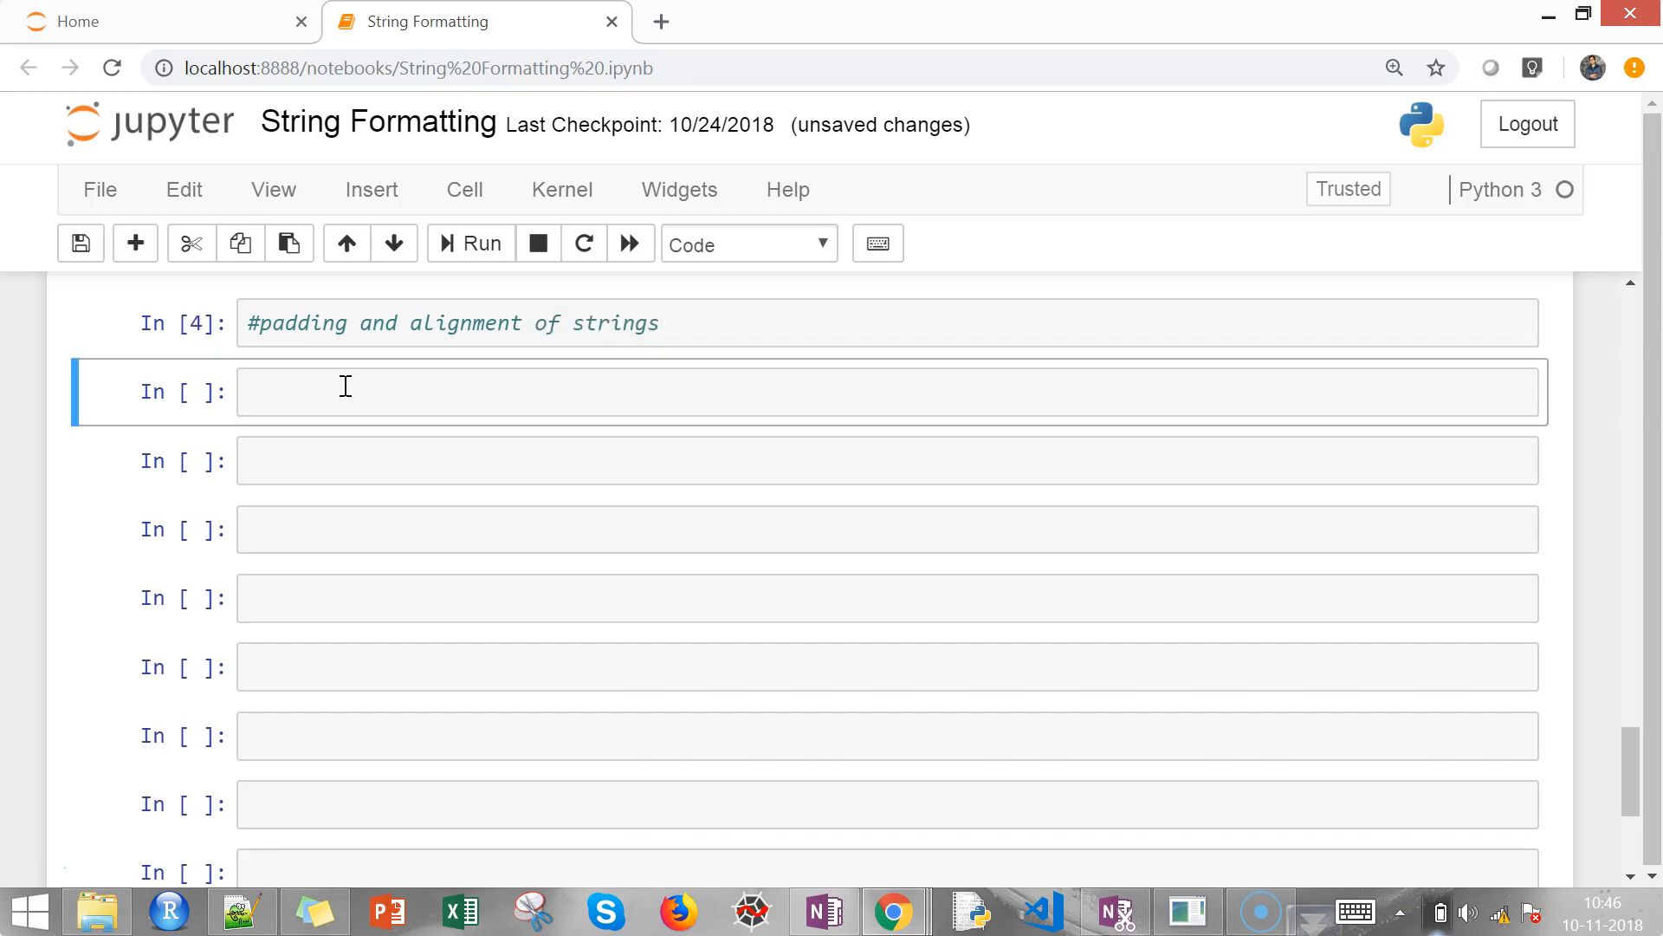
# Type print("today is {:10}".format("Sunday")) into the next cell without running it
pyautogui.write('p')
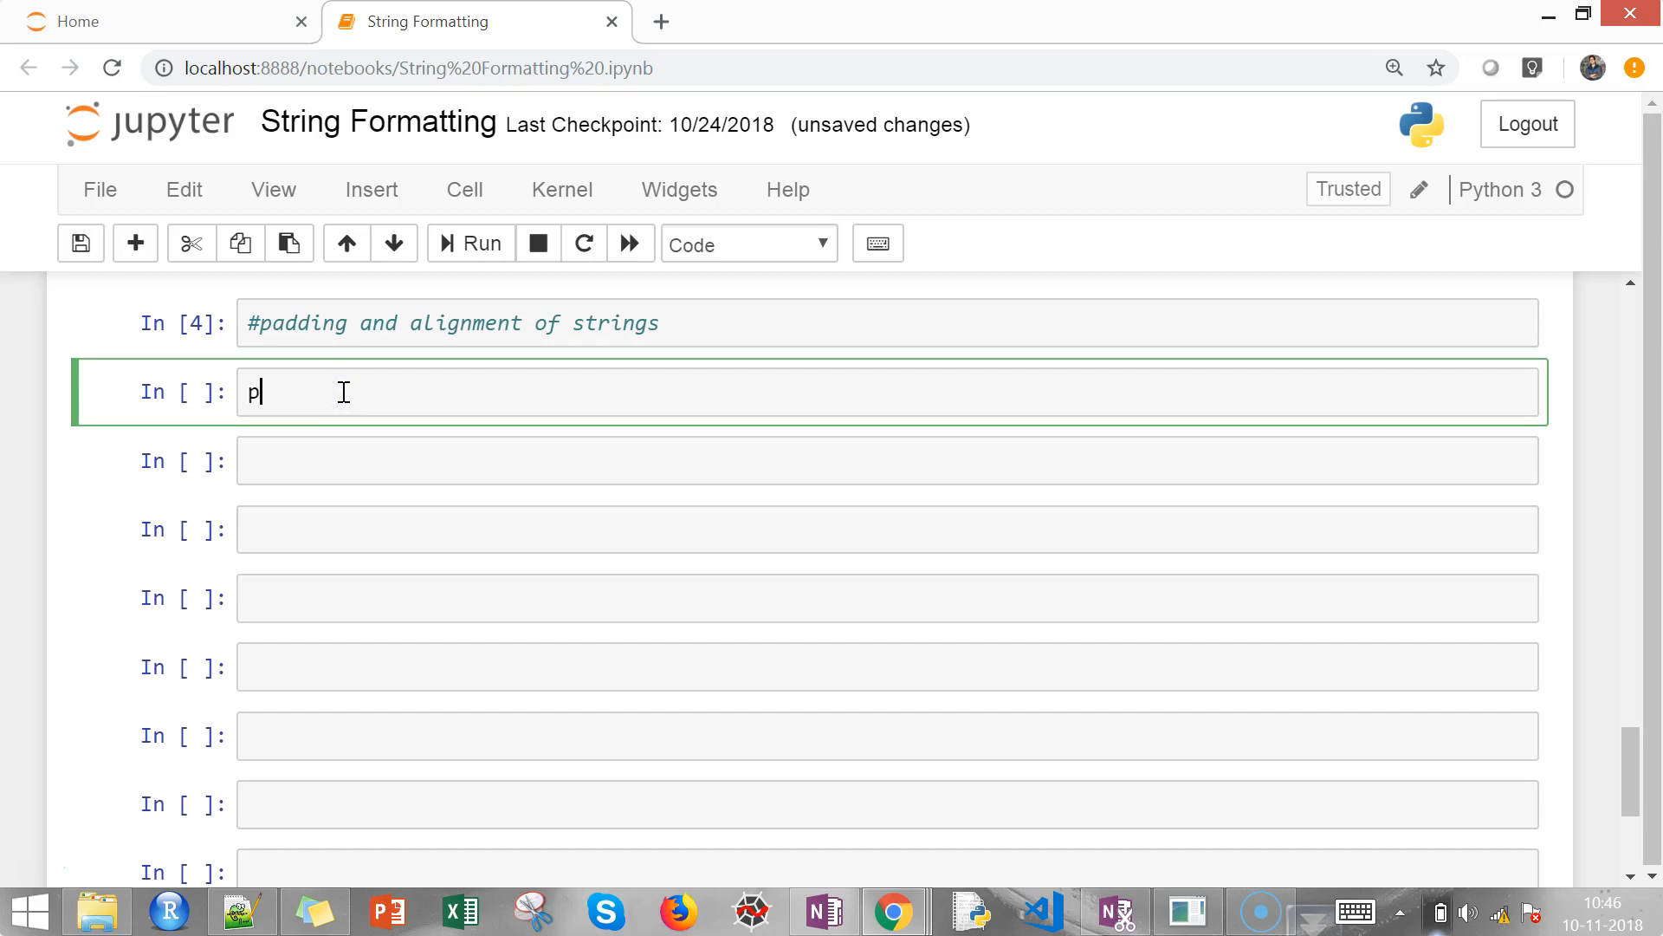
pyautogui.write('rint(')
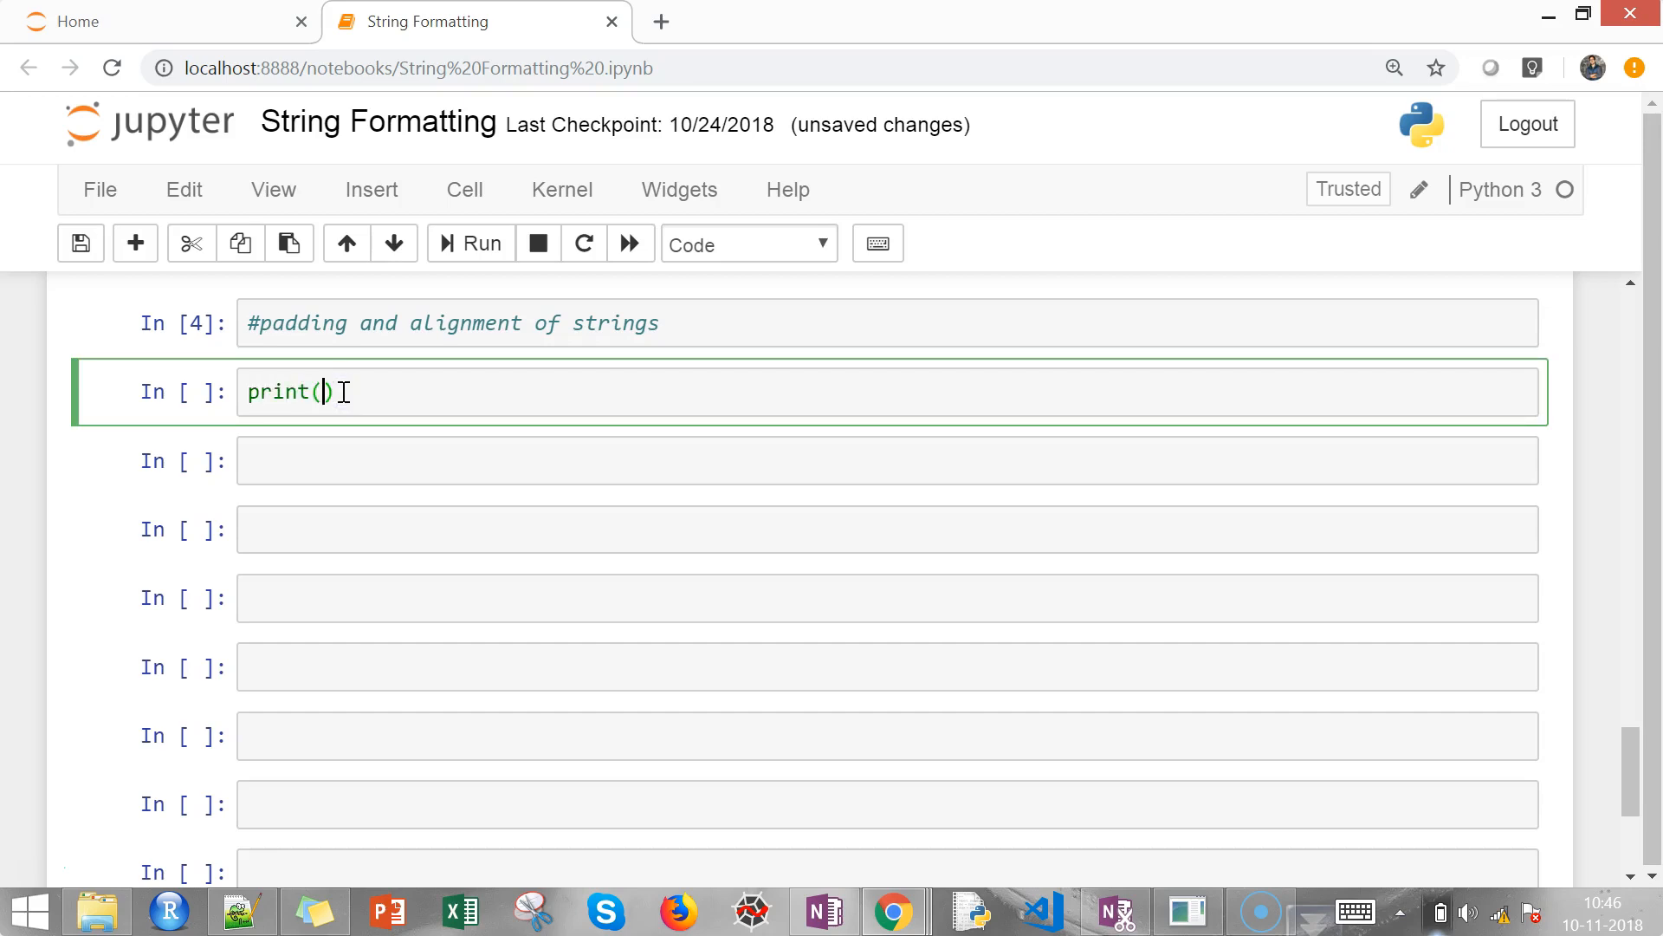
pyautogui.write('"')
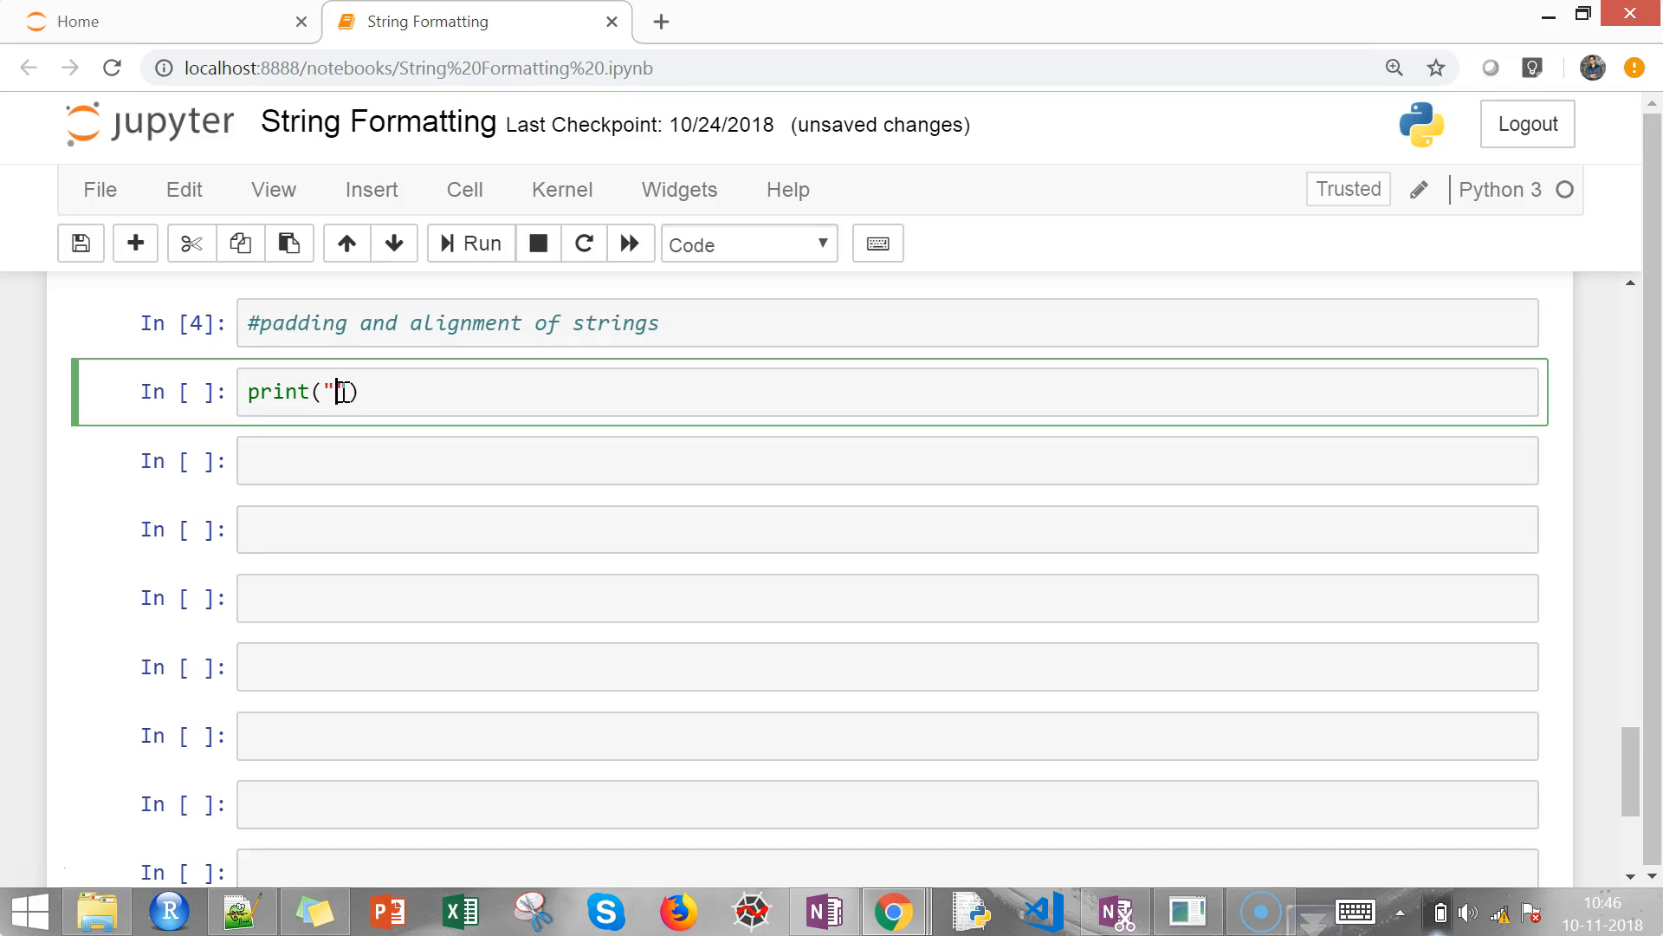
pyautogui.write('Today')
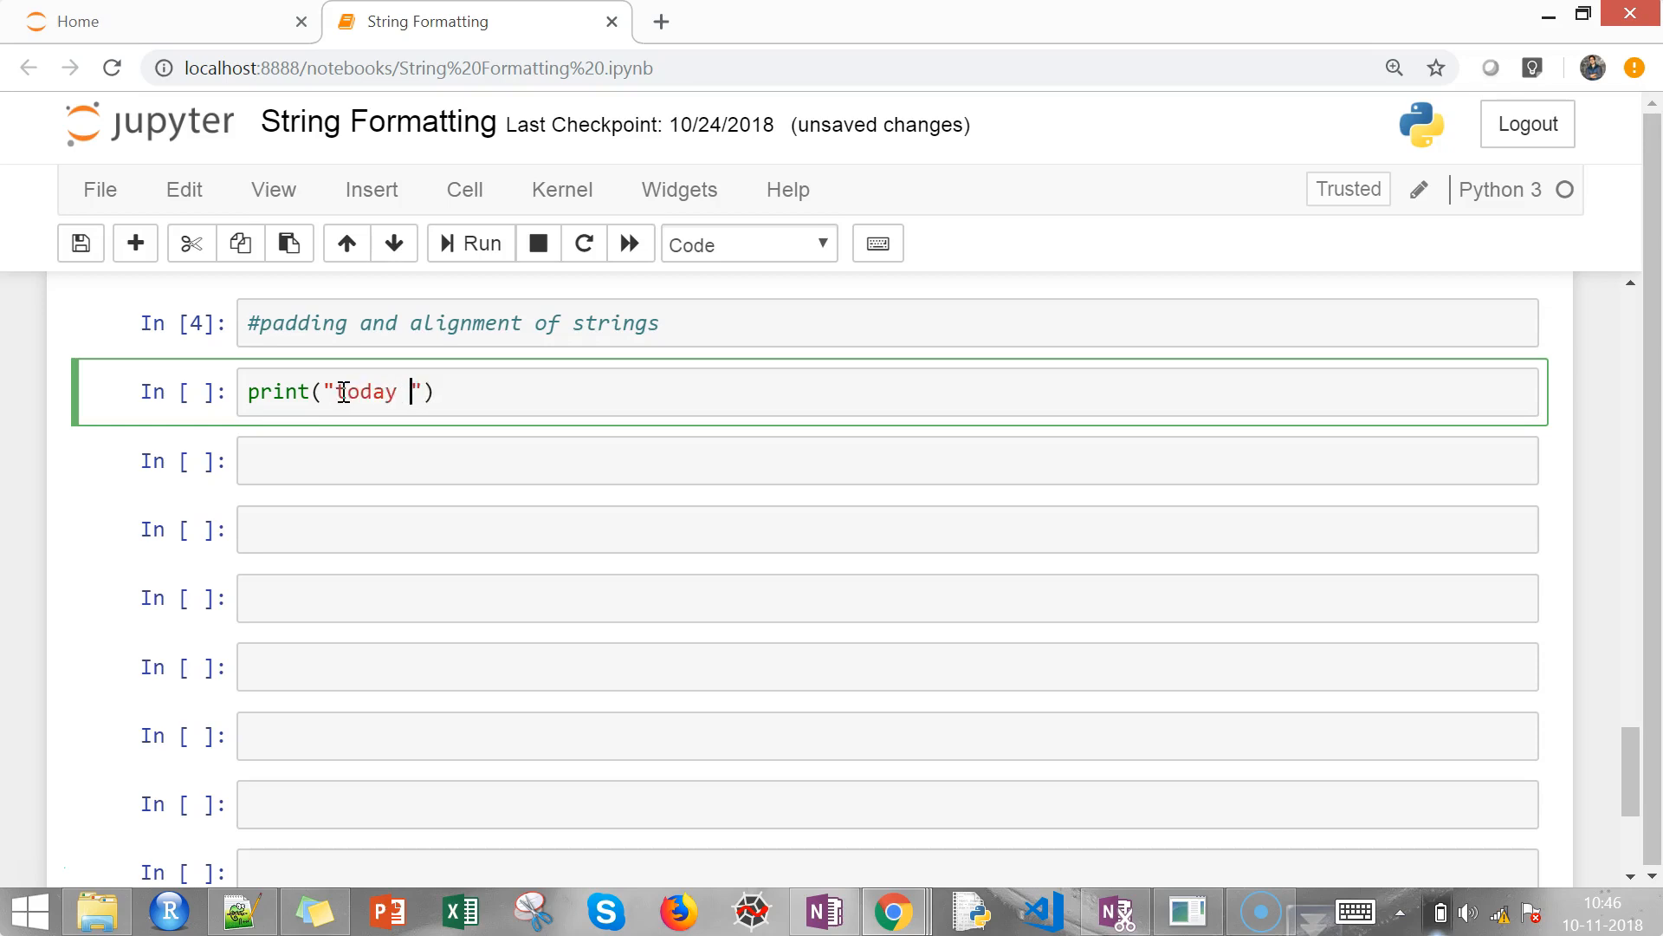
pyautogui.write('is {}')
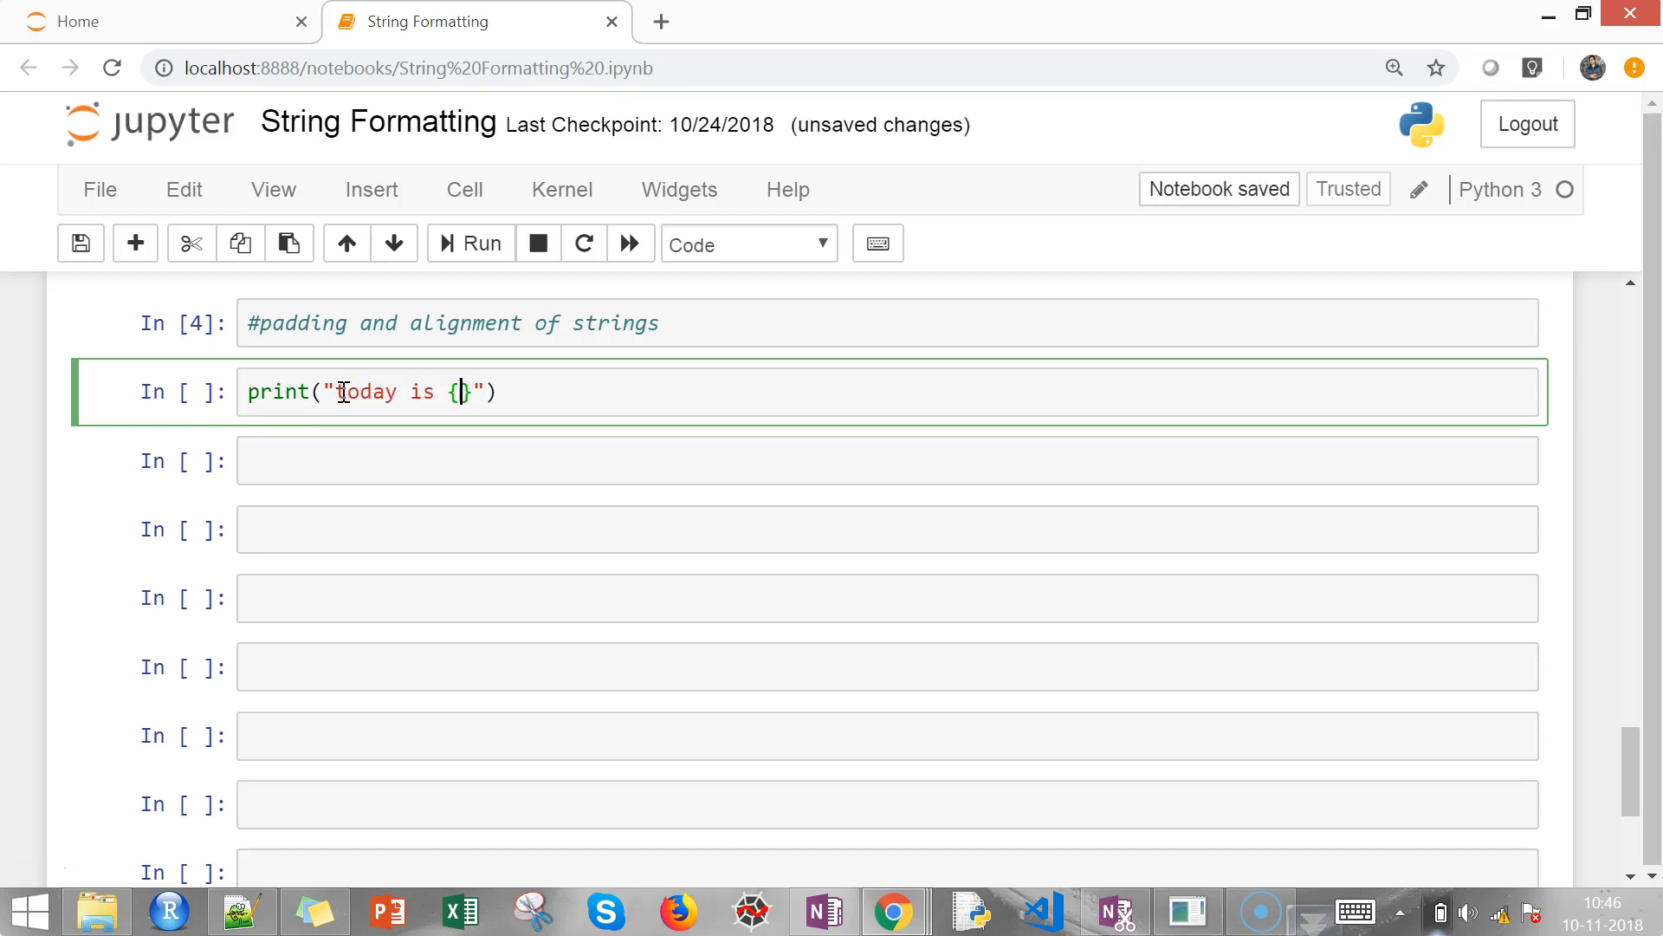
pyautogui.write(':')
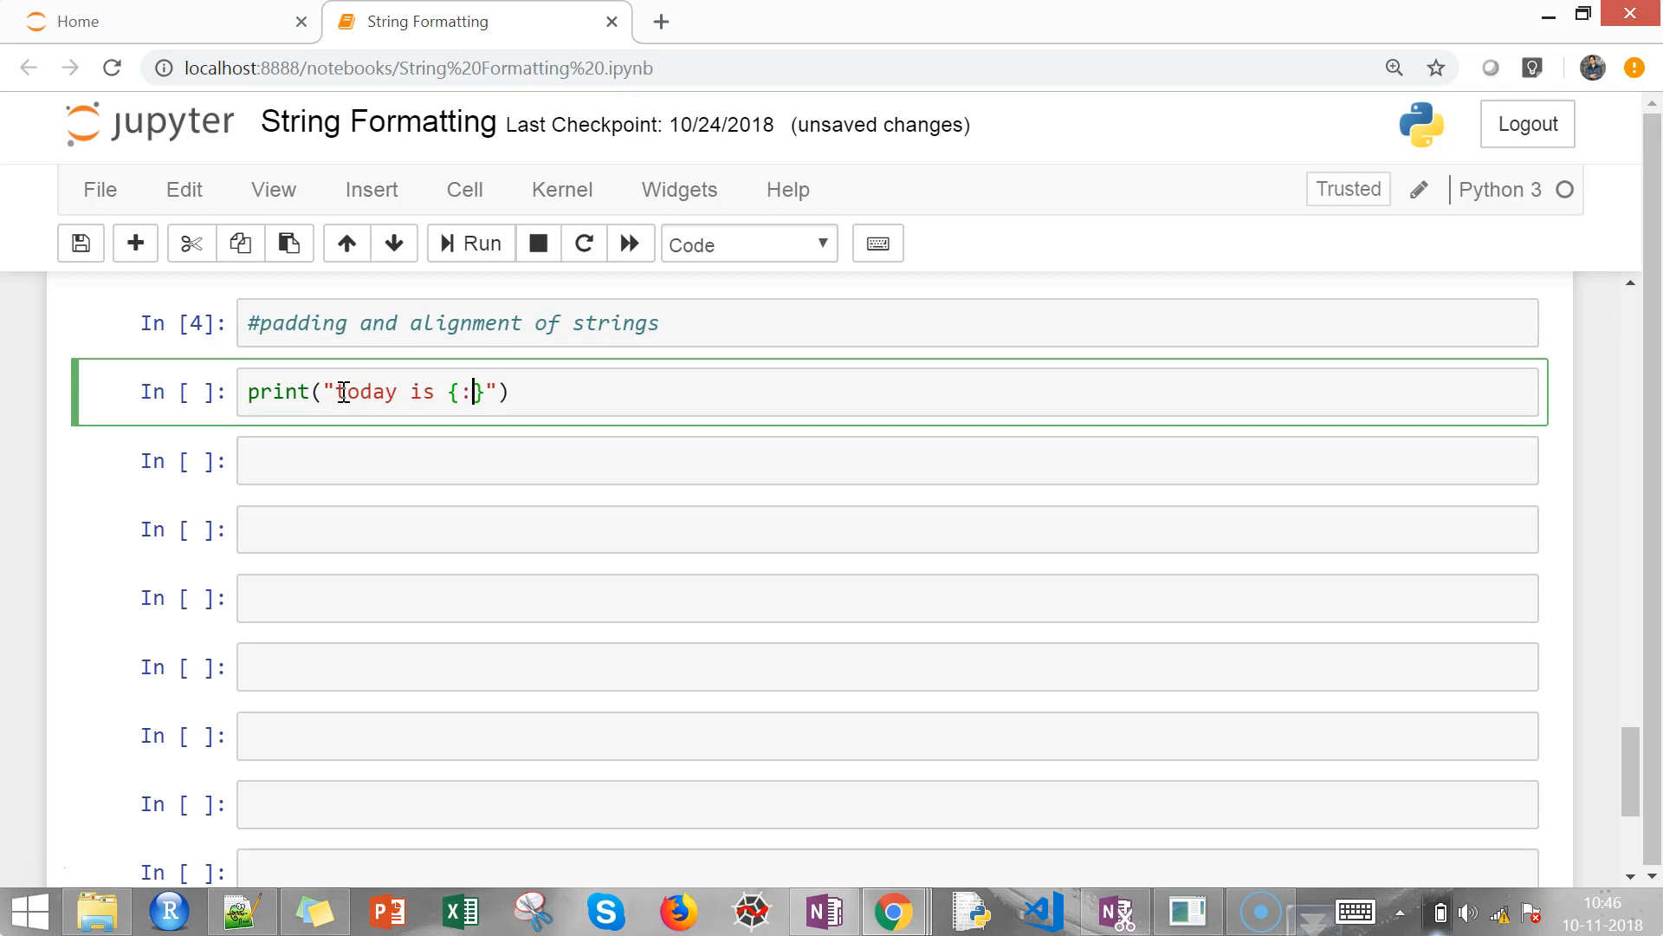
pyautogui.write('10')
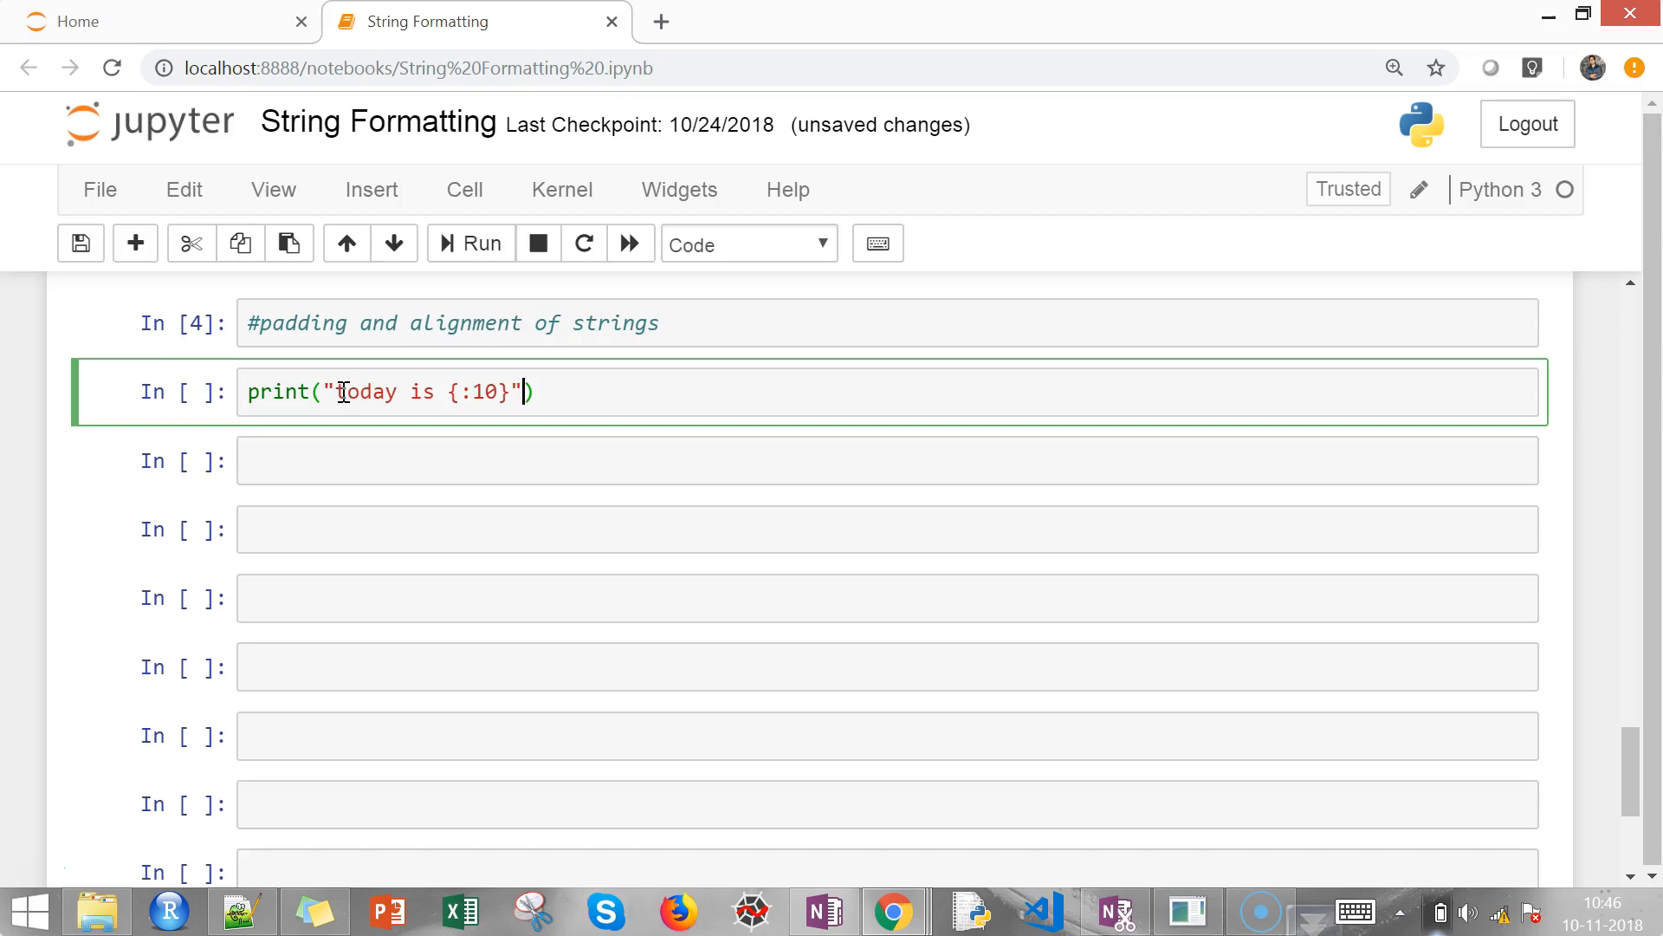
pyautogui.write('.form')
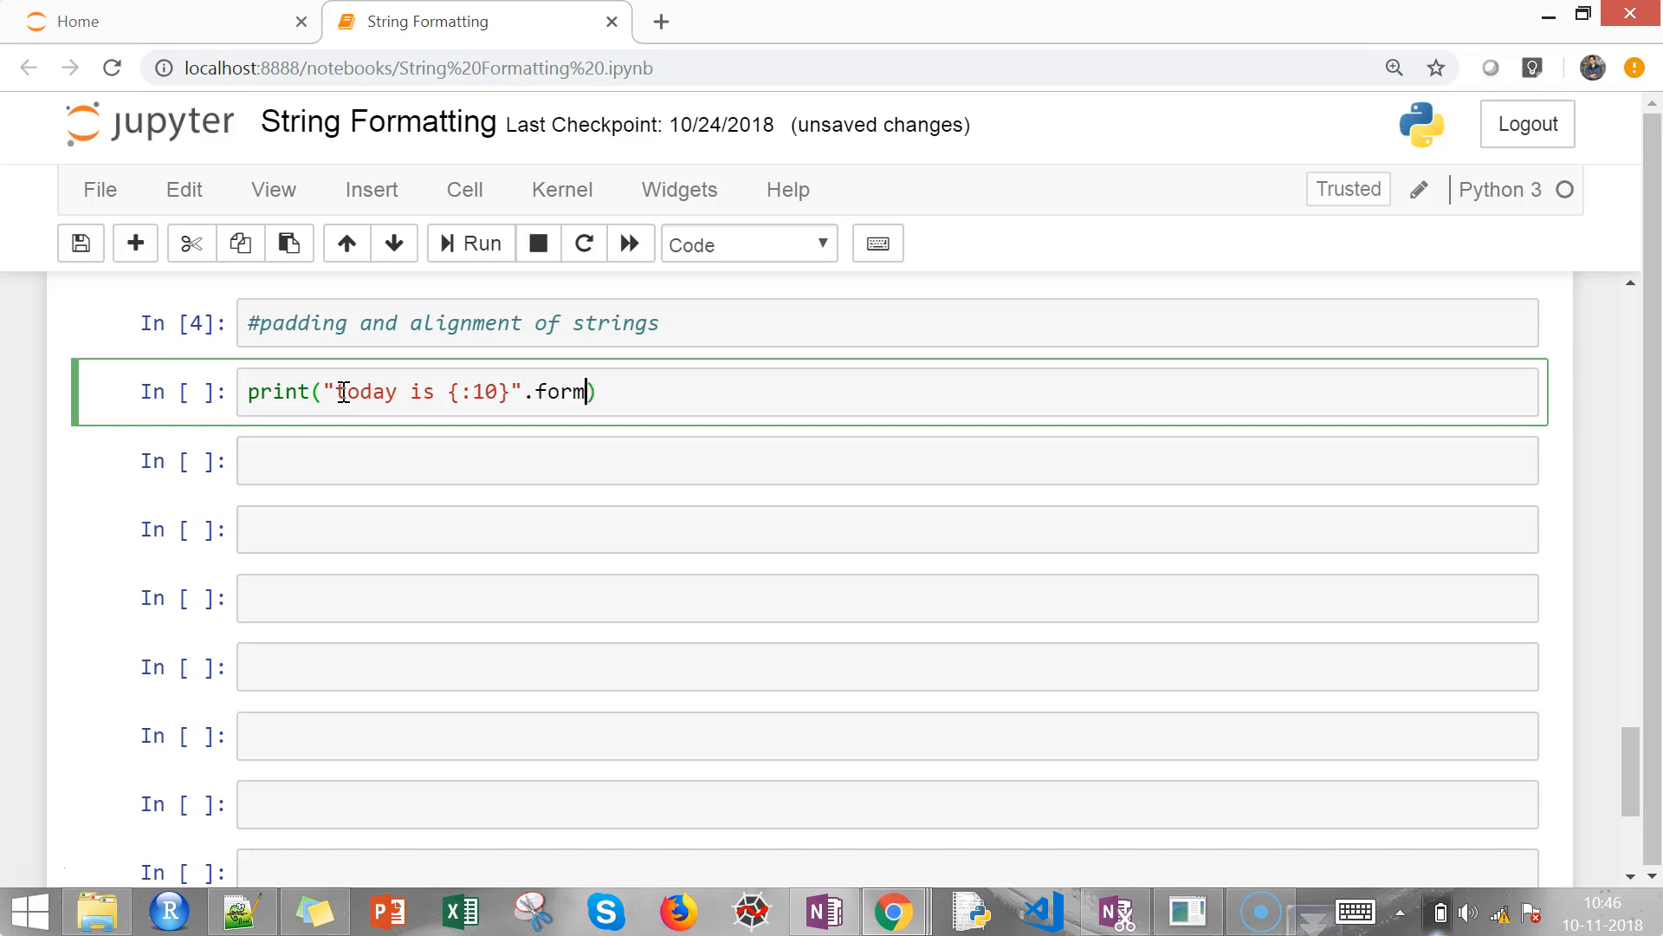
pyautogui.write('at()')
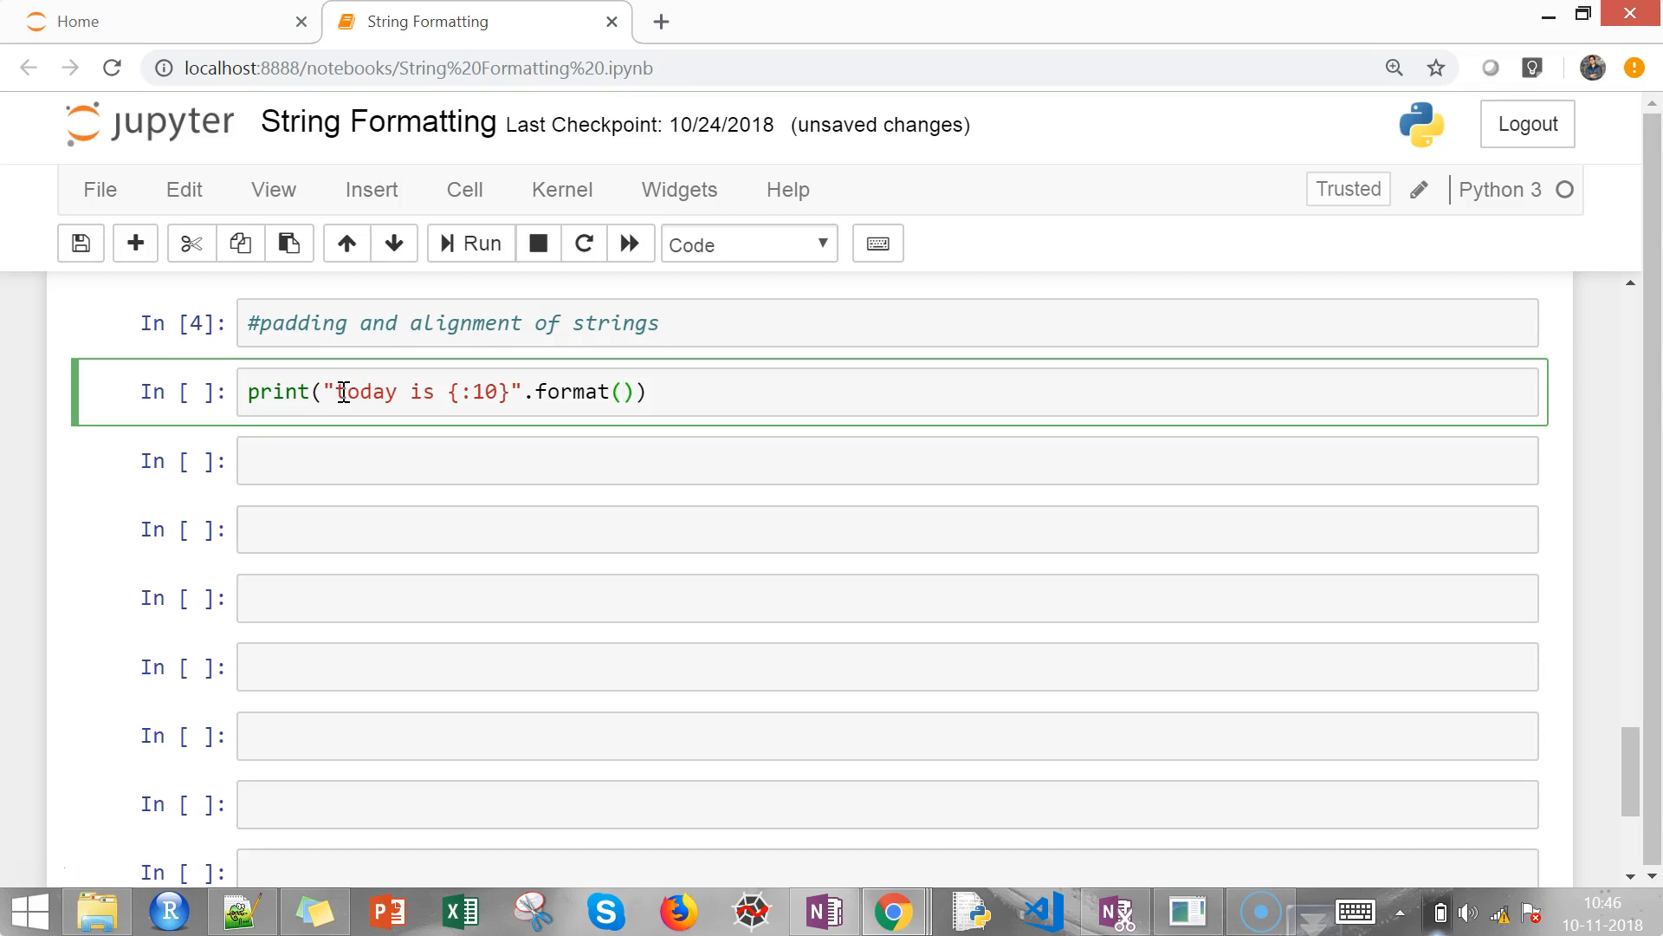
pyautogui.write('"Si"')
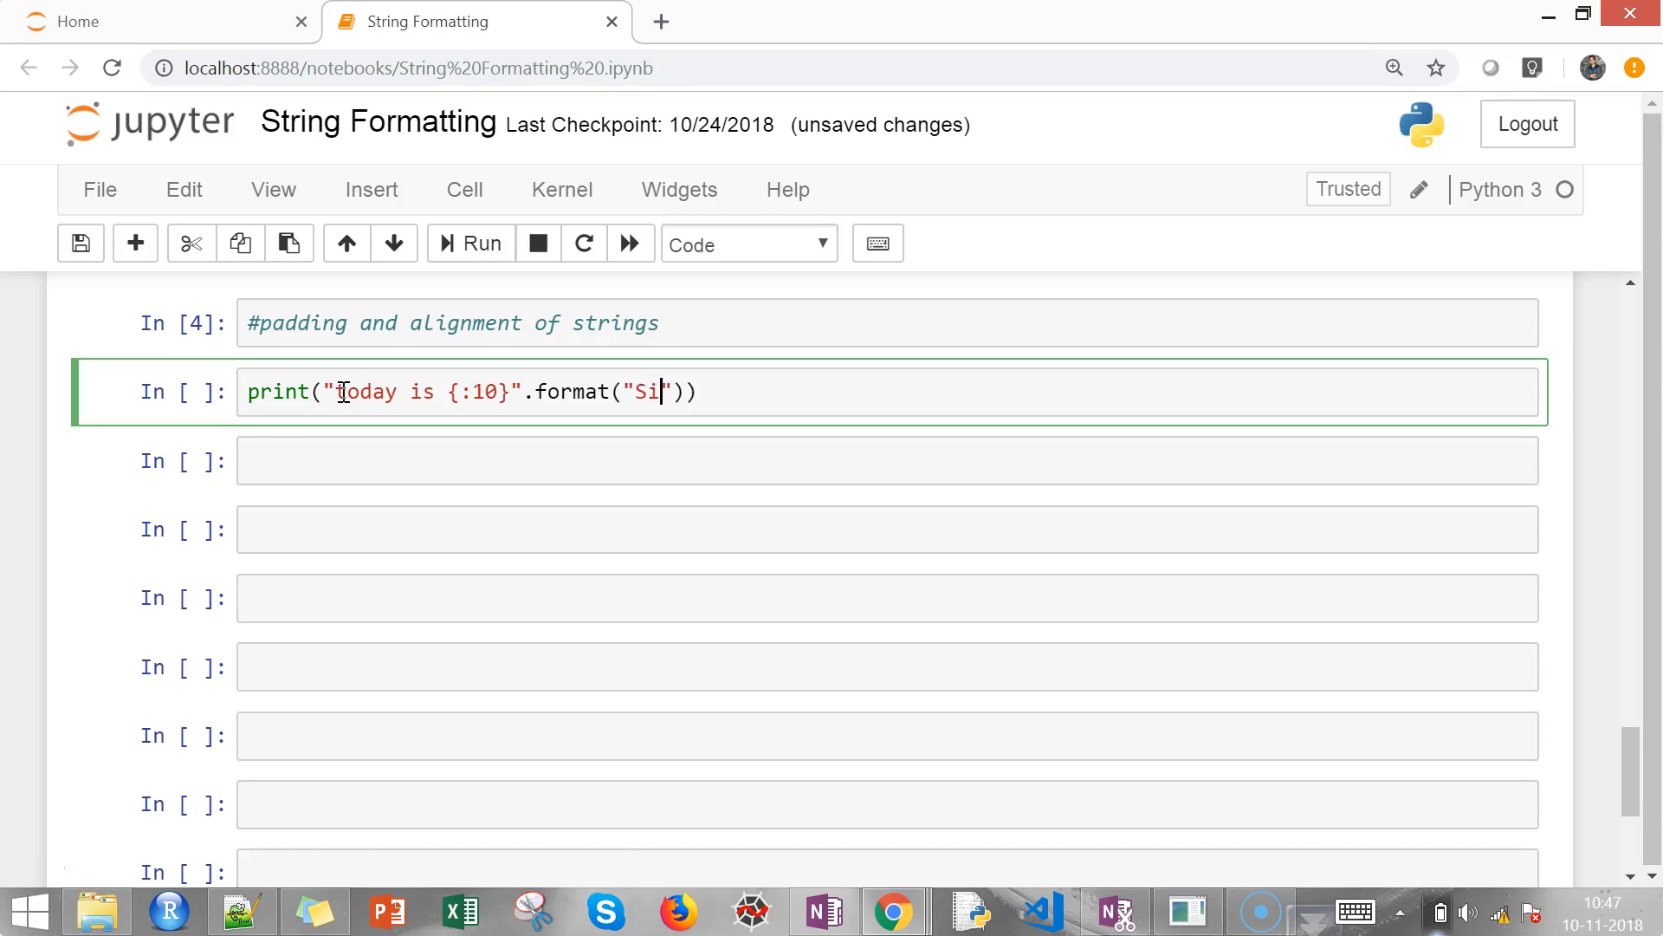
pyautogui.write('nday')
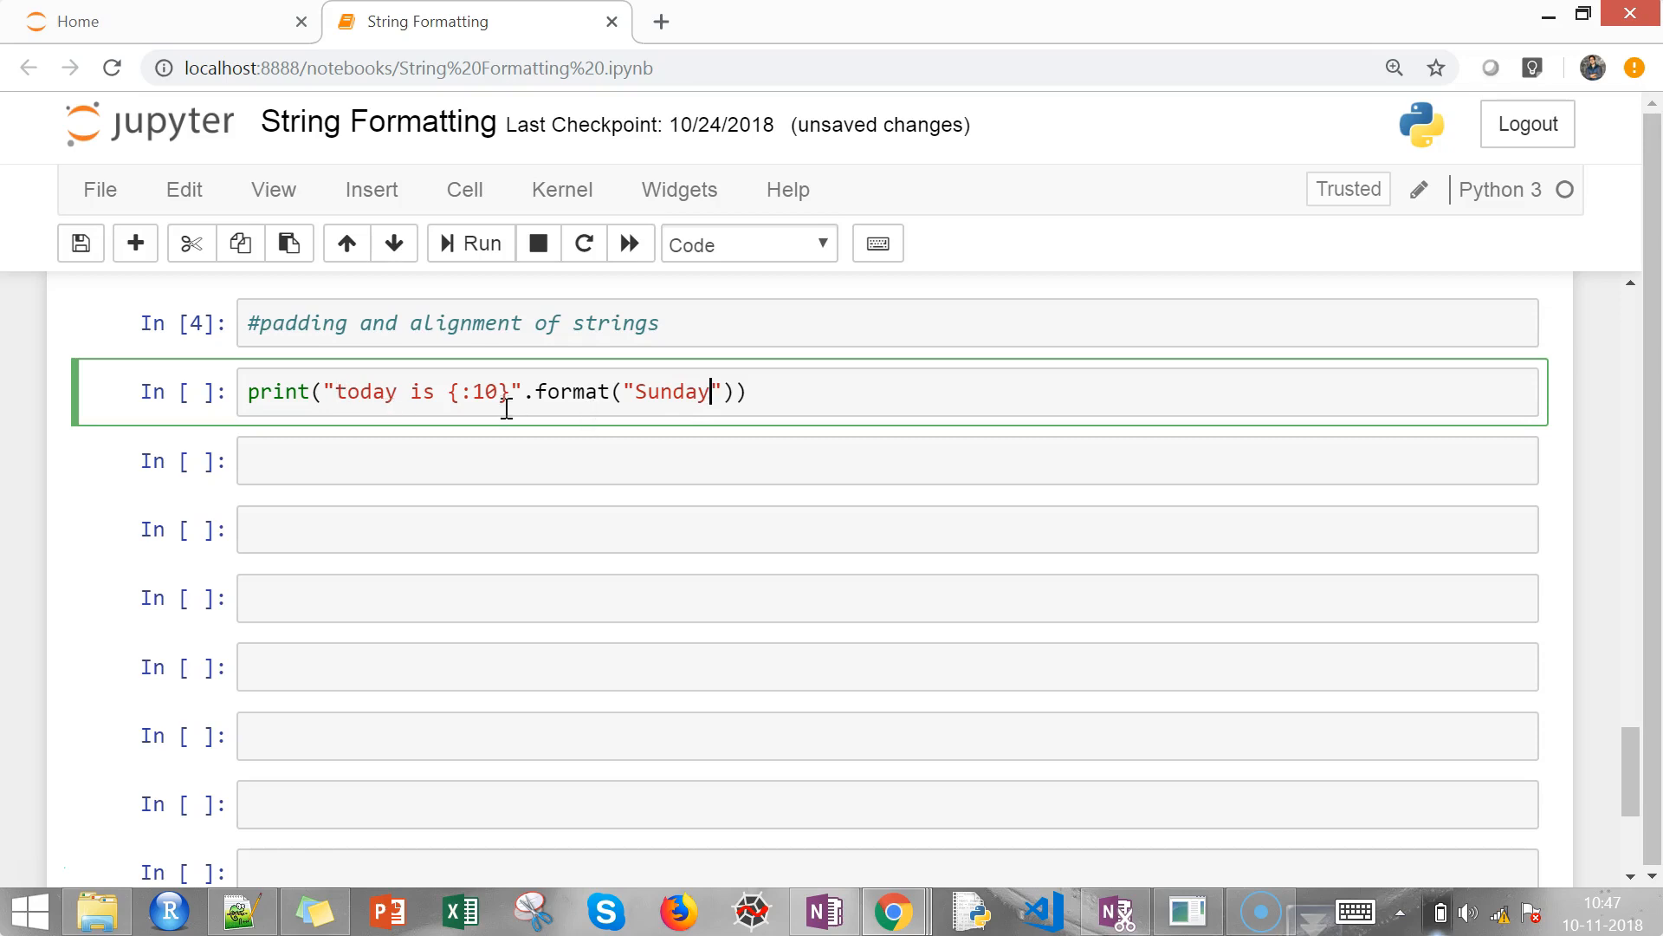
pyautogui.moveTo(582, 393)
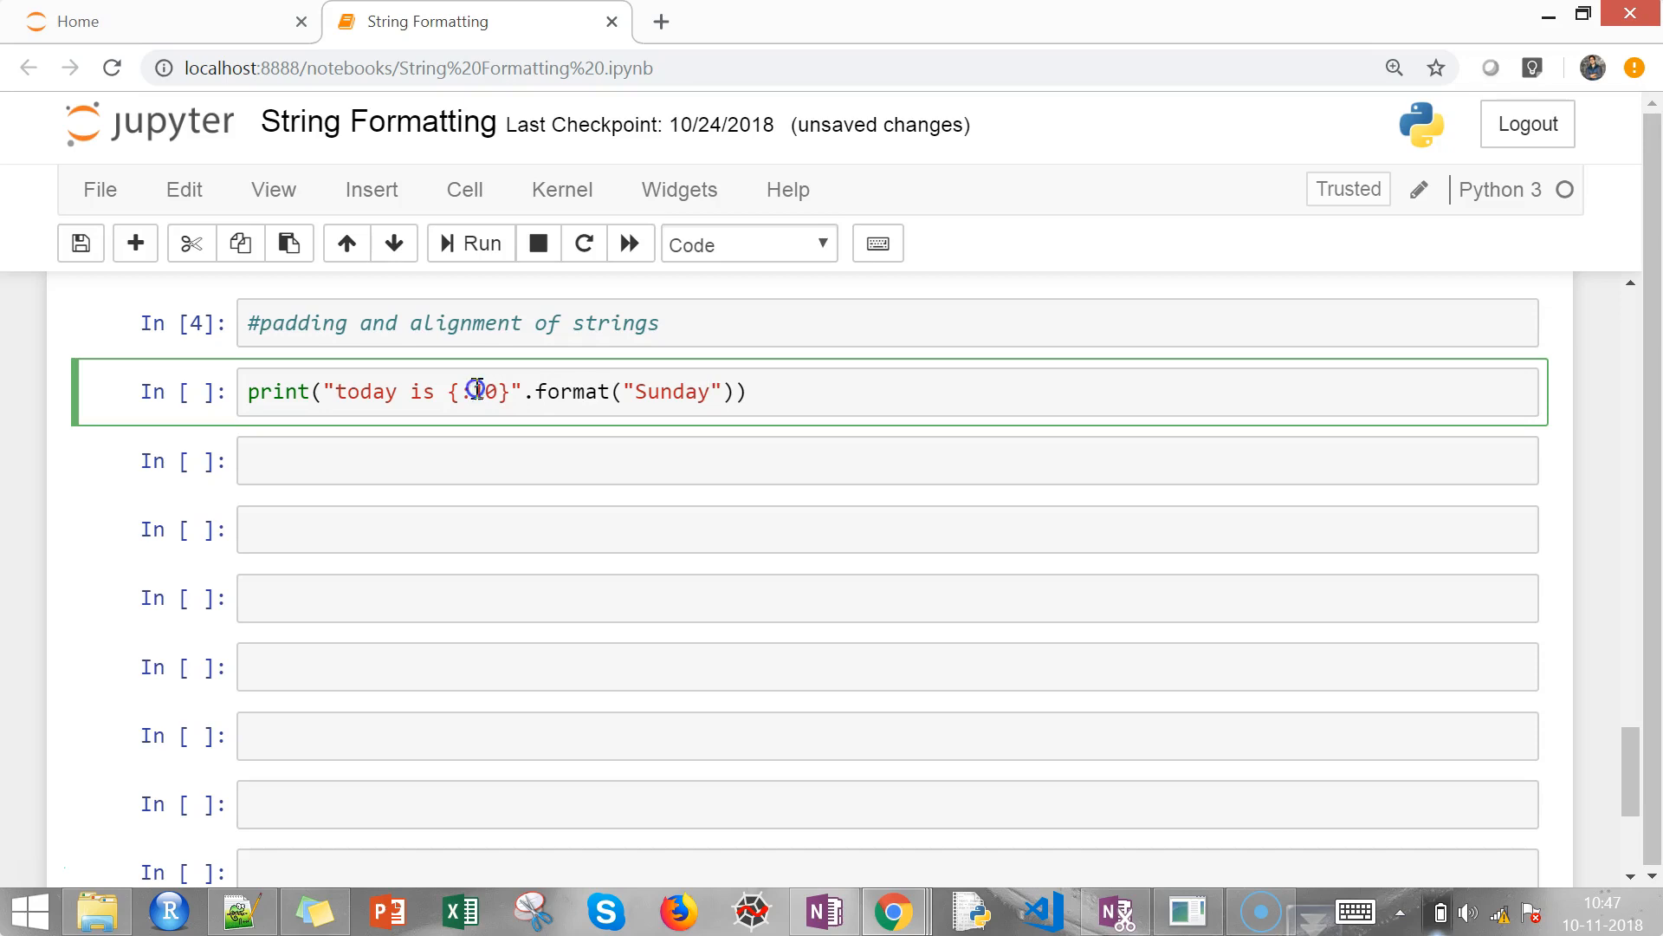
pyautogui.write(':10')
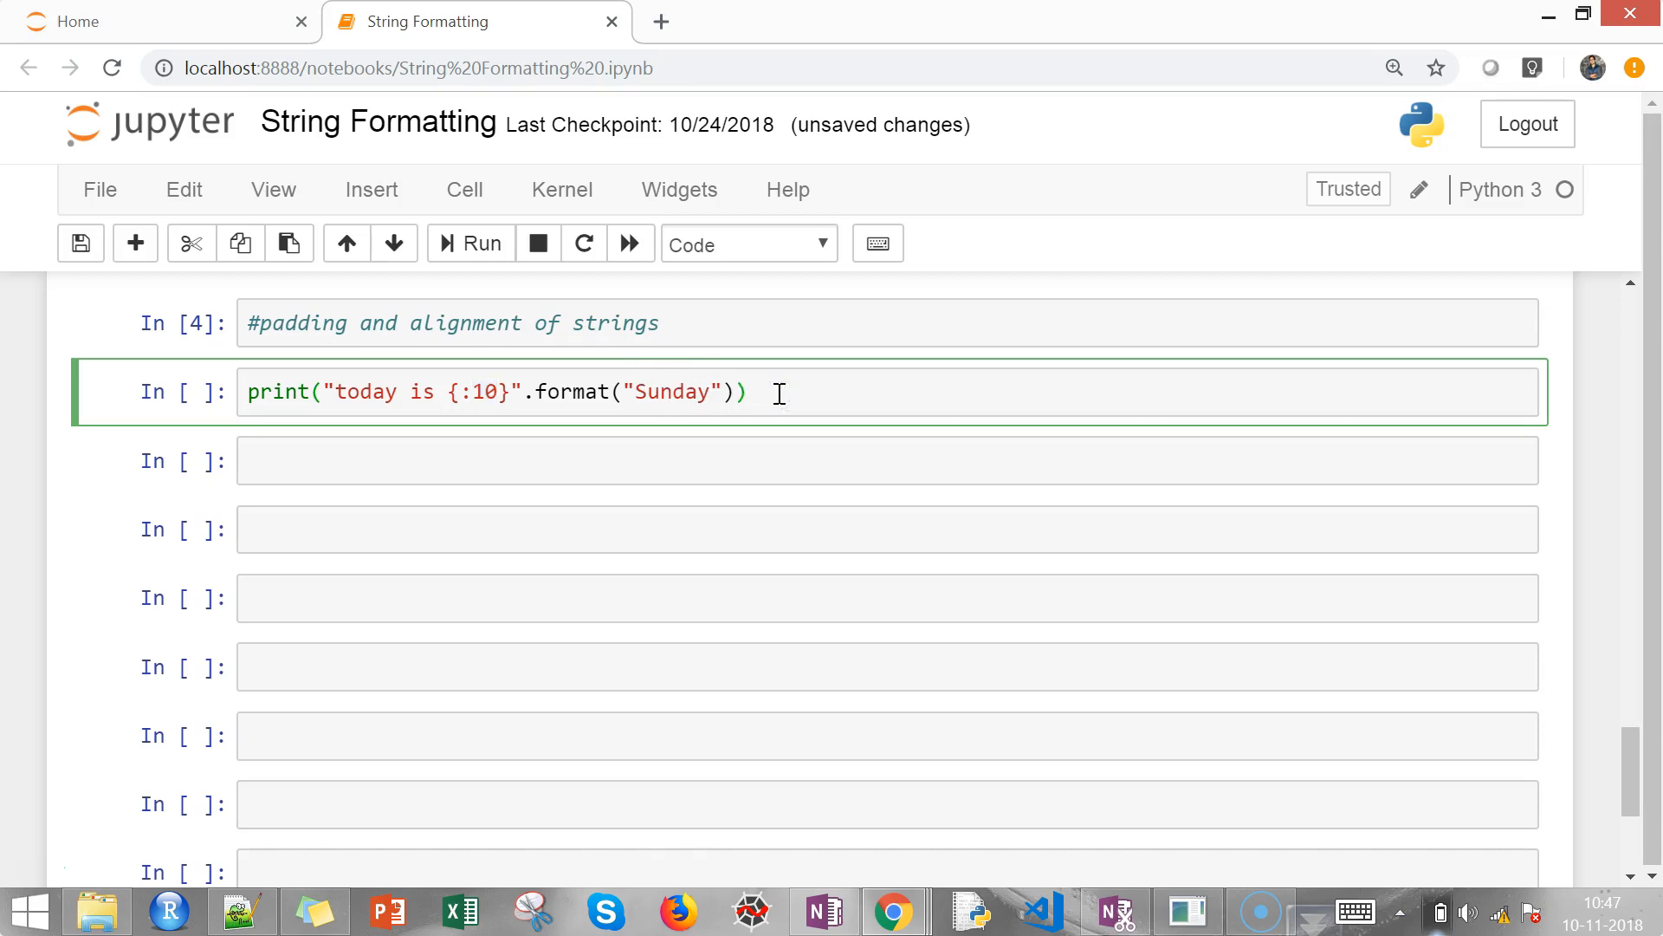
# Run the {:10} print cell and highlight Sunday's trailing padding in the output
pyautogui.click(470, 244)
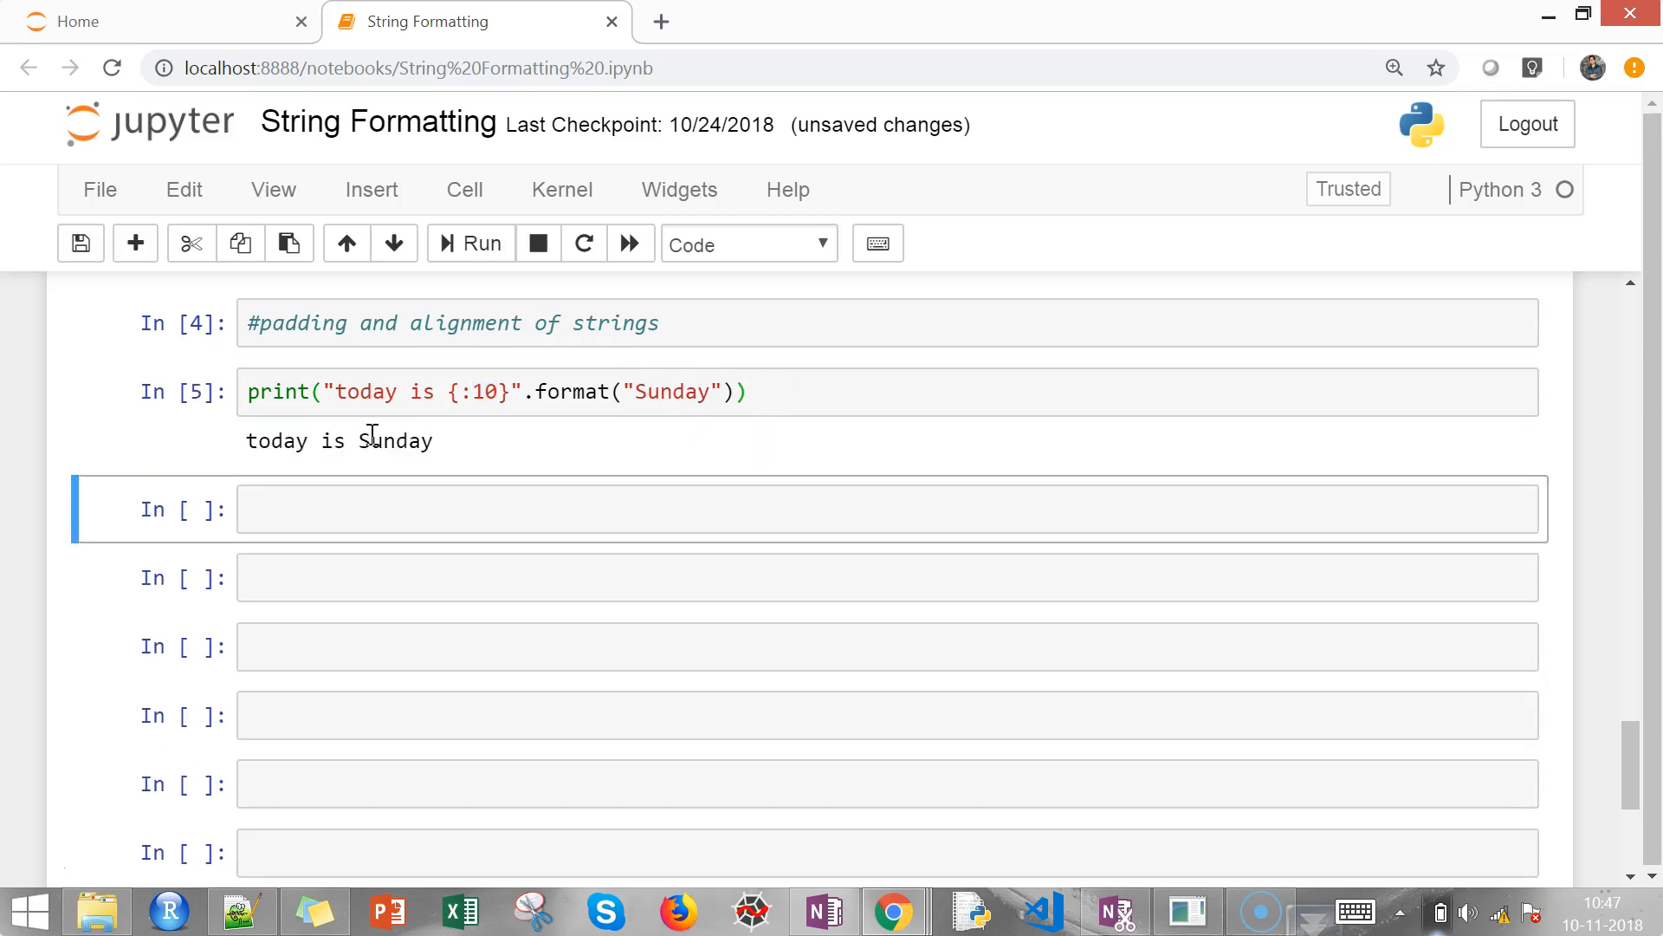
pyautogui.doubleClick(378, 440)
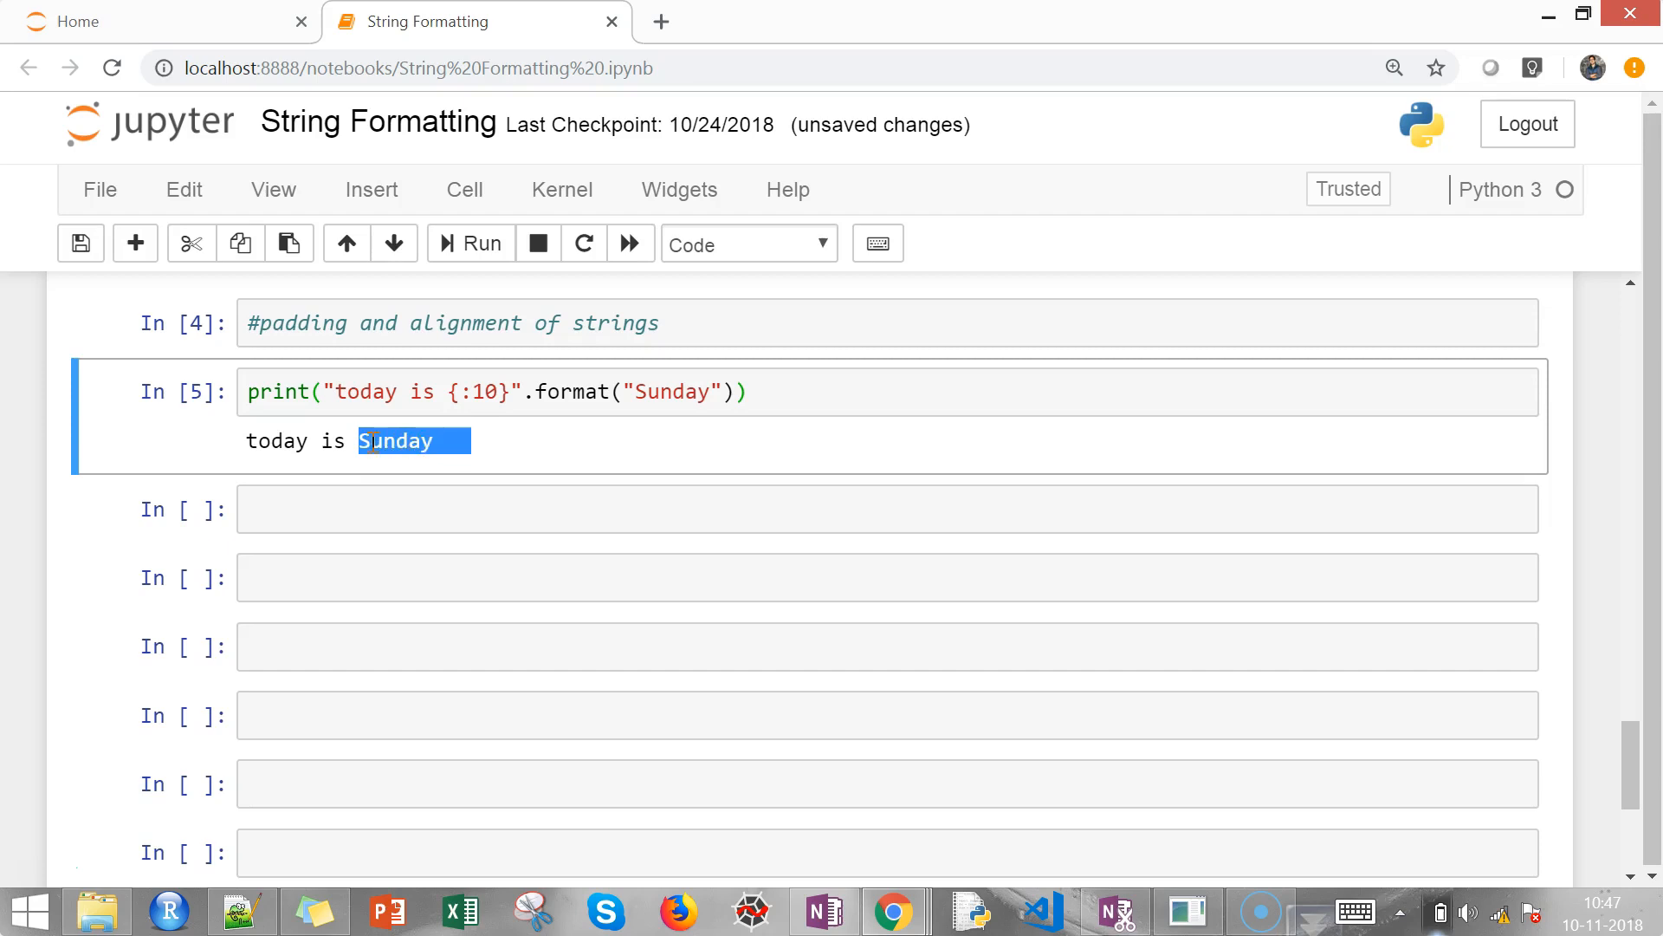
pyautogui.moveTo(706, 398)
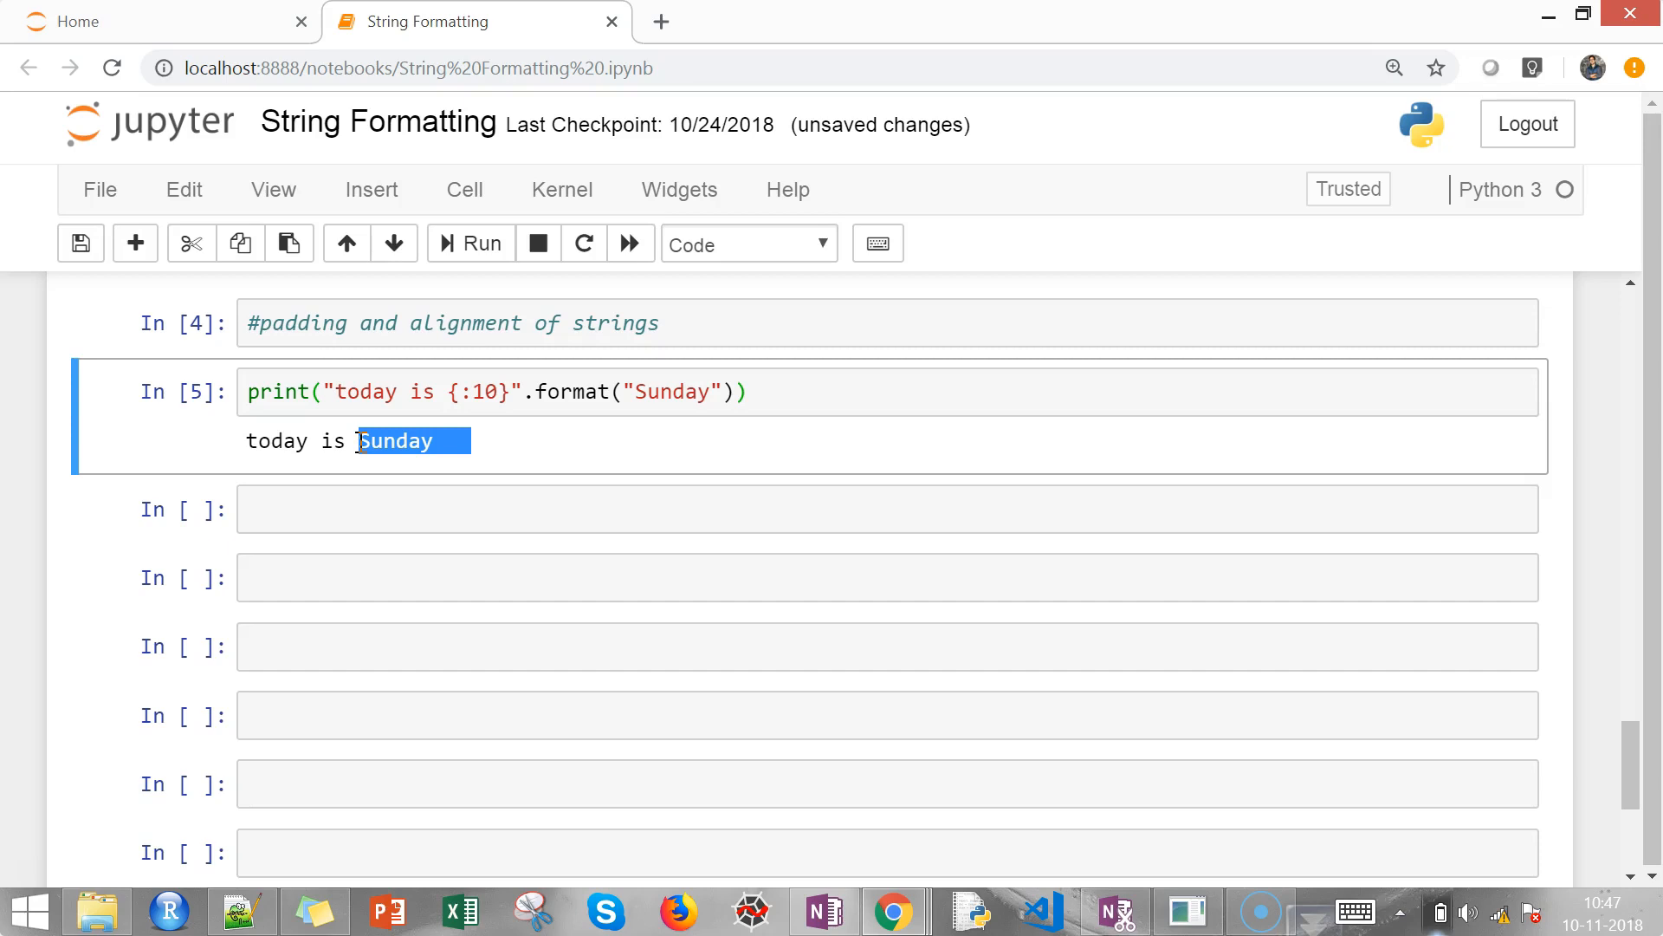
pyautogui.moveTo(794, 401)
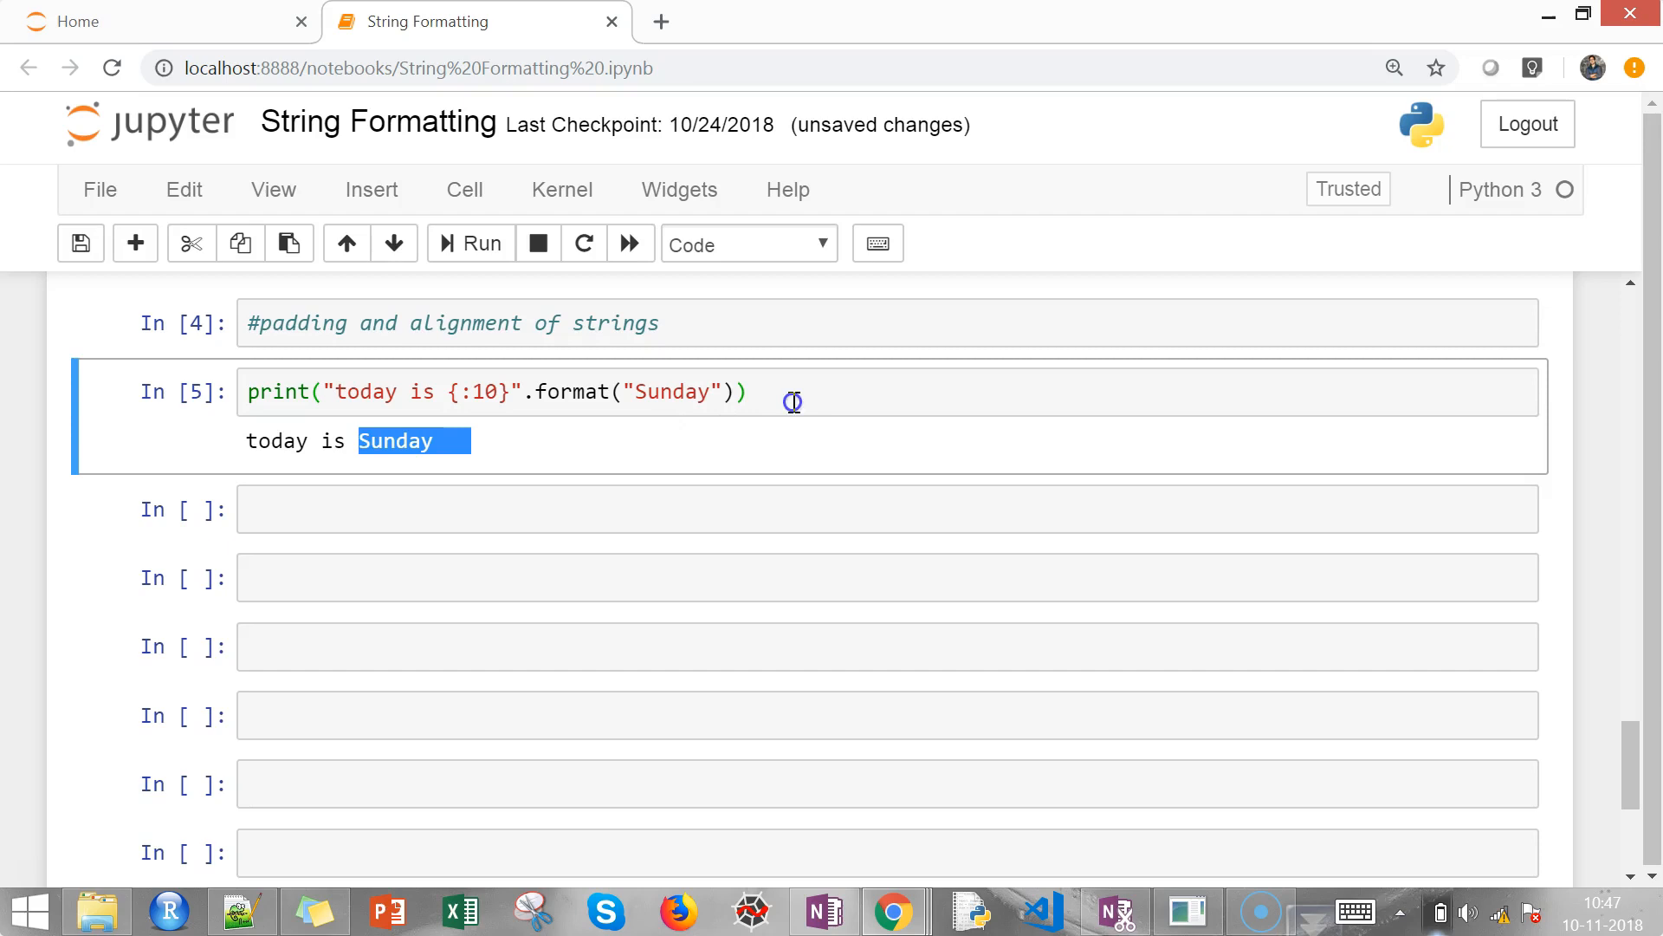
pyautogui.click(265, 392)
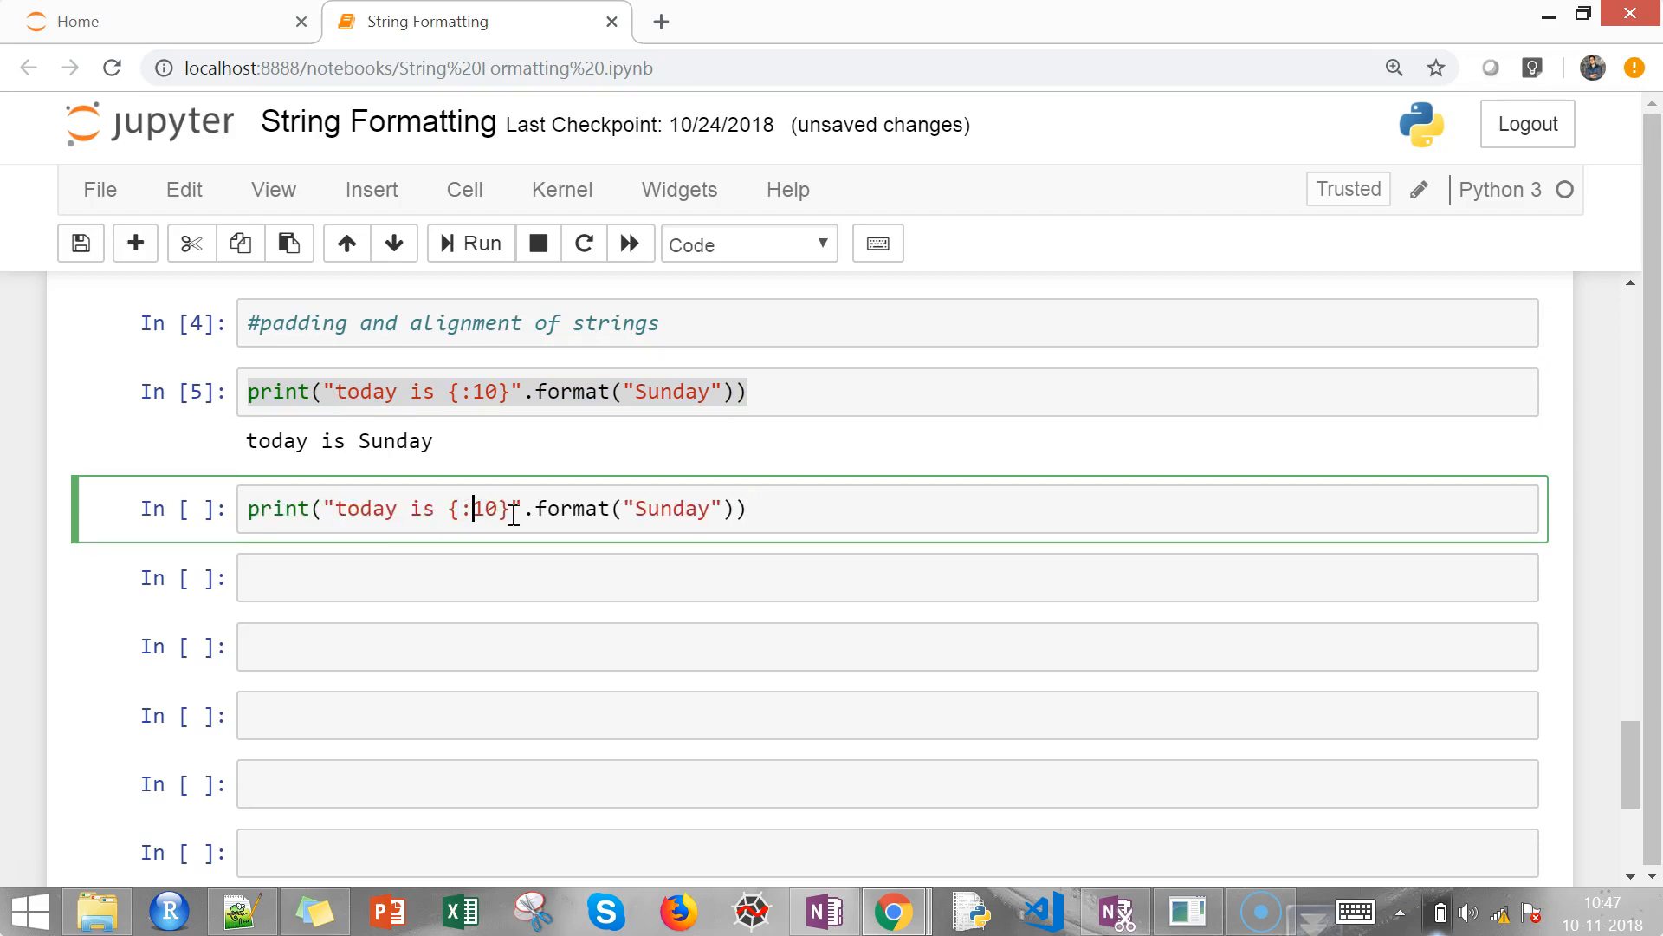
# Change the spec to {:>10}, run it, and highlight the right-aligned Sunday output
pyautogui.write('>')
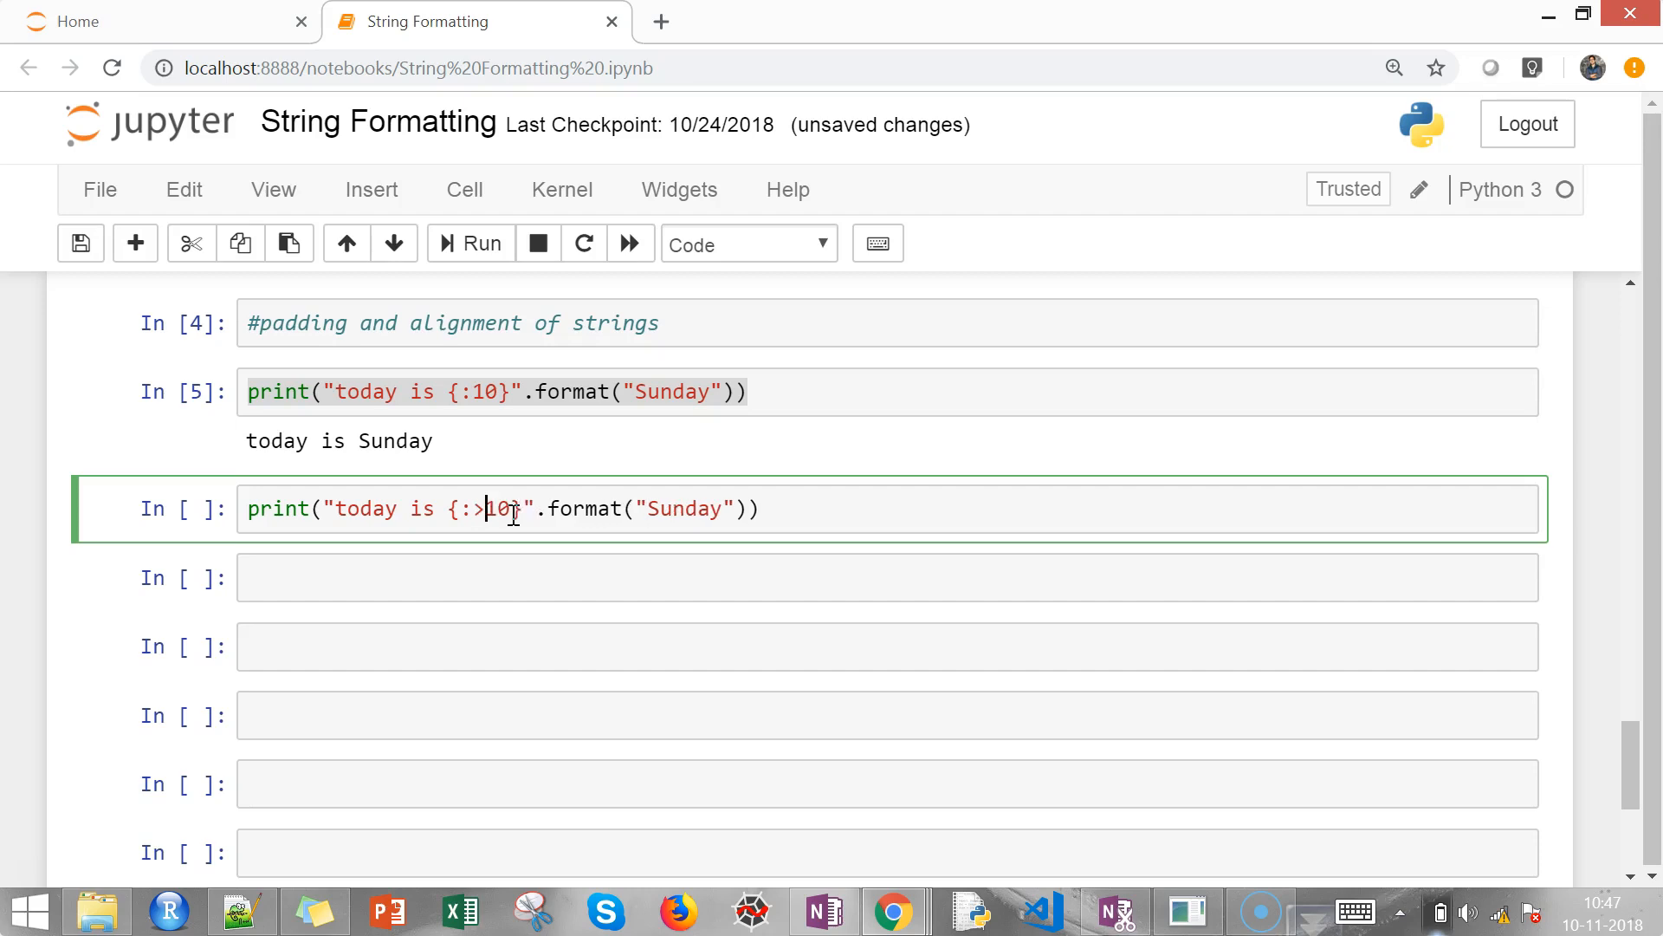
pyautogui.press('Backspace')
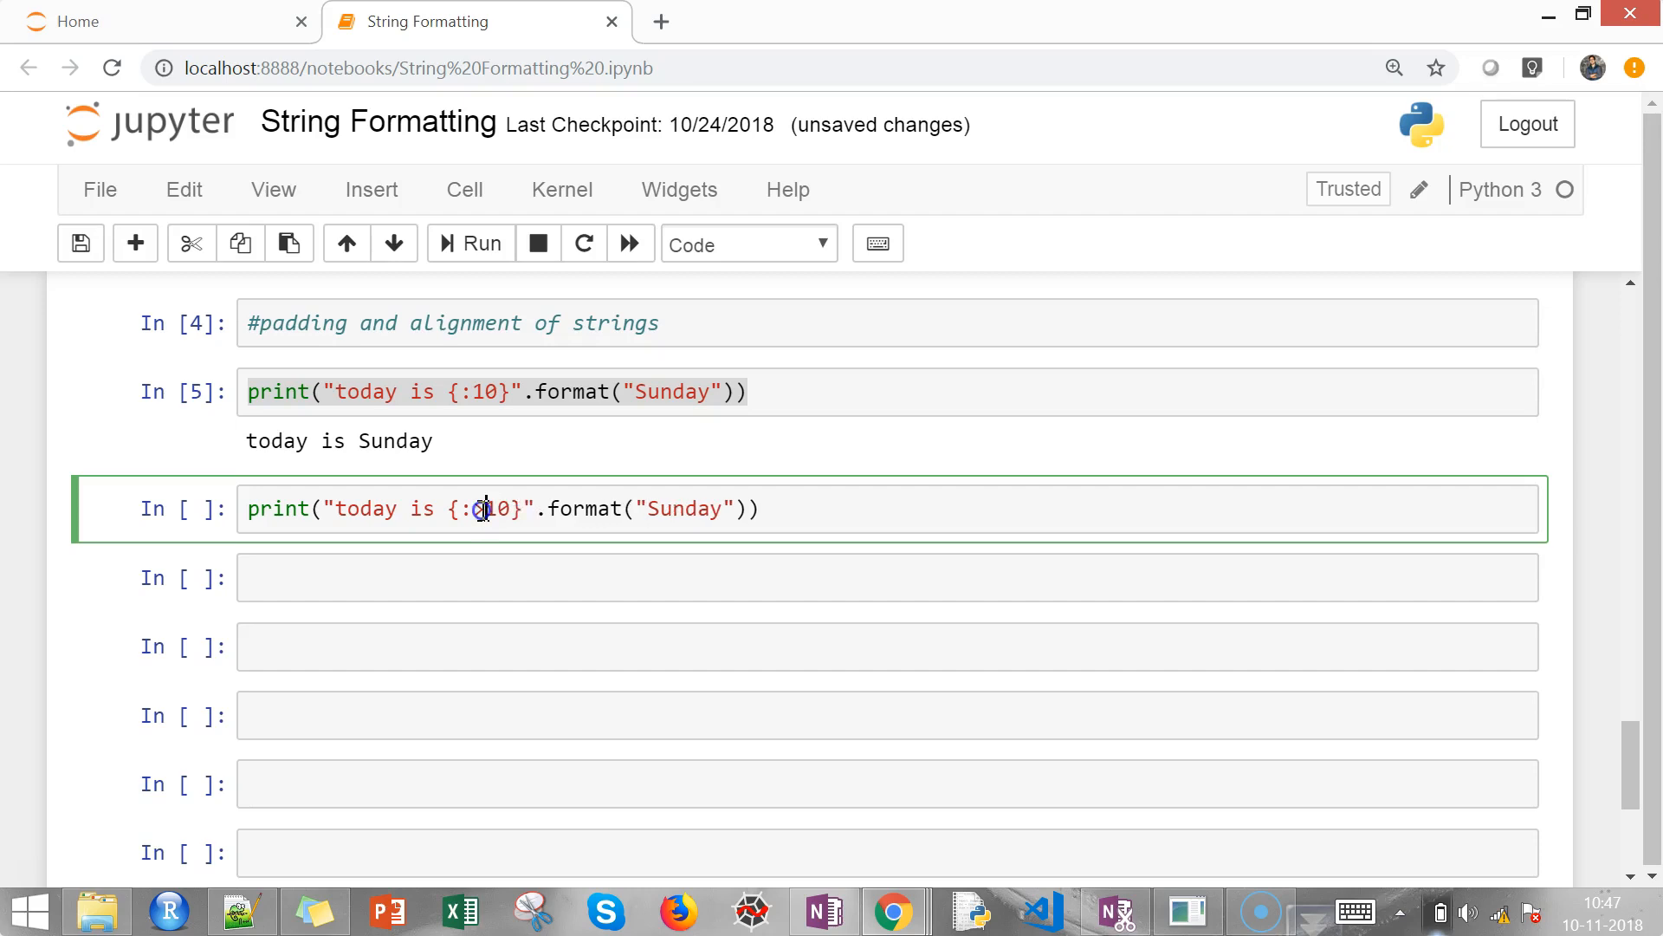
pyautogui.write('>')
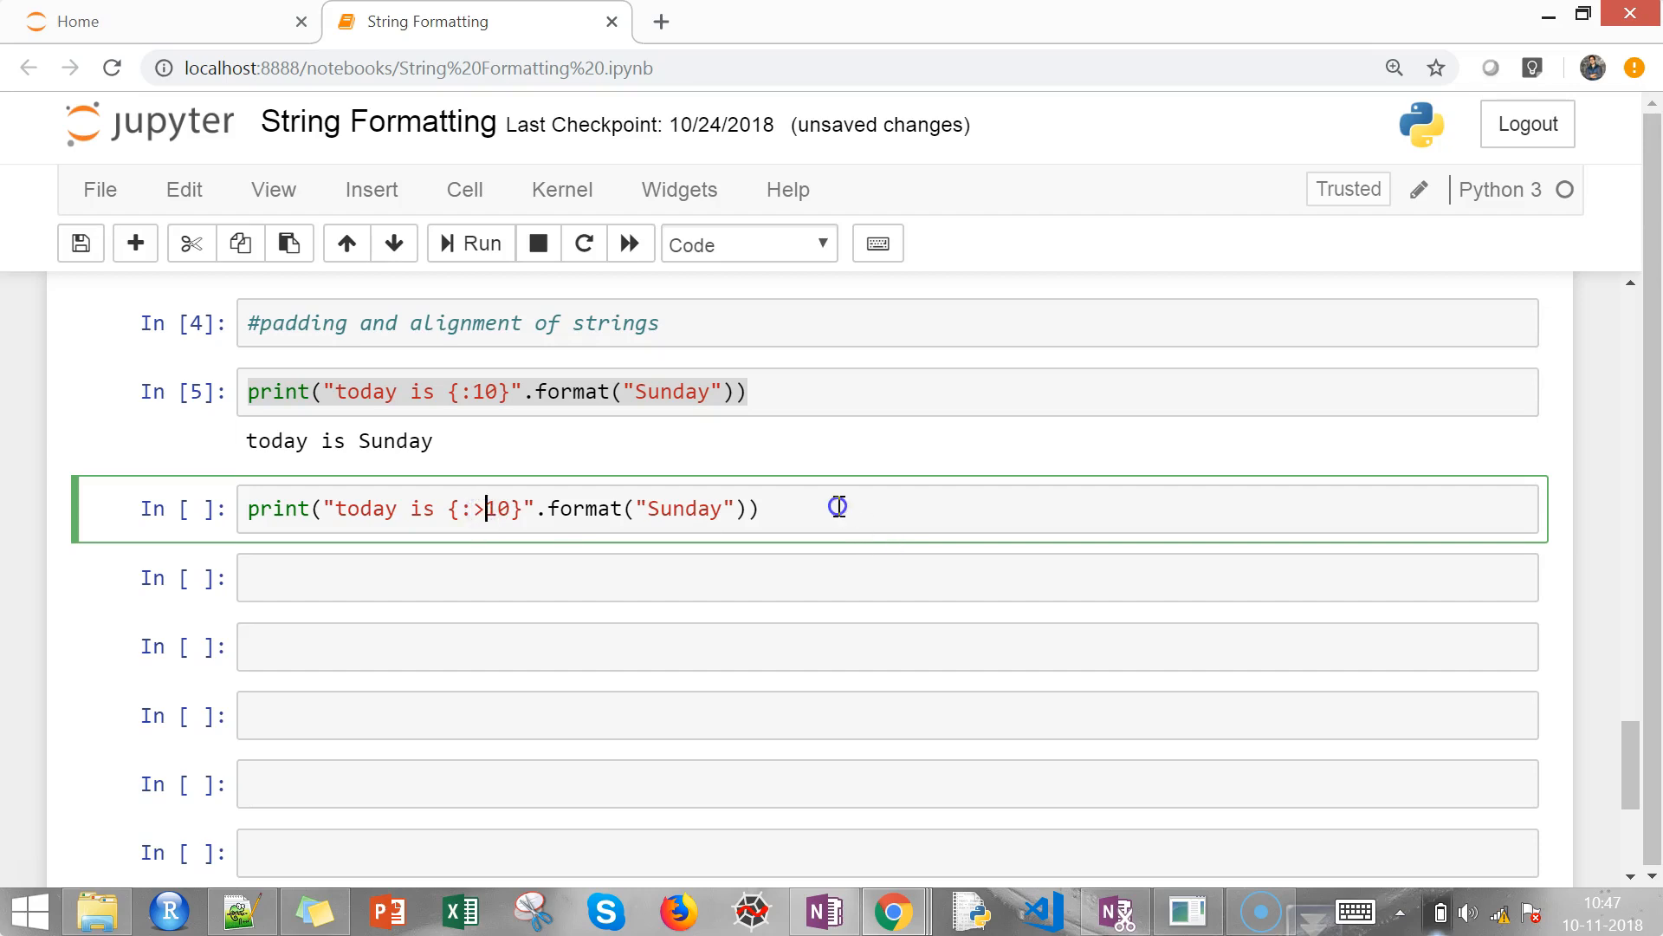
pyautogui.moveTo(838, 507)
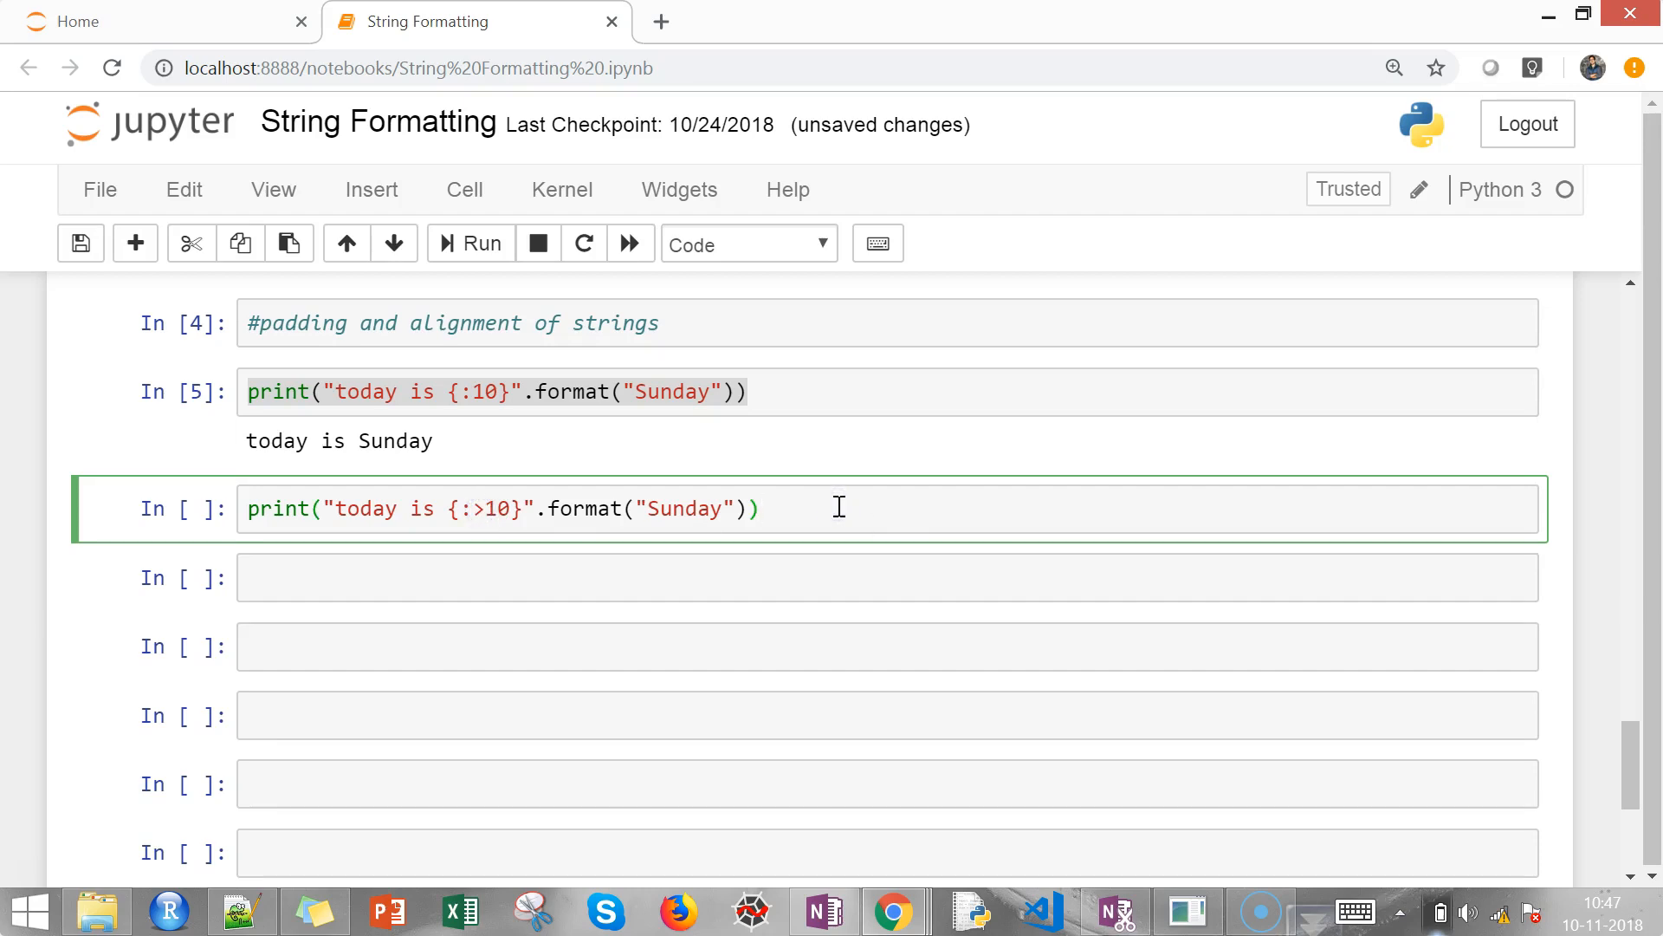
pyautogui.click(470, 243)
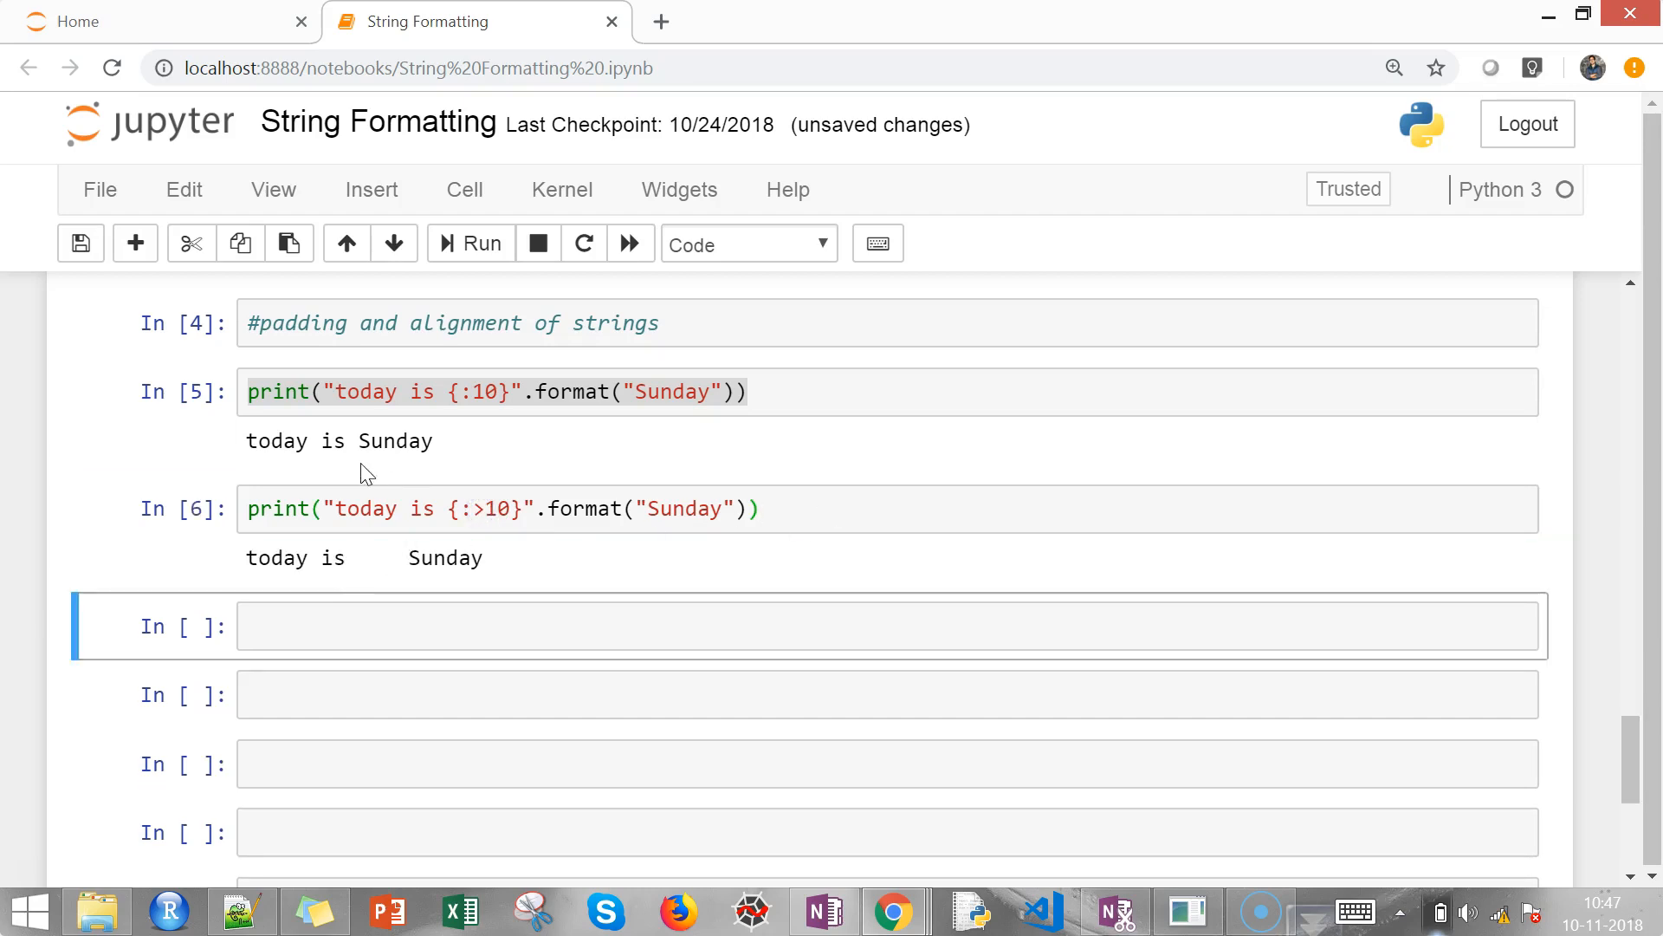
pyautogui.doubleClick(395, 441)
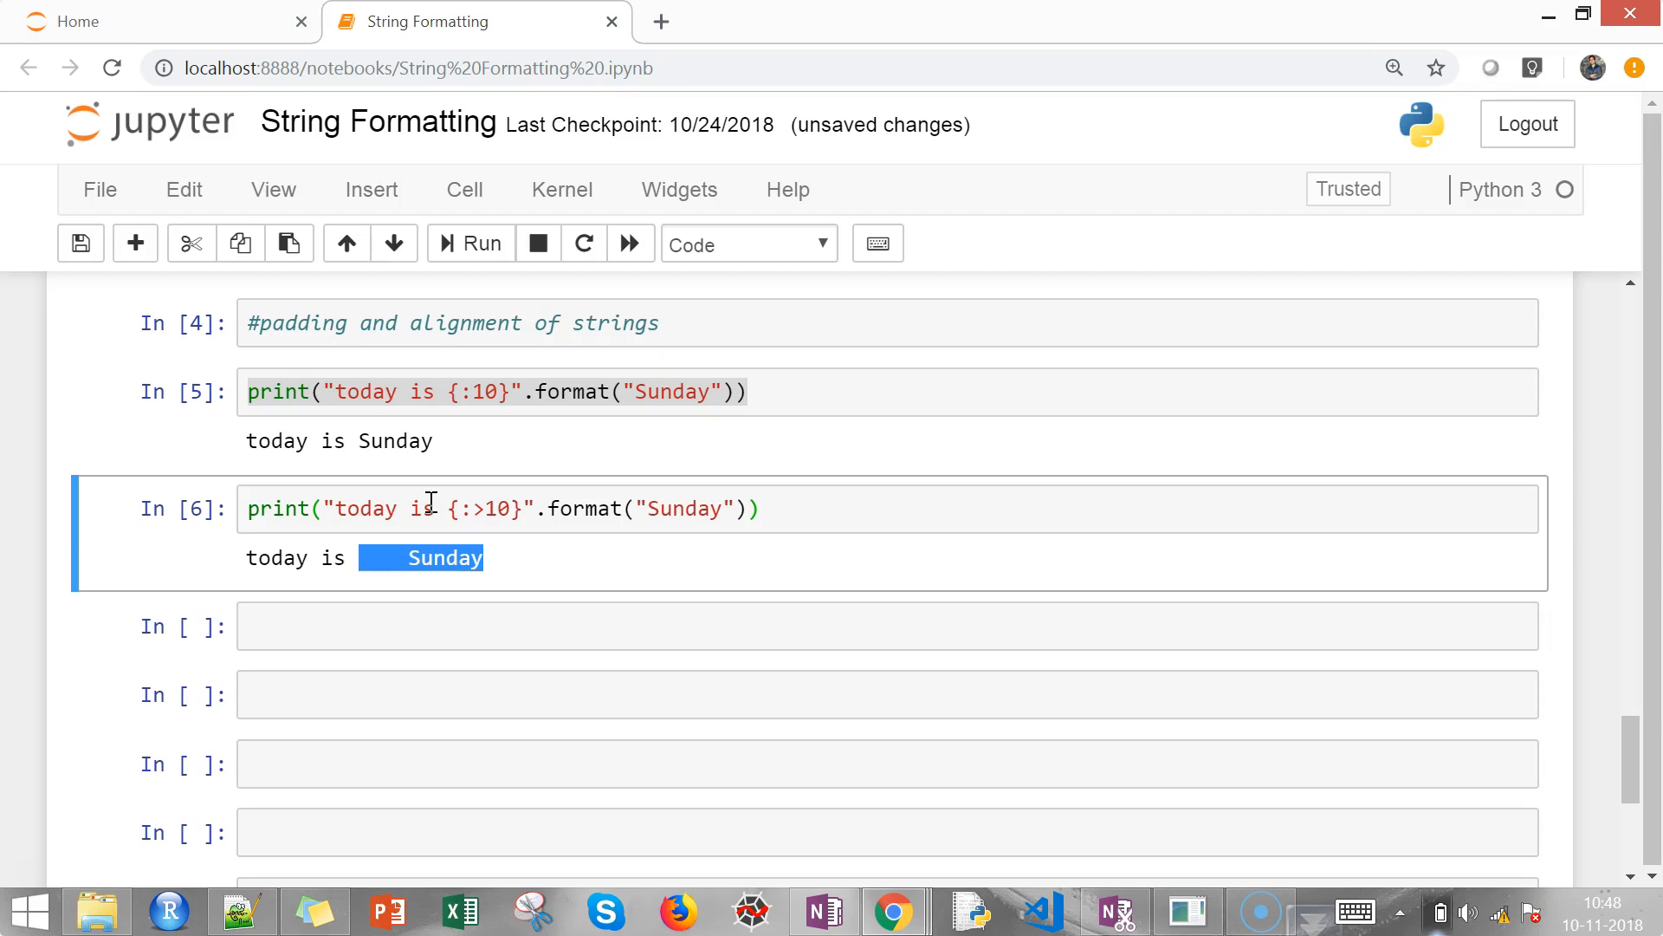
pyautogui.moveTo(729, 500)
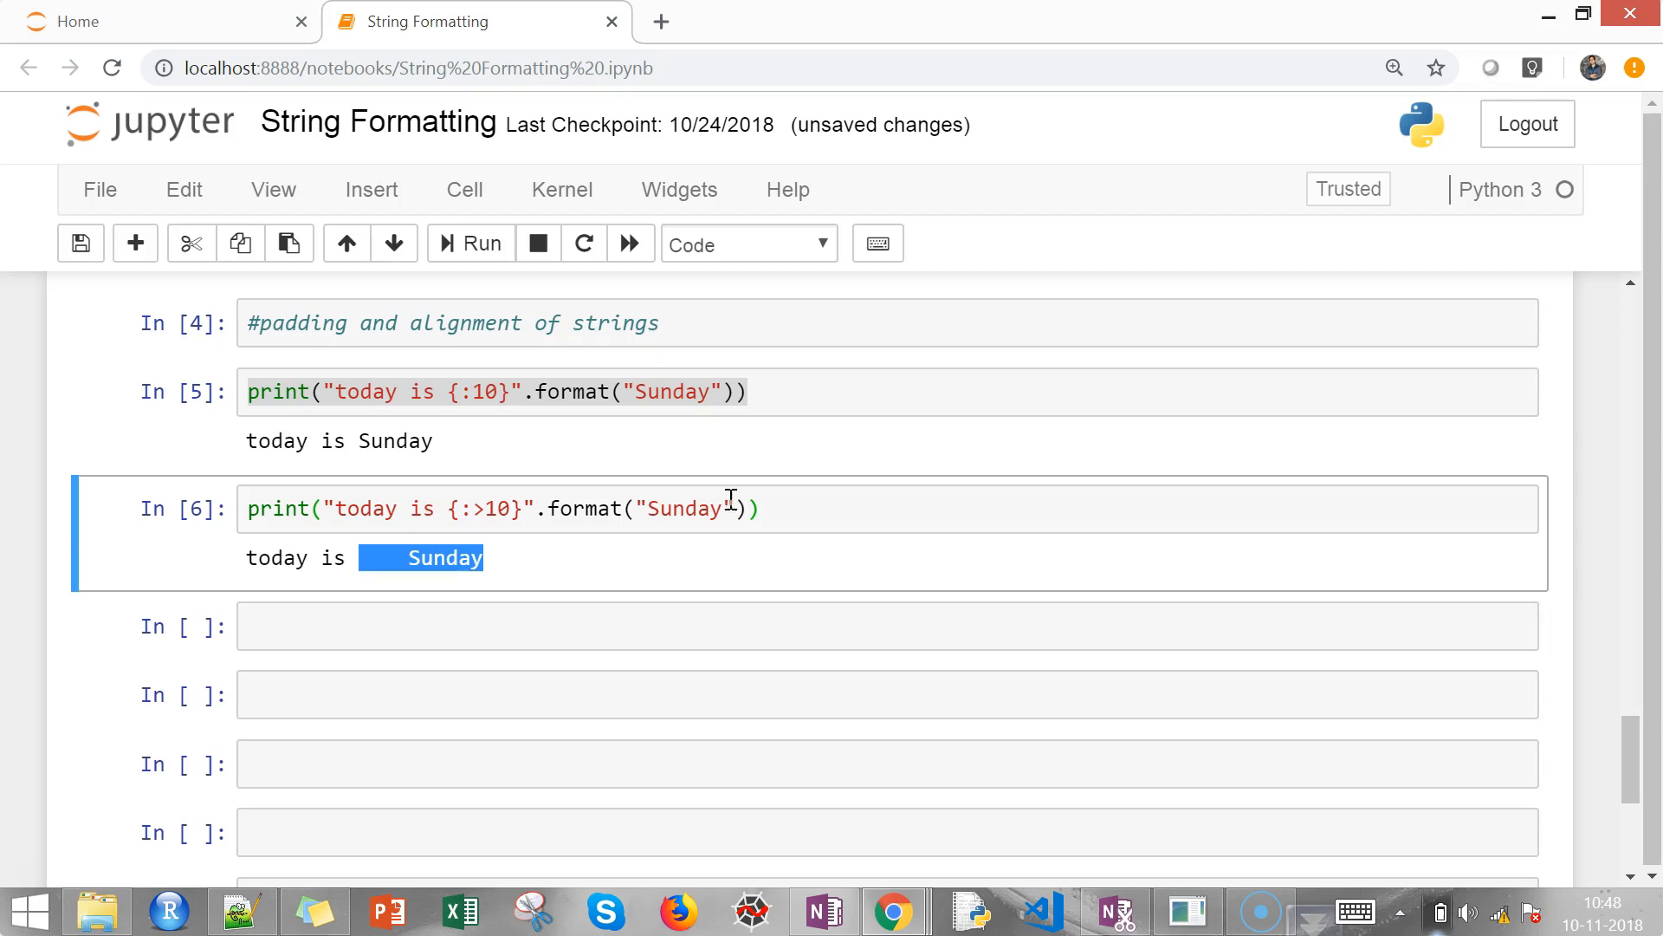
# Replace '>' with '^' for {:^10} and run the cell to centre Sunday
pyautogui.click(750, 510)
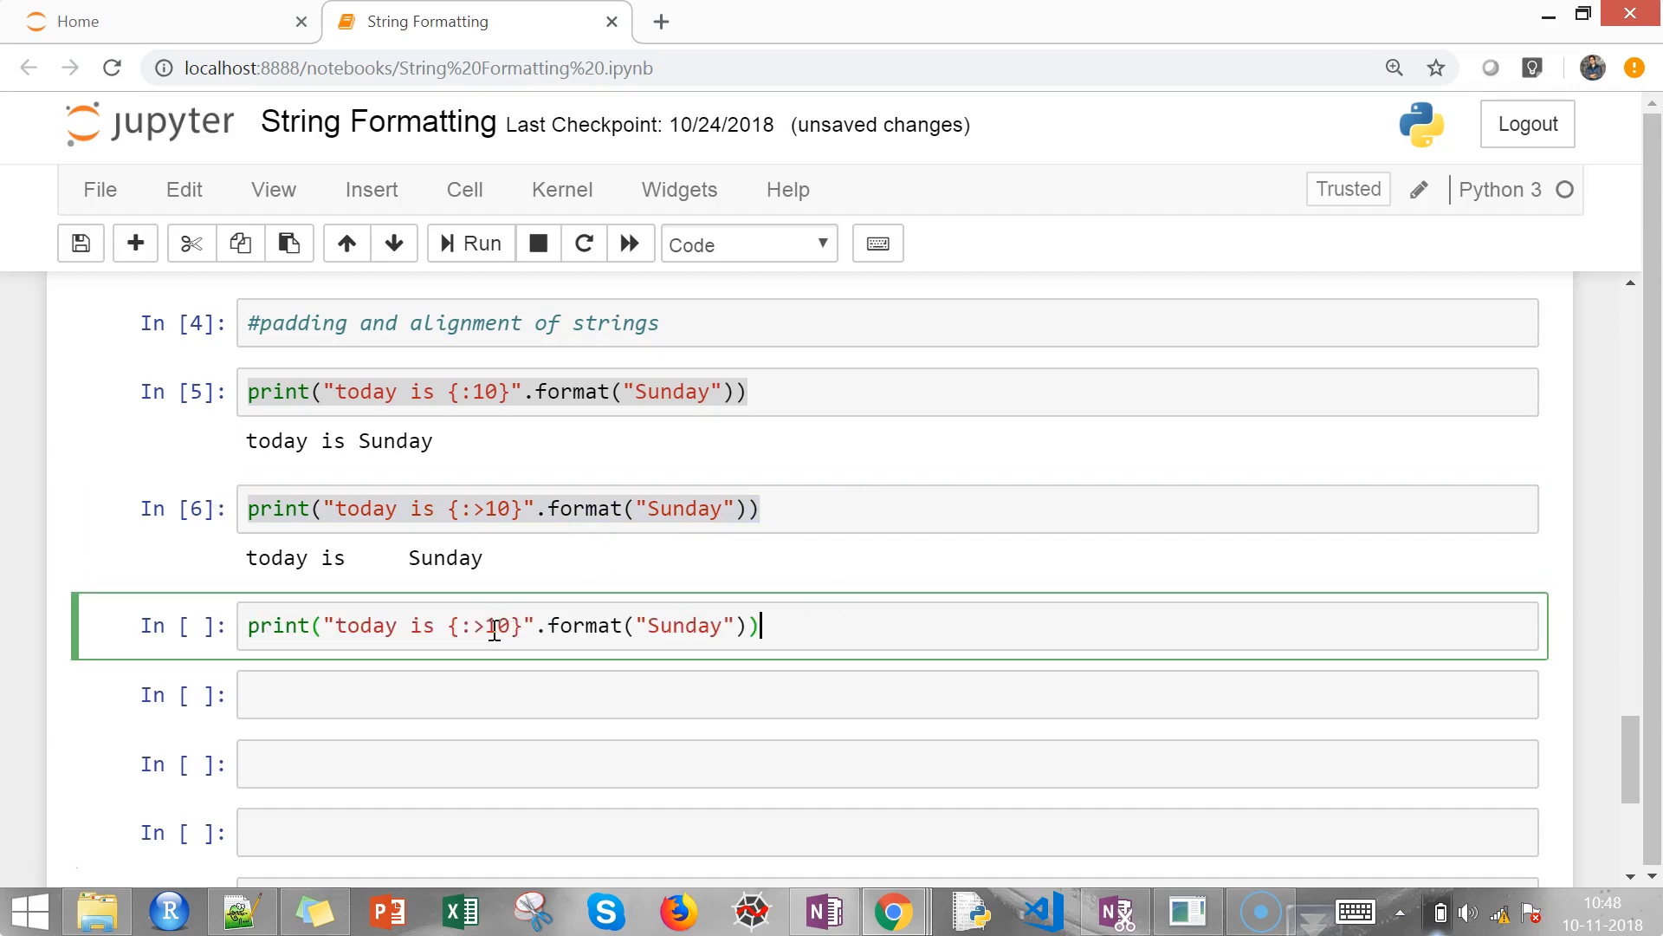
pyautogui.press('Backspace')
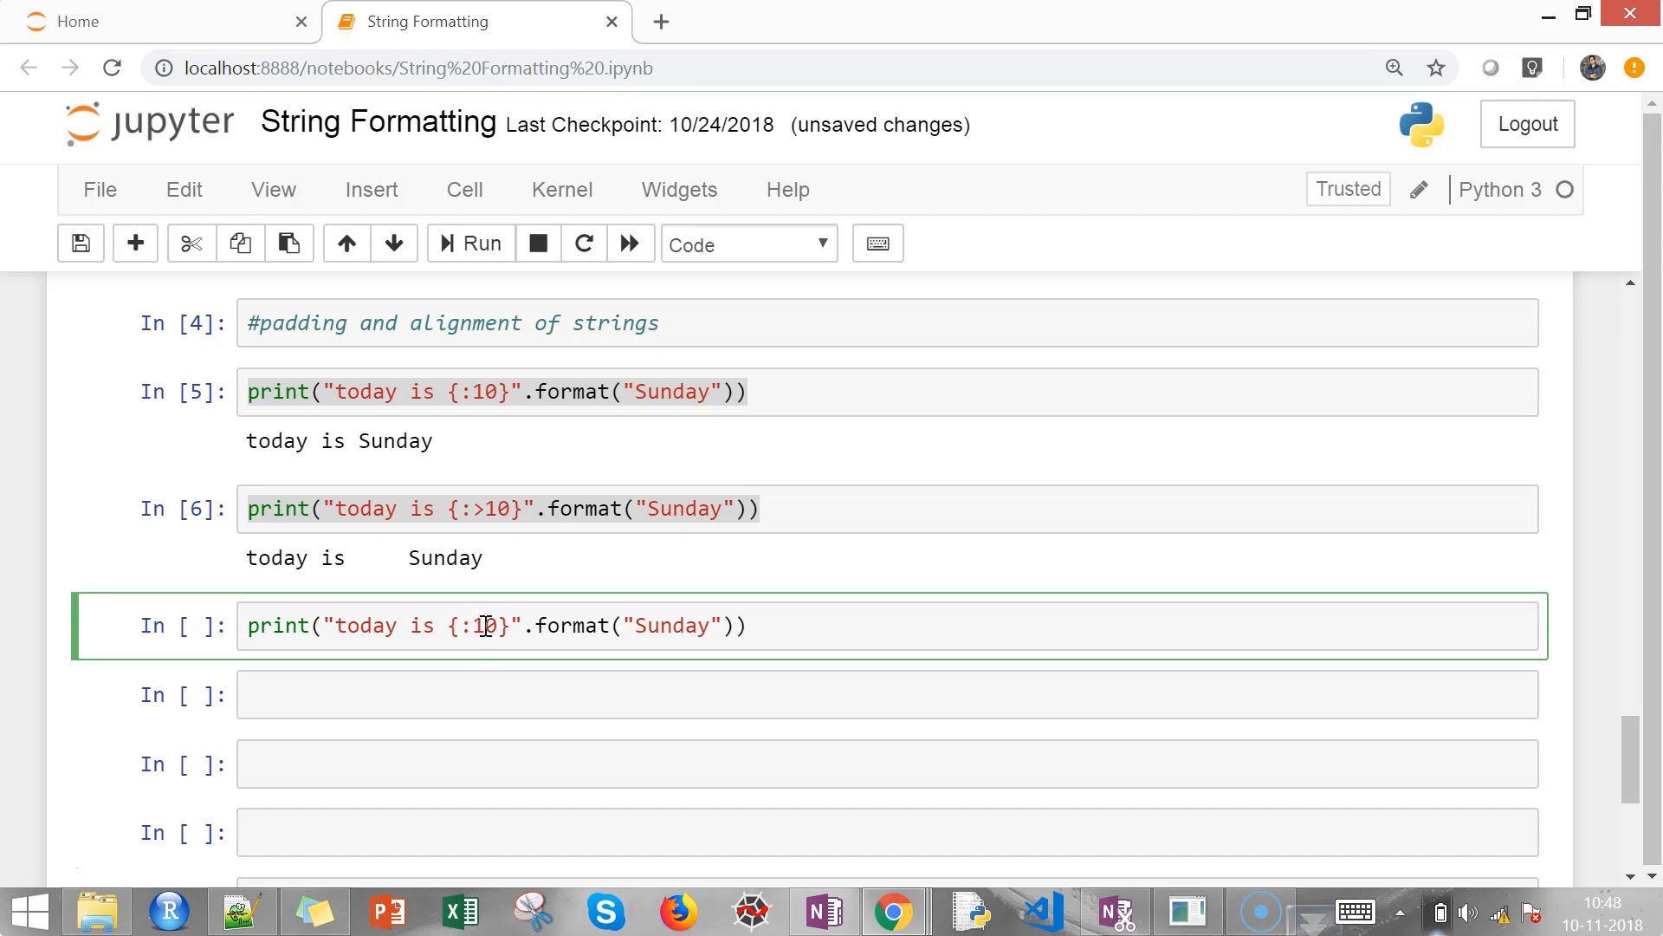
pyautogui.write('^')
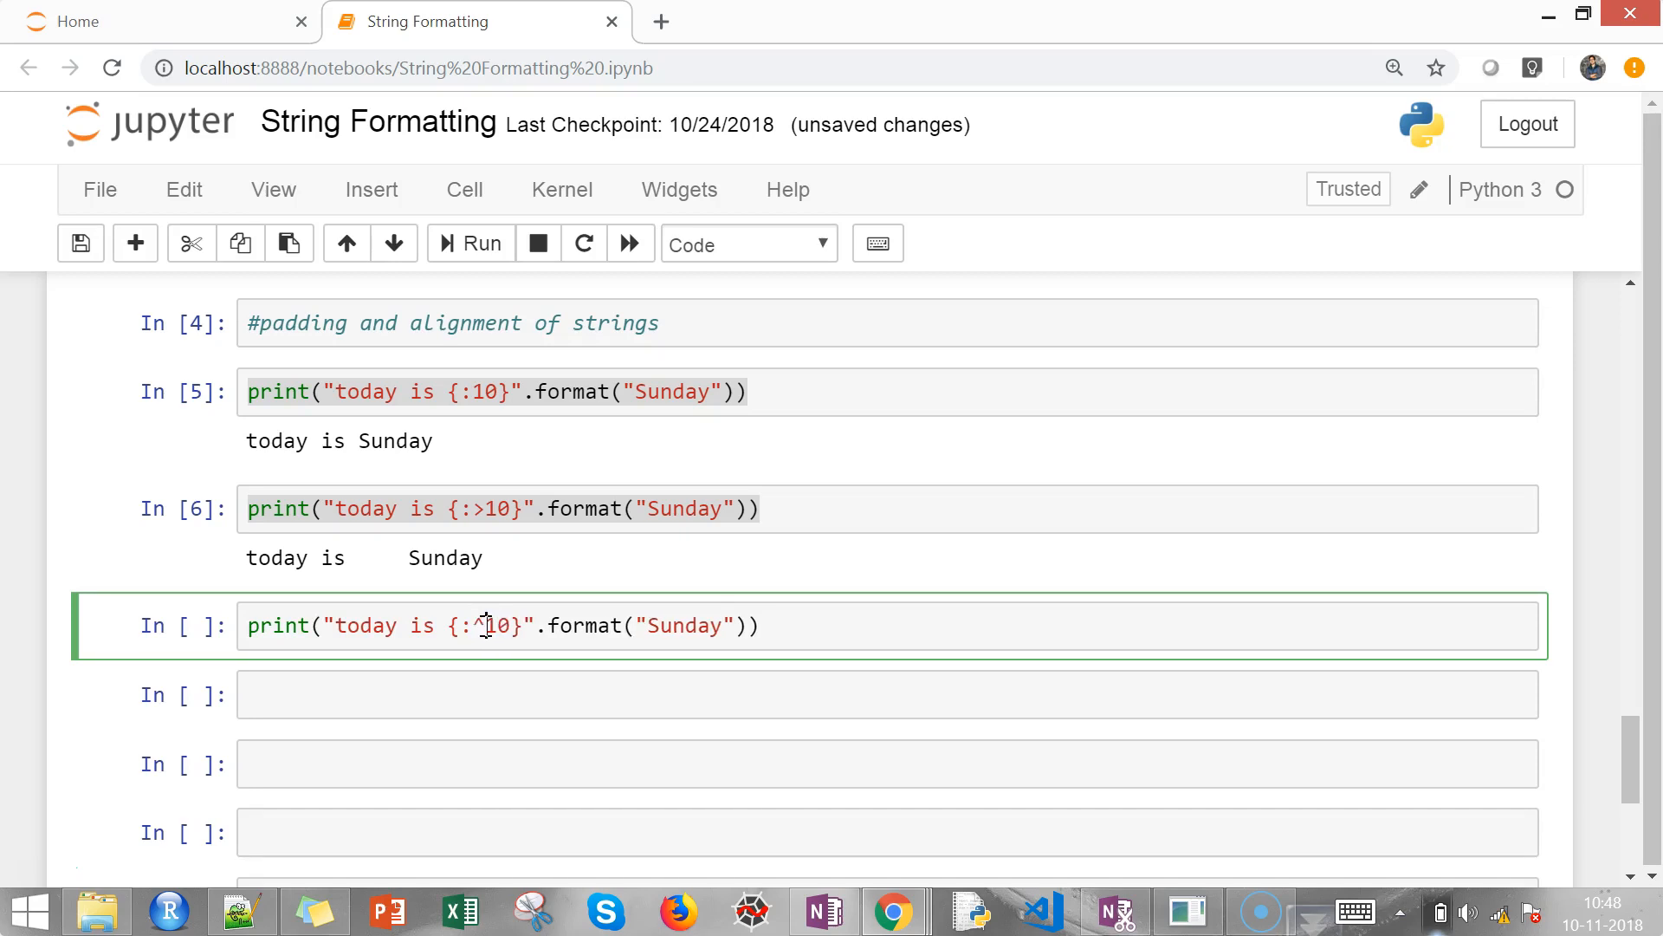
pyautogui.click(469, 243)
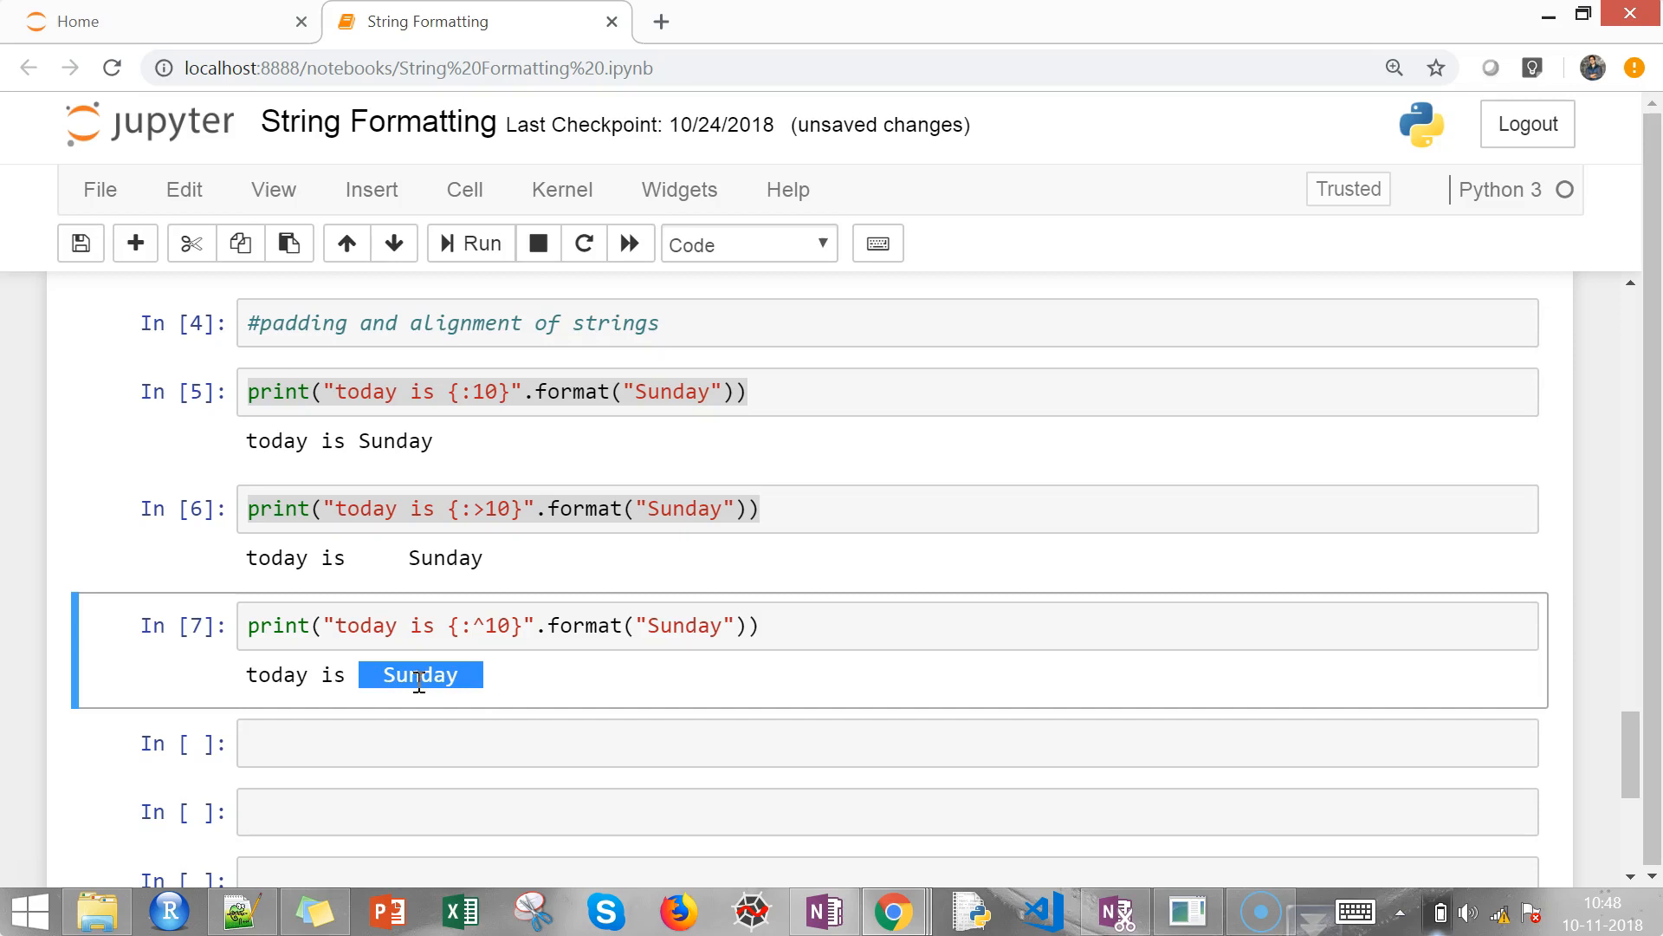
pyautogui.click(401, 742)
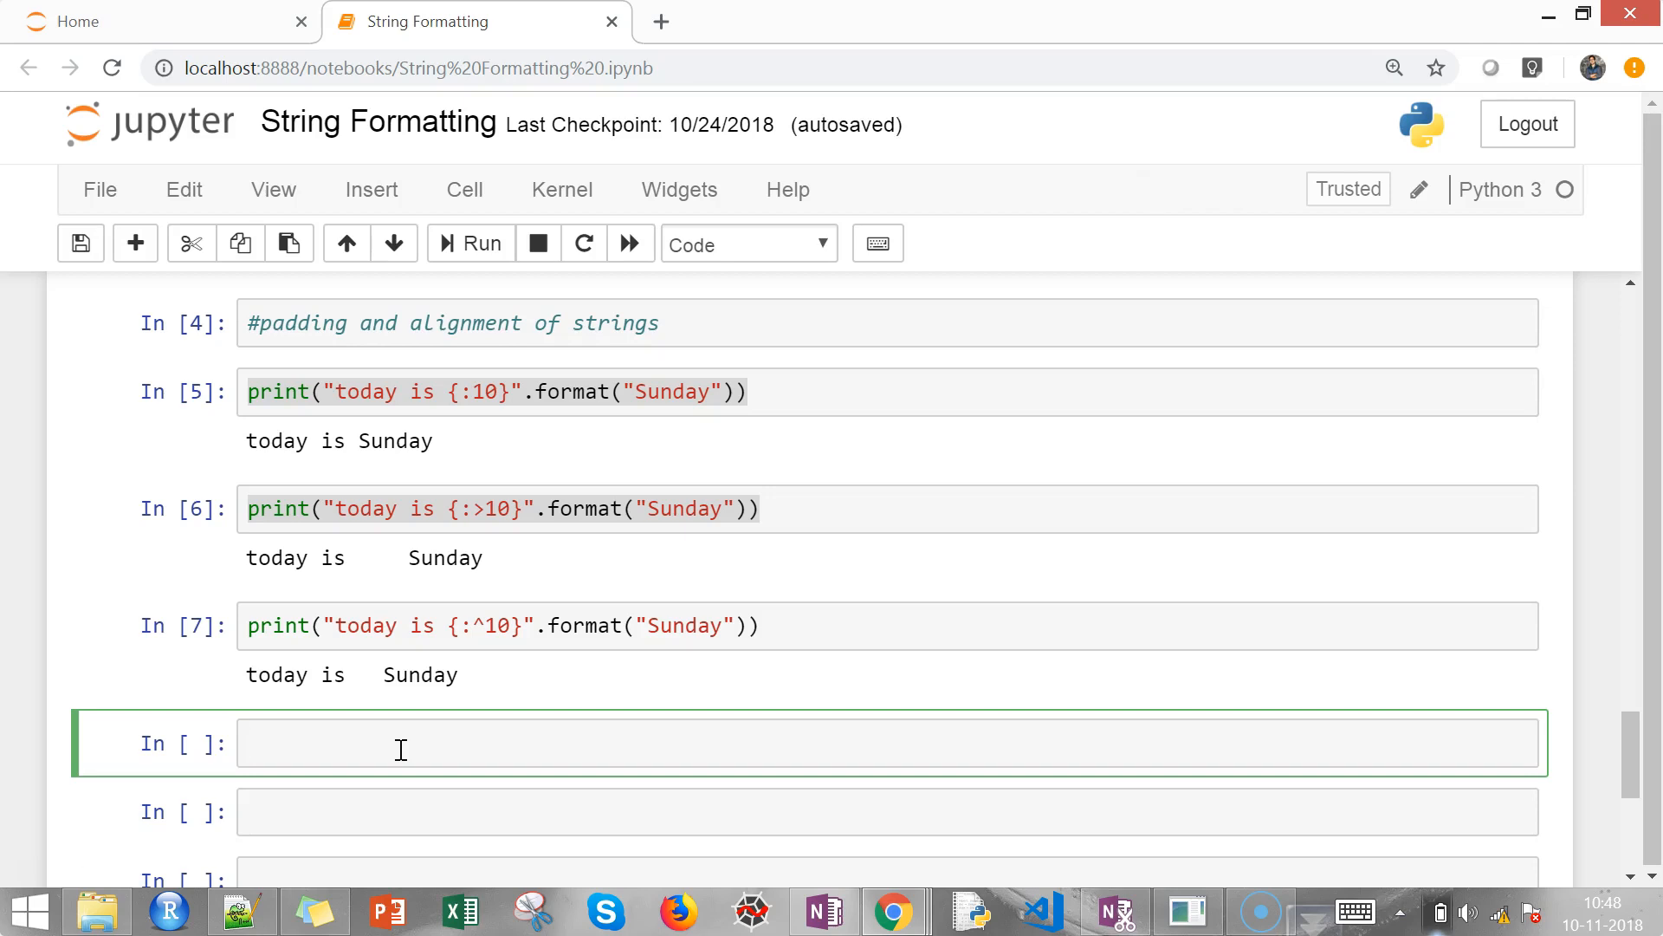
# Paste the print line into a new cell and edit the spec toward {:_>10}
pyautogui.write('print("today is {:>10}".format("Sunday"))')
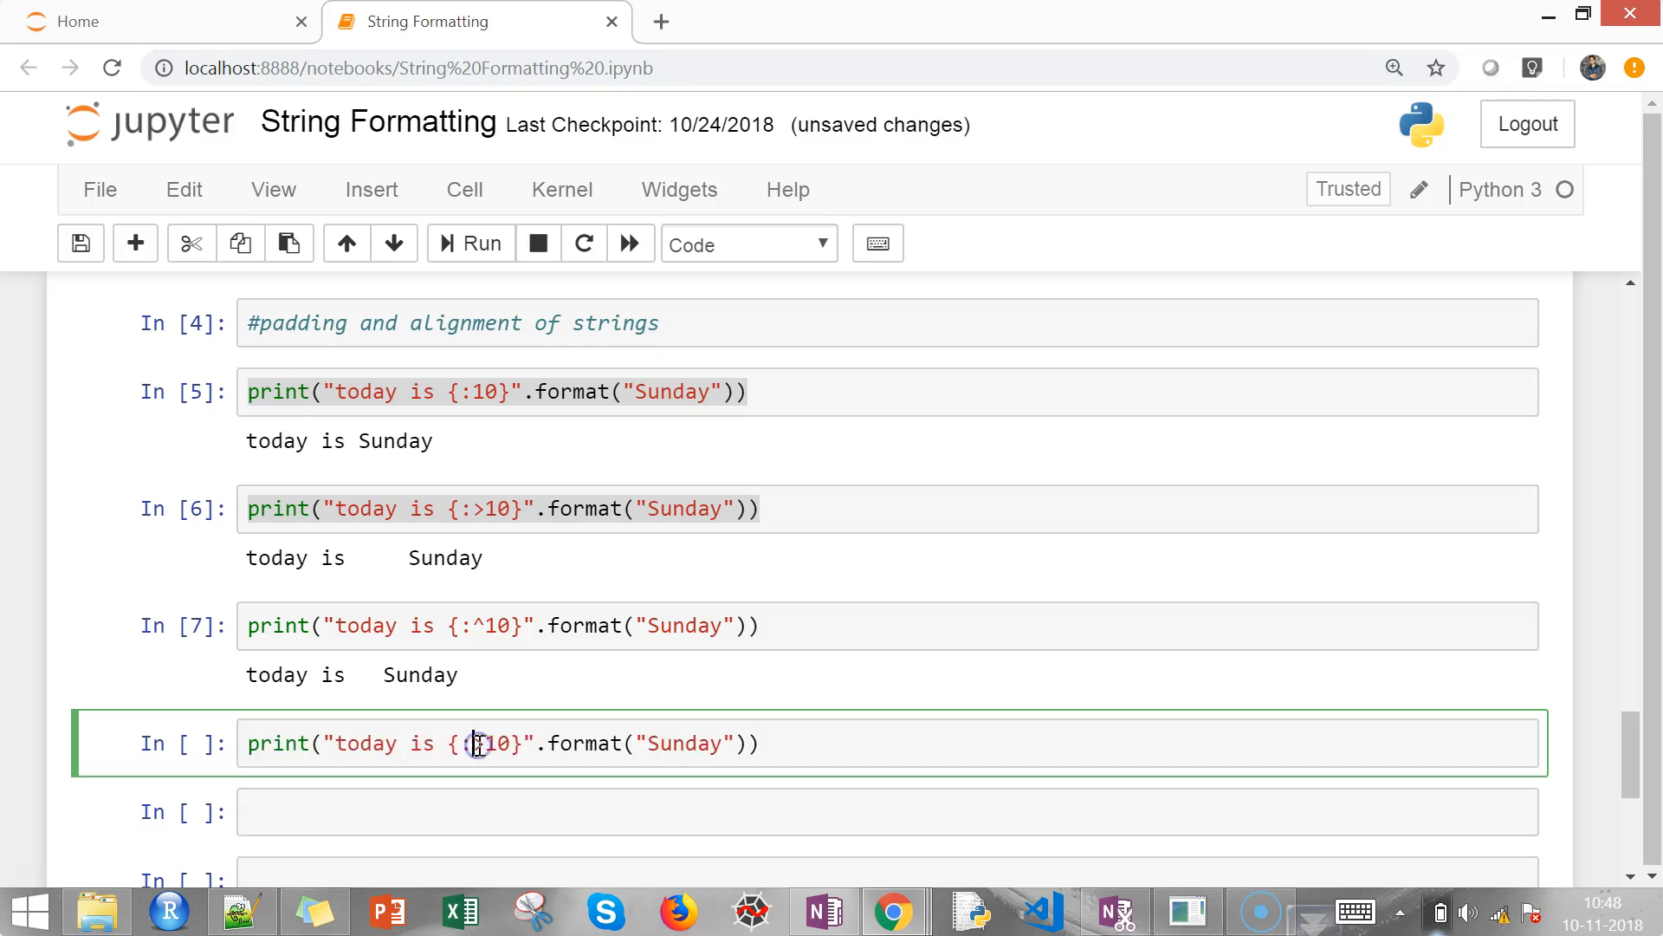
pyautogui.write('>')
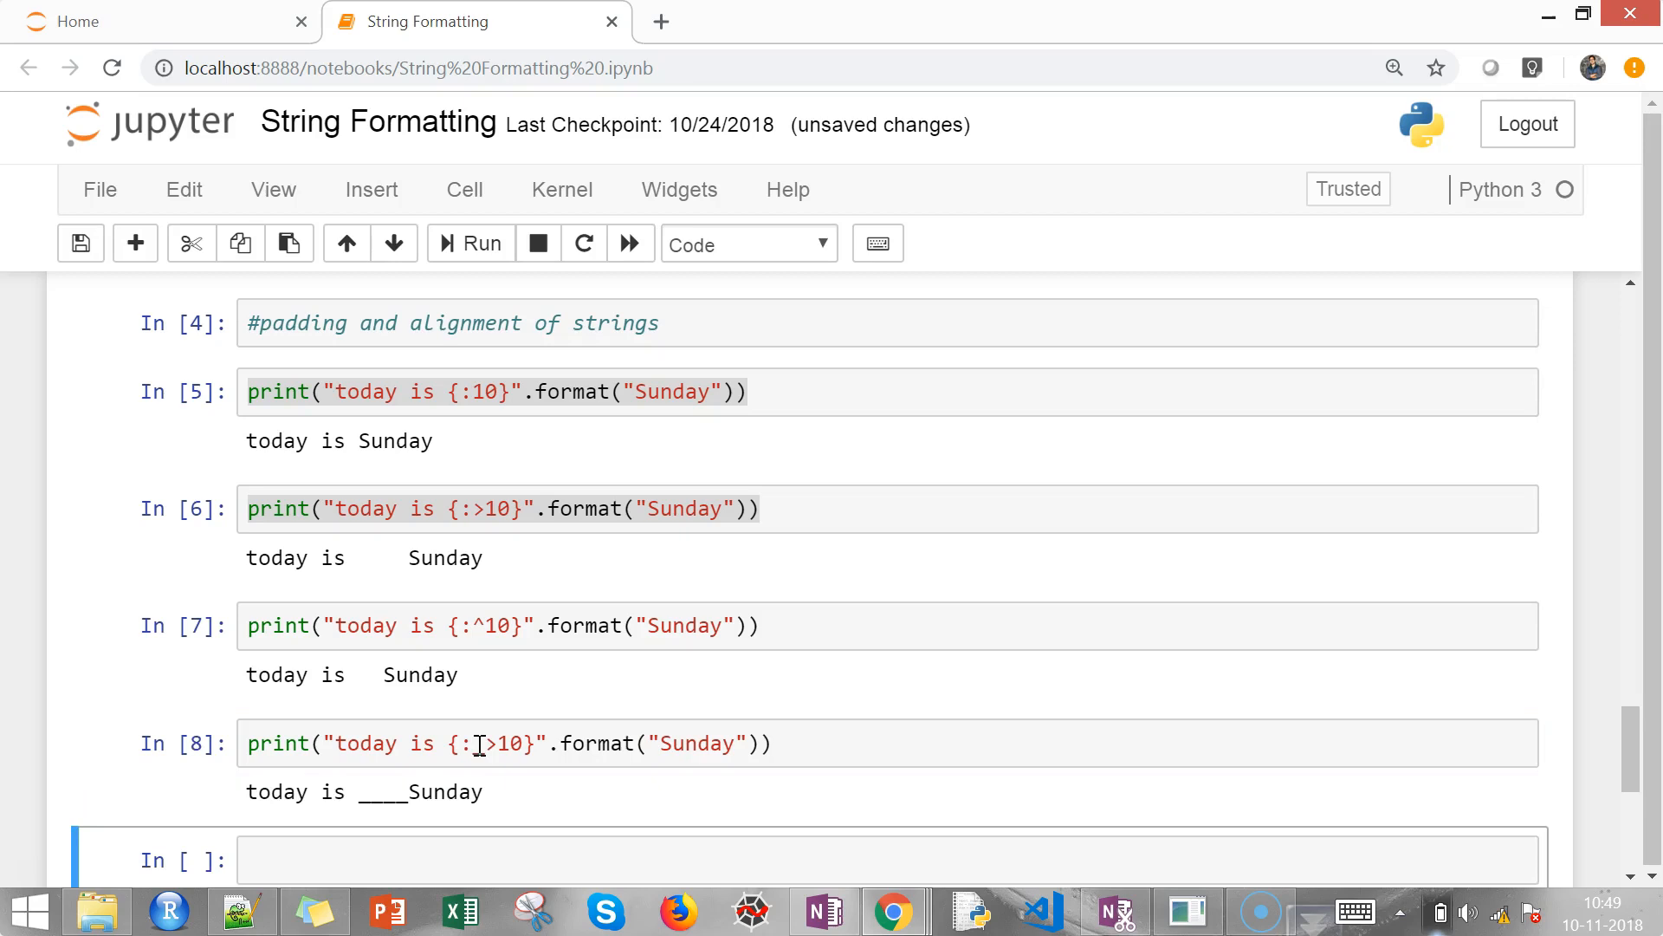
pyautogui.scroll(-3)
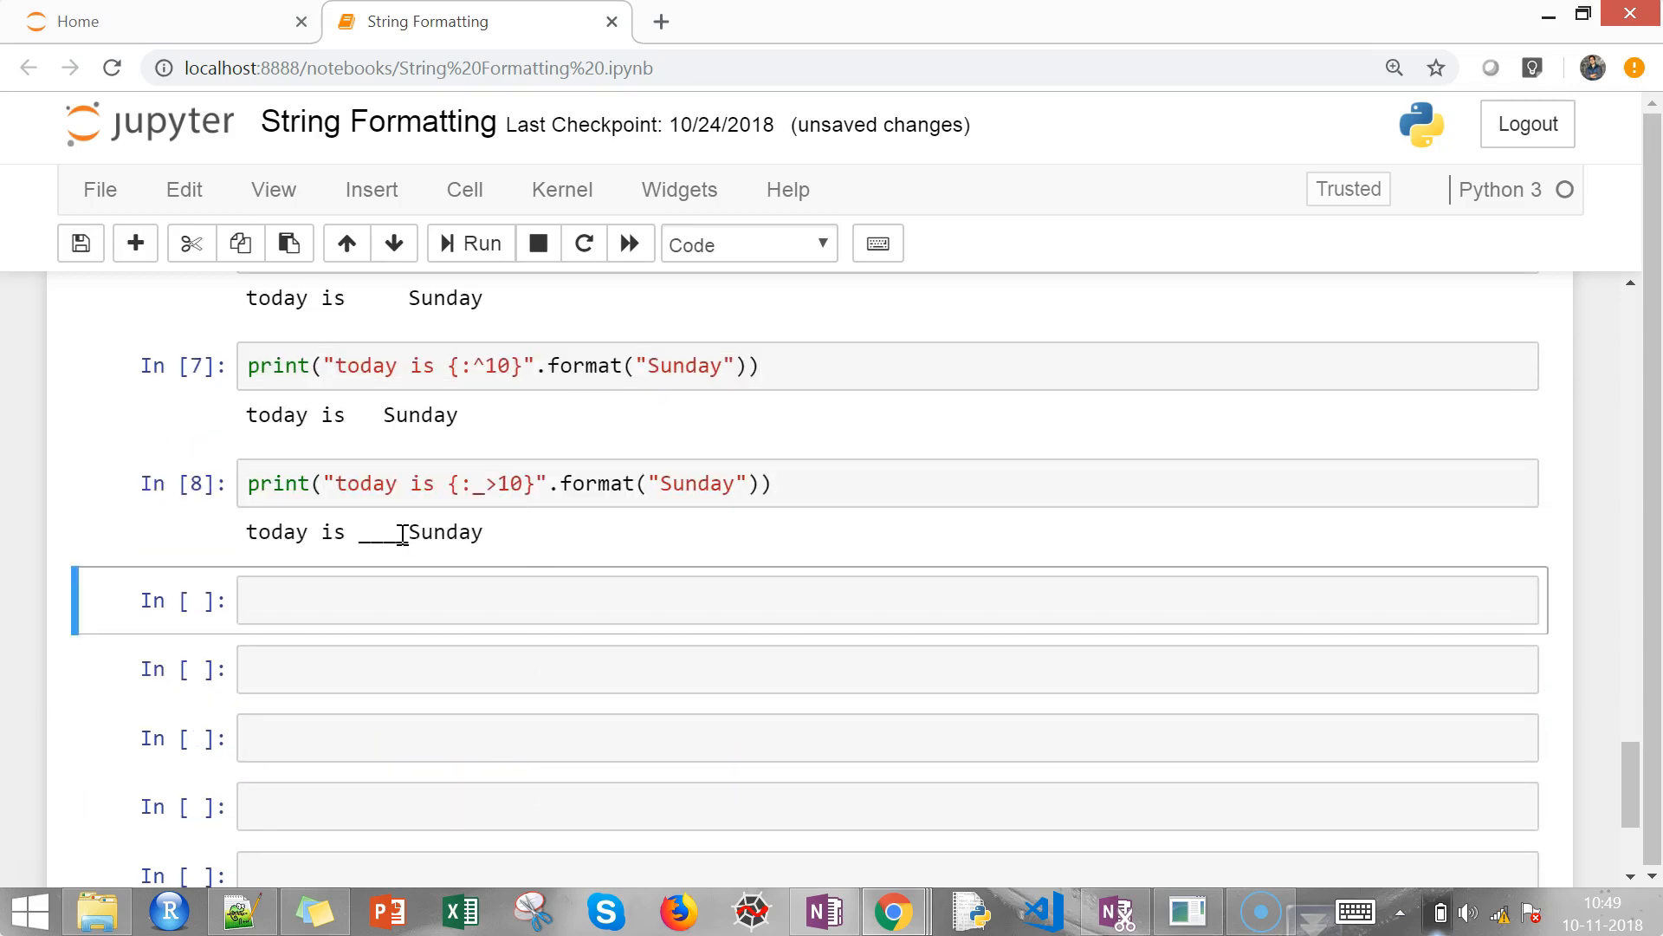
pyautogui.moveTo(484, 483)
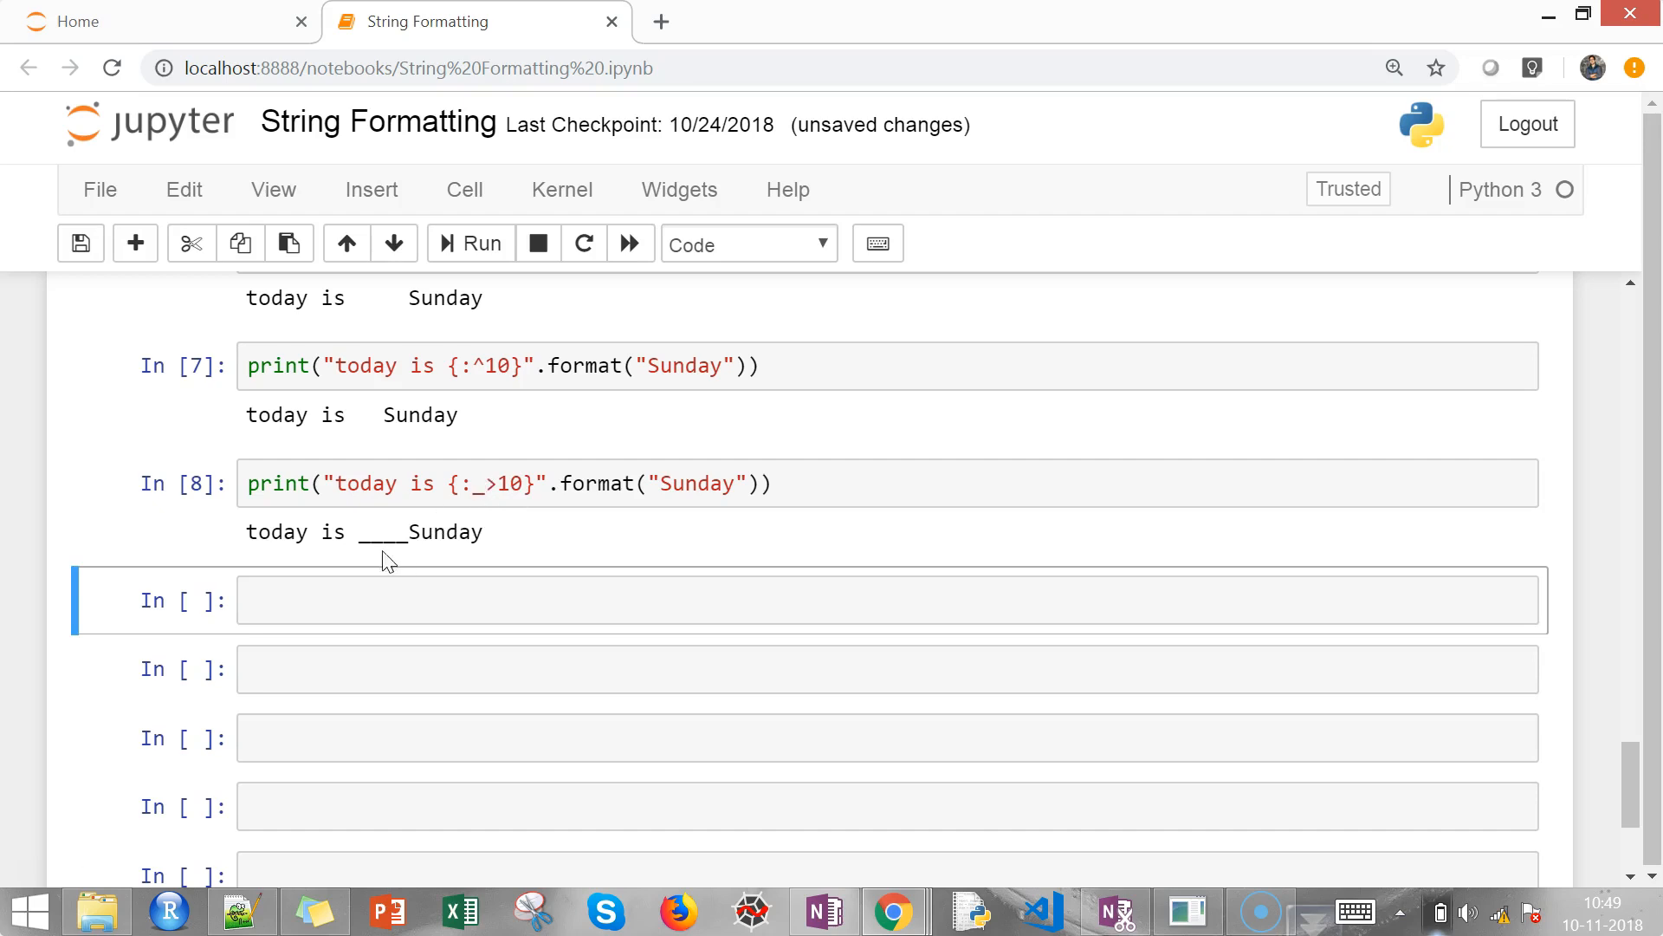
pyautogui.moveTo(398, 530)
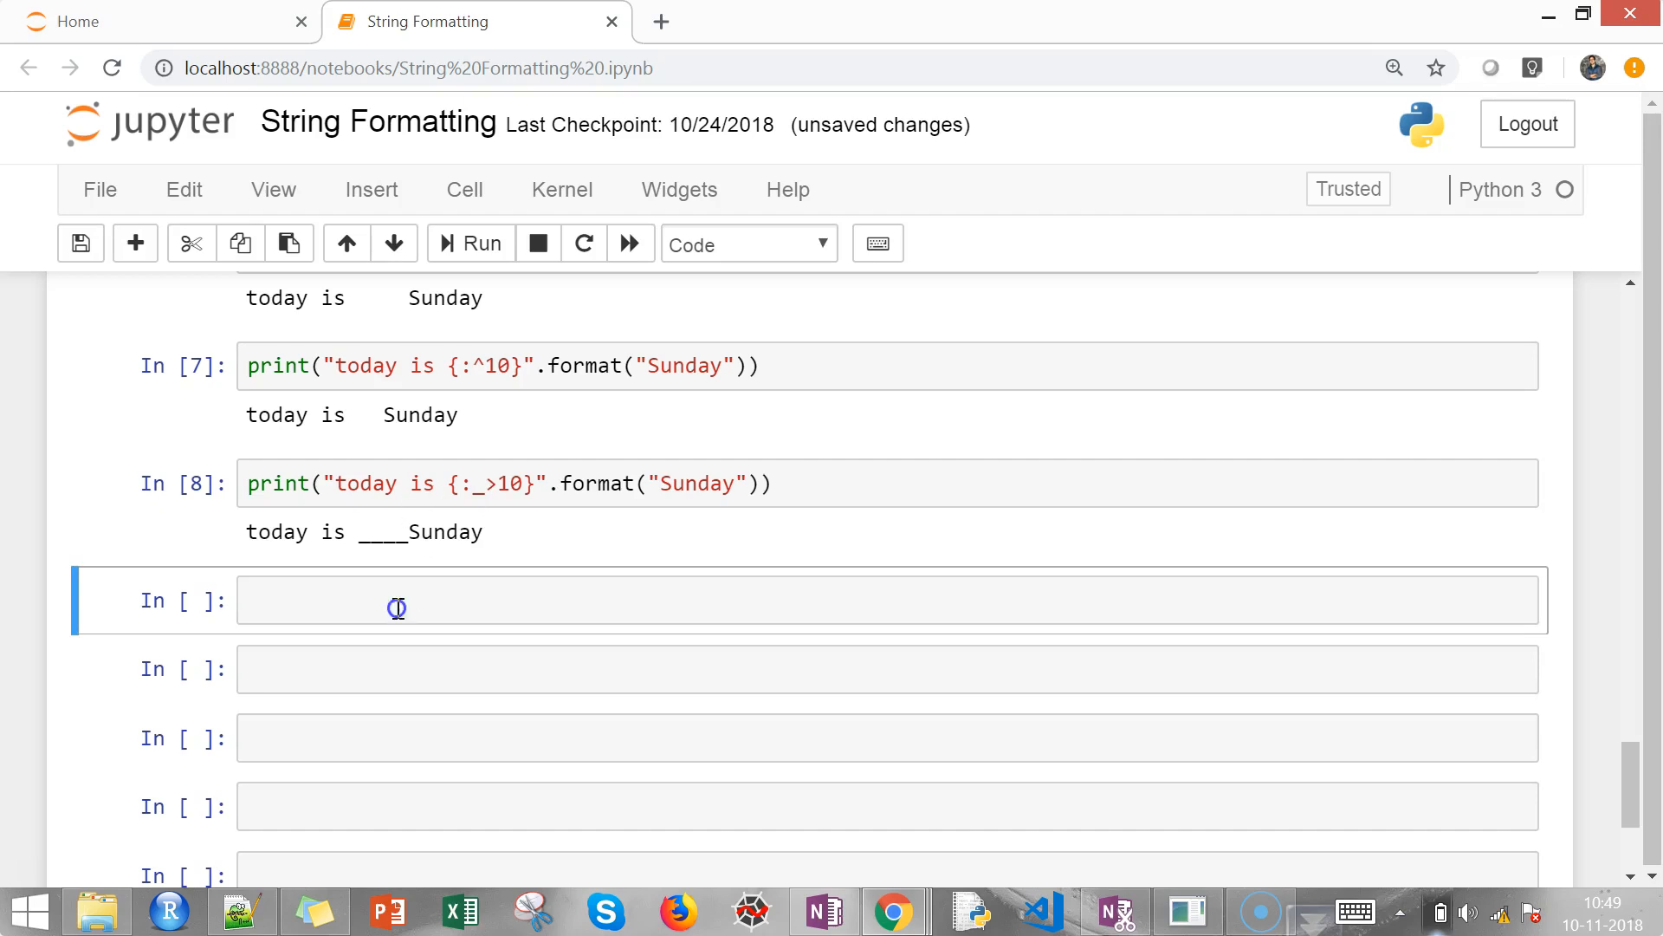
# Paste the print line and set the spec to {:%^10} for percent-sign fill
pyautogui.write('print("today is {:@10}".format("Sunday"))')
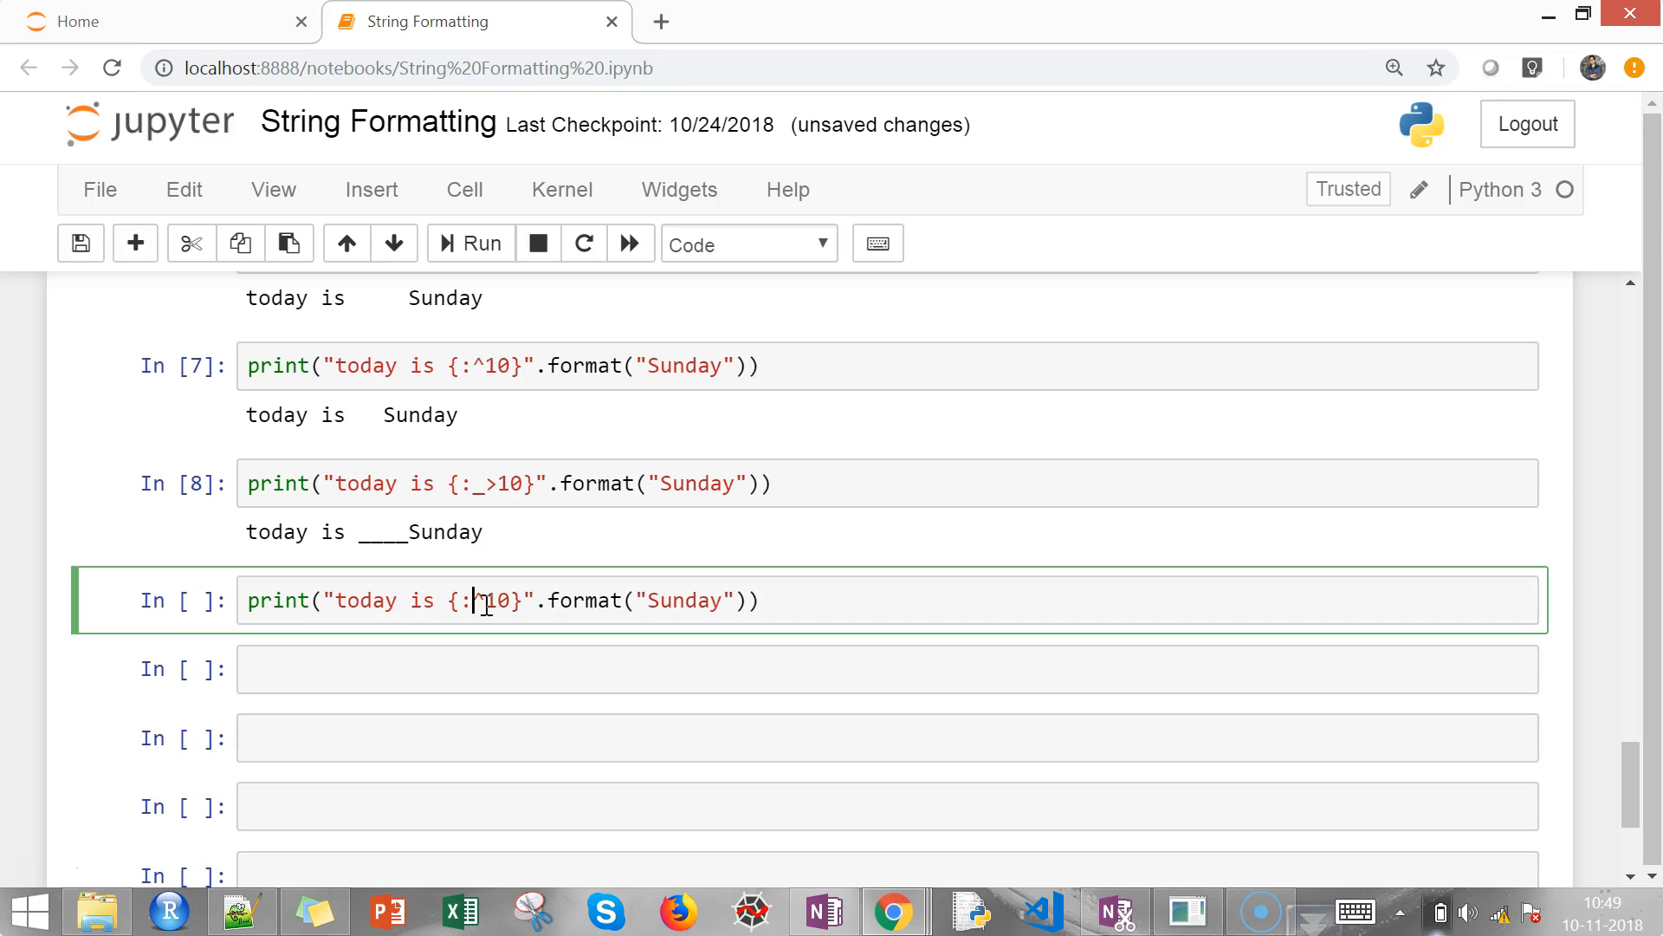
pyautogui.write('%')
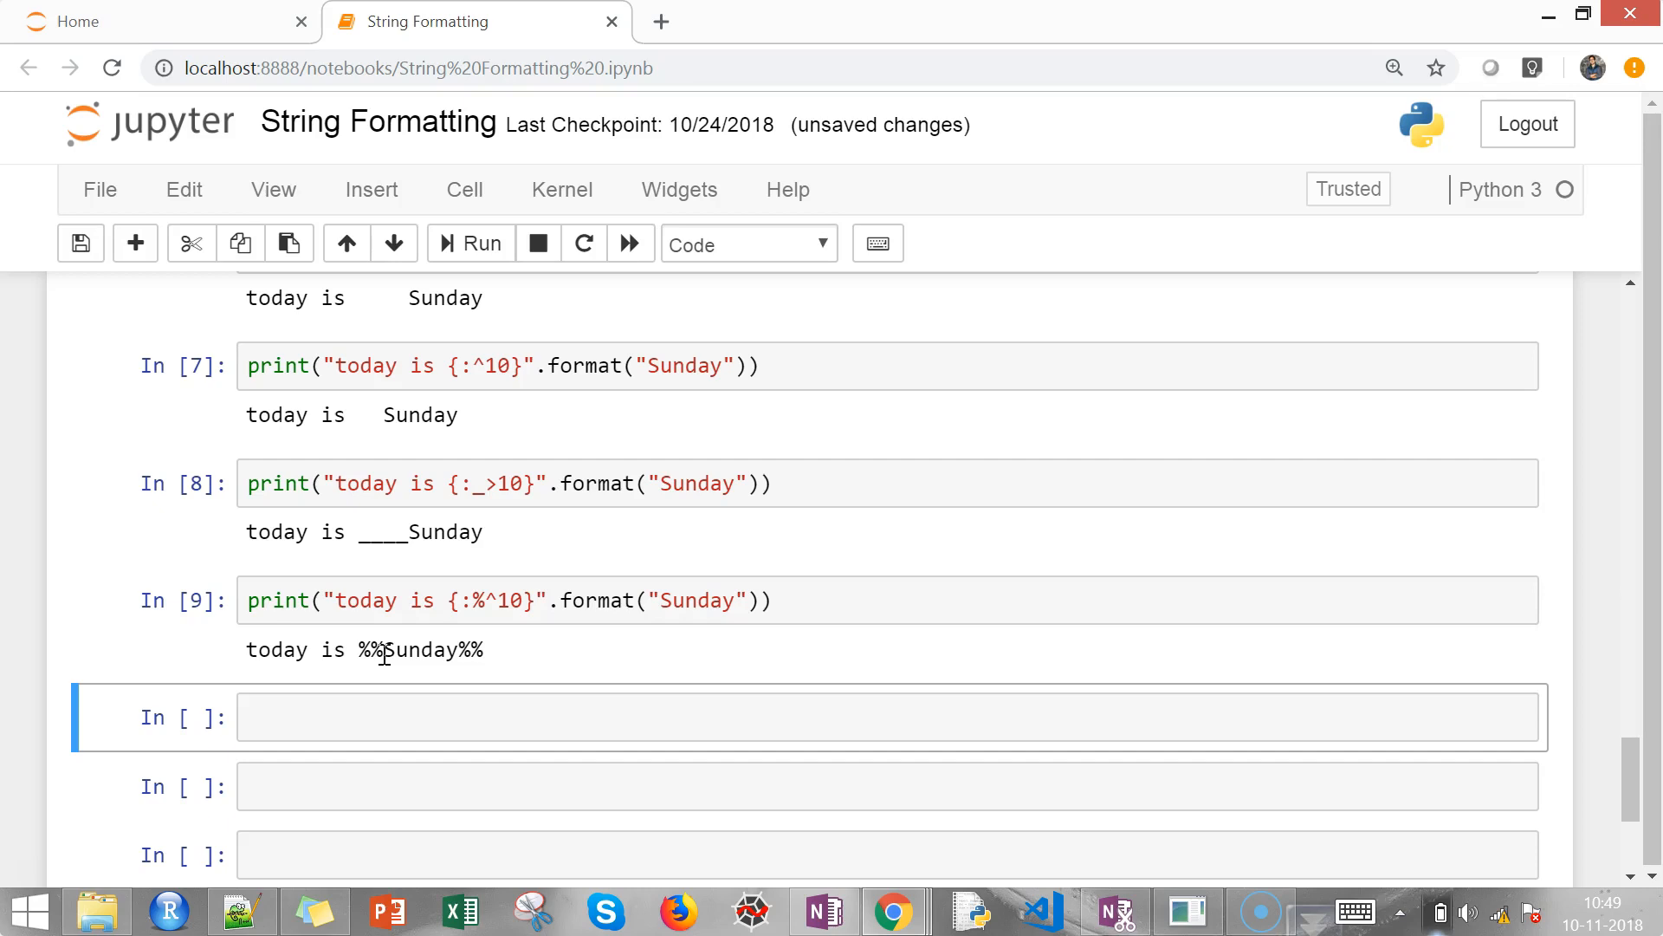
pyautogui.click(620, 599)
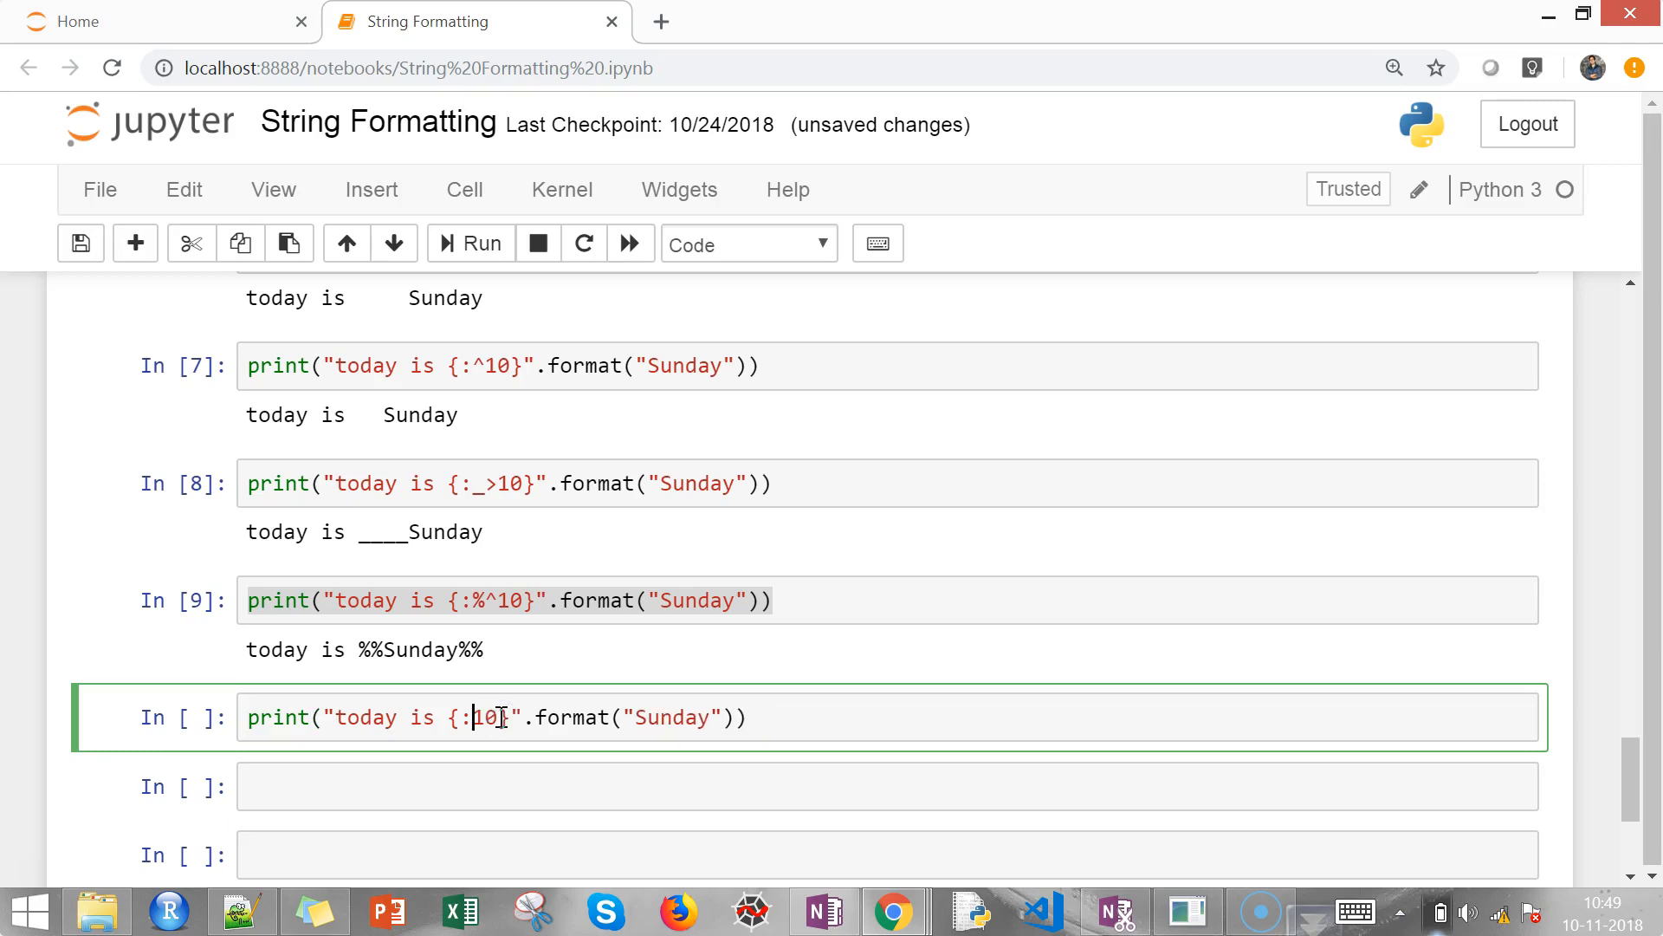
# Edit the format spec to {:.3} so Sunday truncates to 'Sun'
pyautogui.write('.')
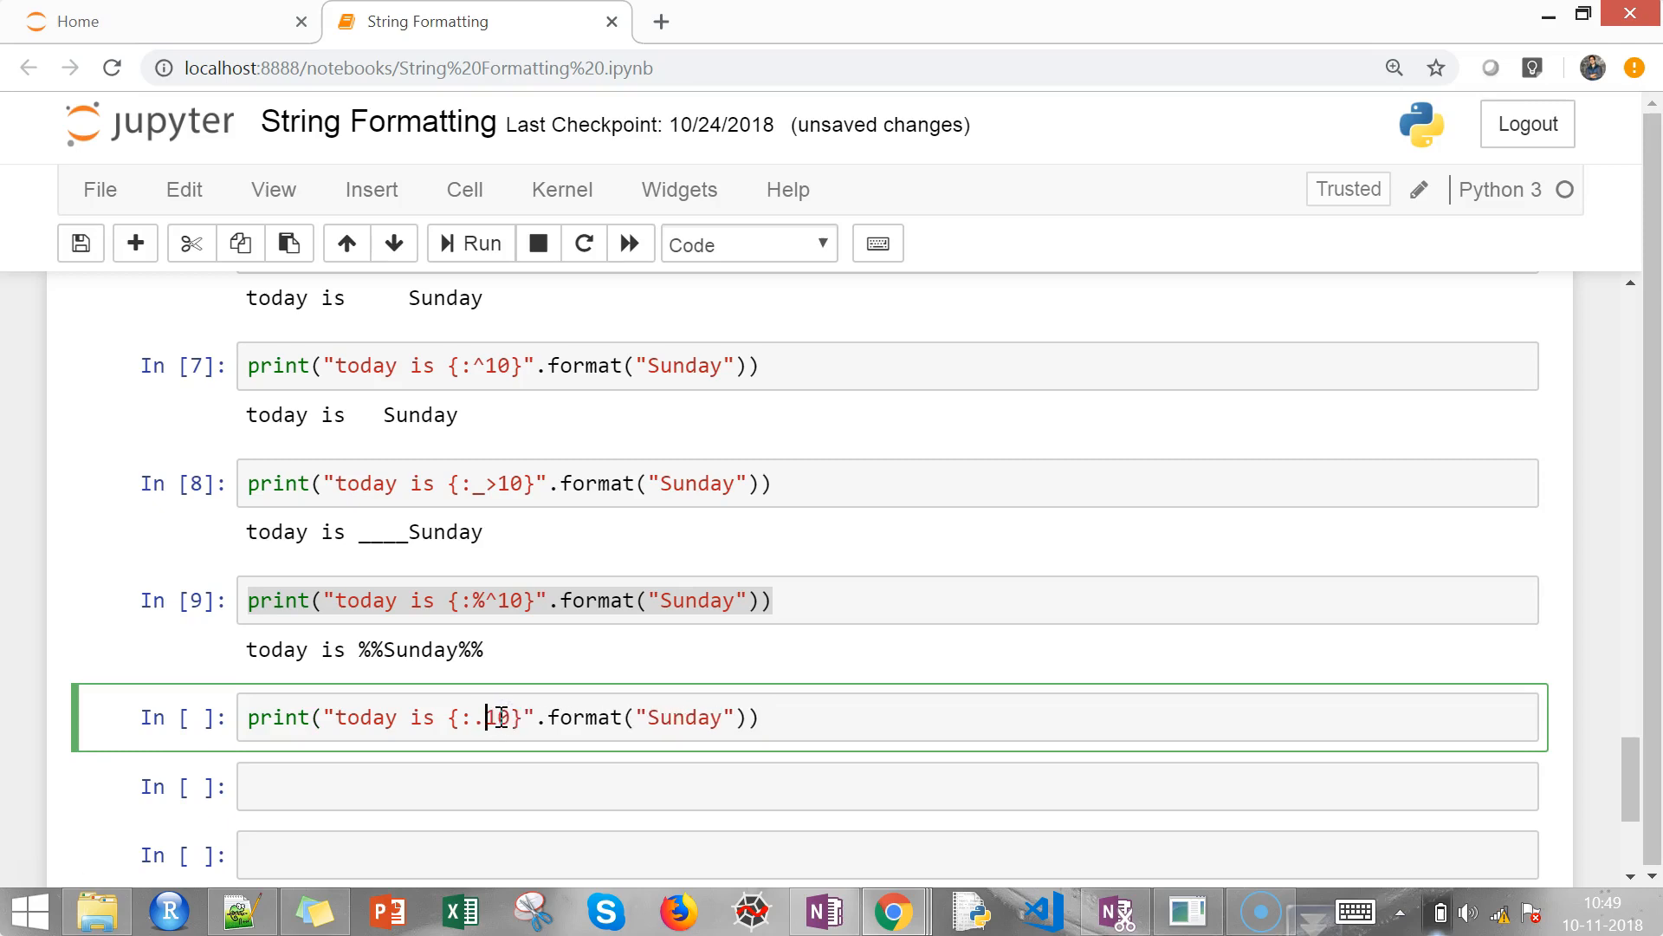
pyautogui.press('Backspace')
pyautogui.write('3')
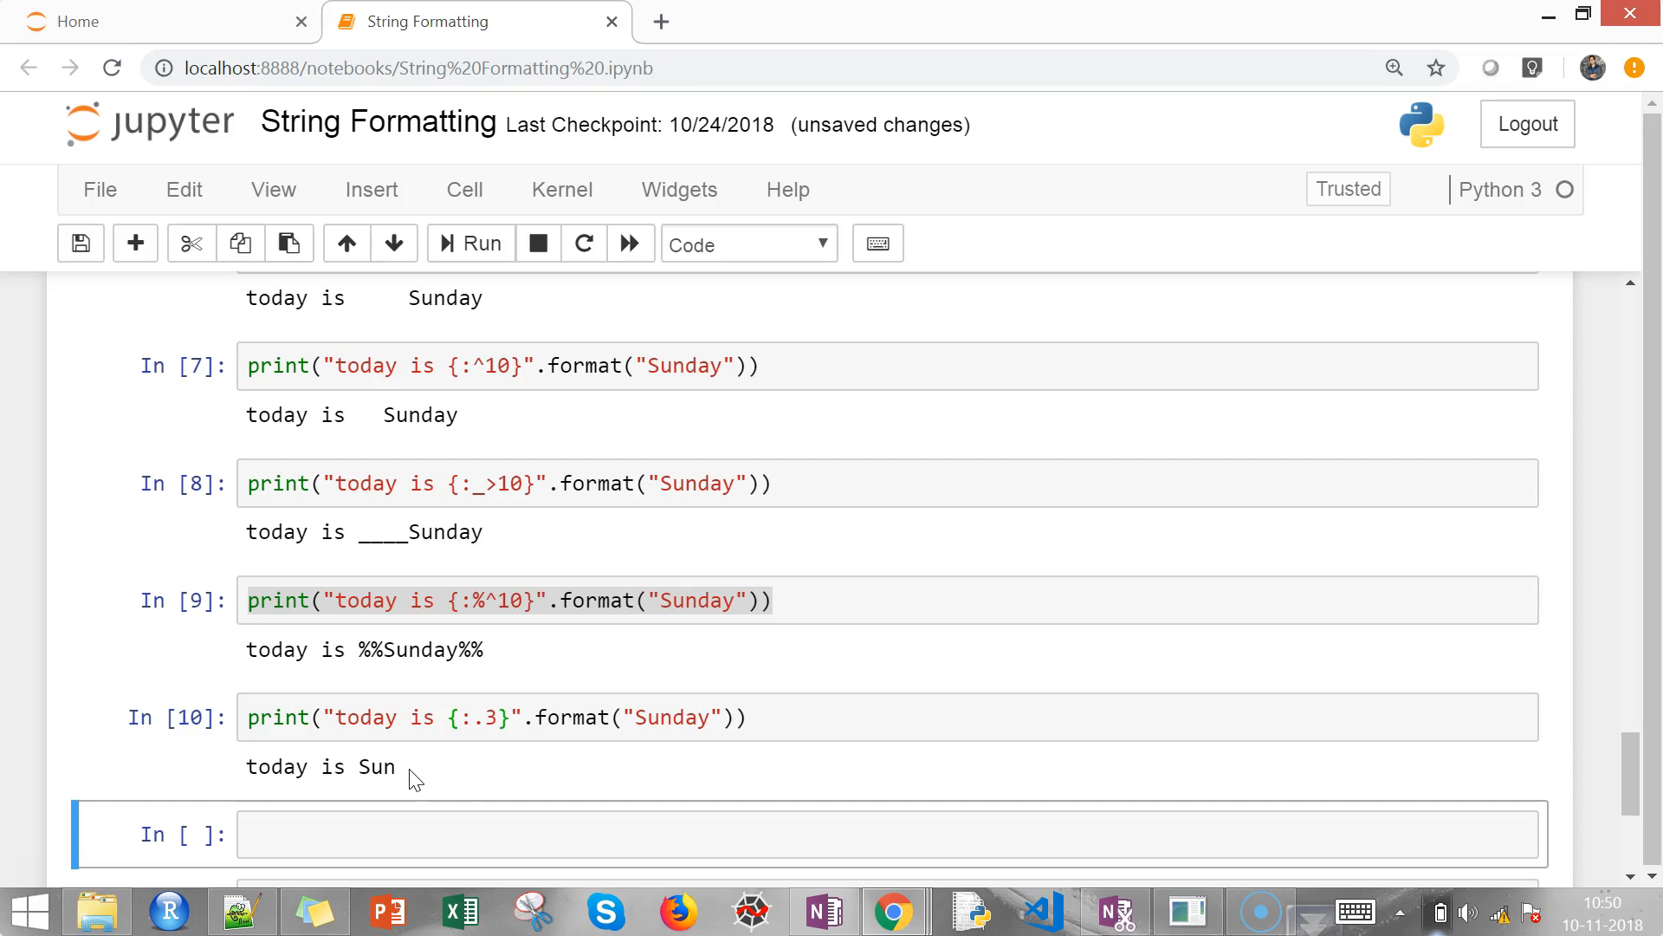
pyautogui.moveTo(481, 719)
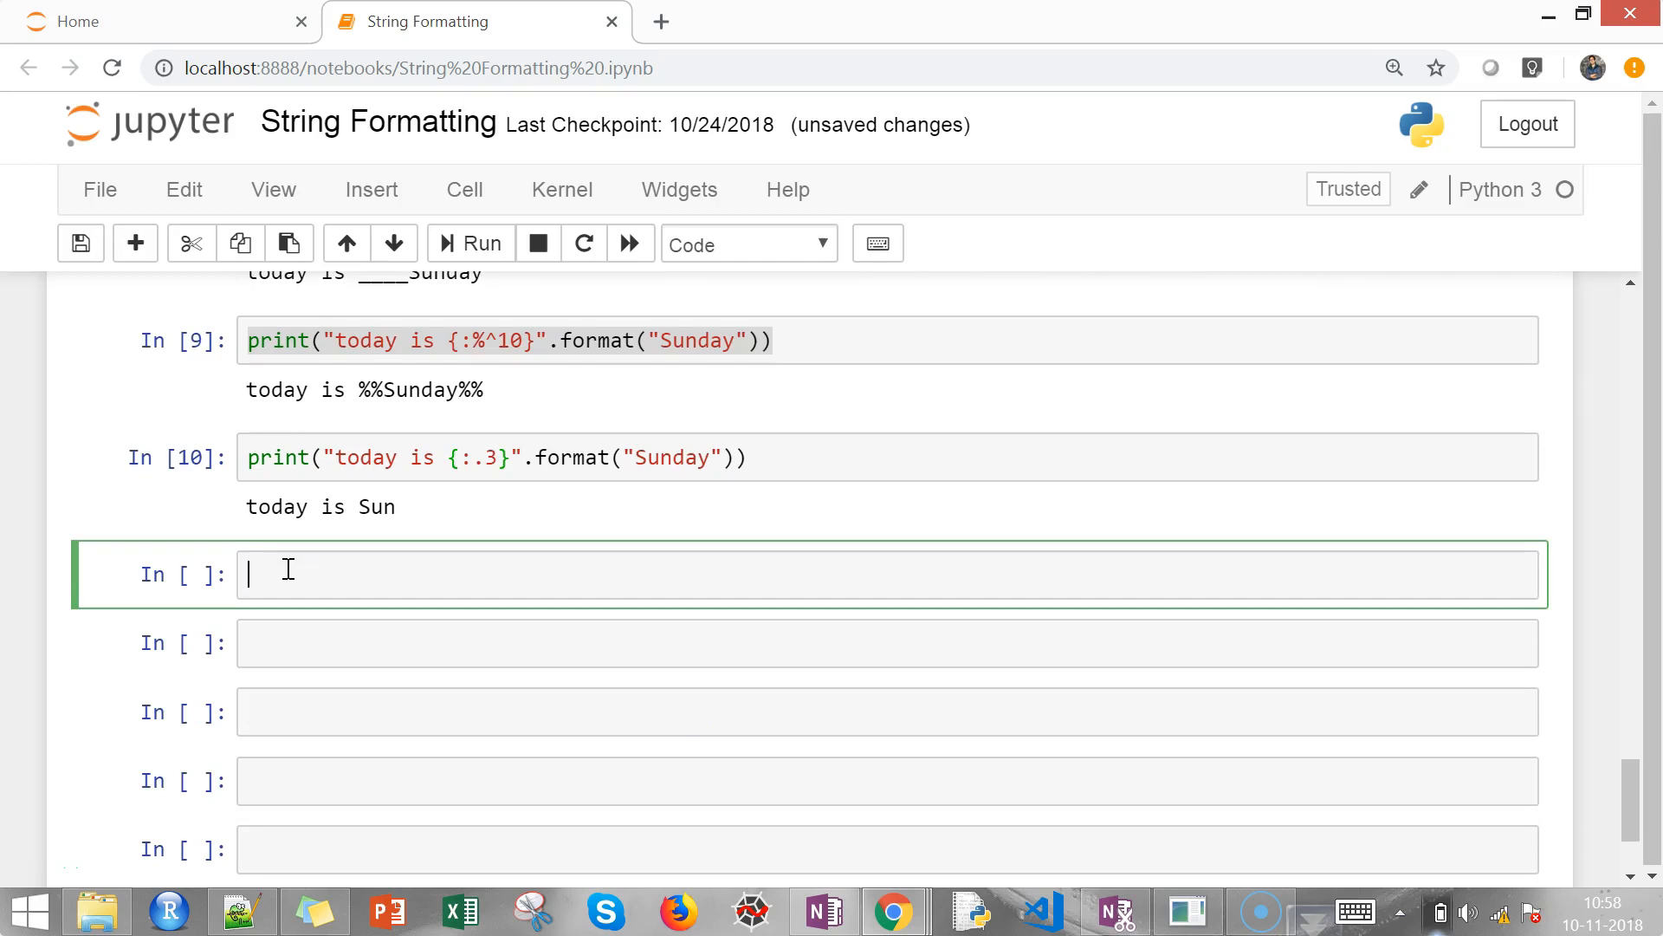
# Paste the print line into a new cell and edit the spec toward {:>10.3}
pyautogui.write('print("today is {:%^10}".format("Sunday"))')
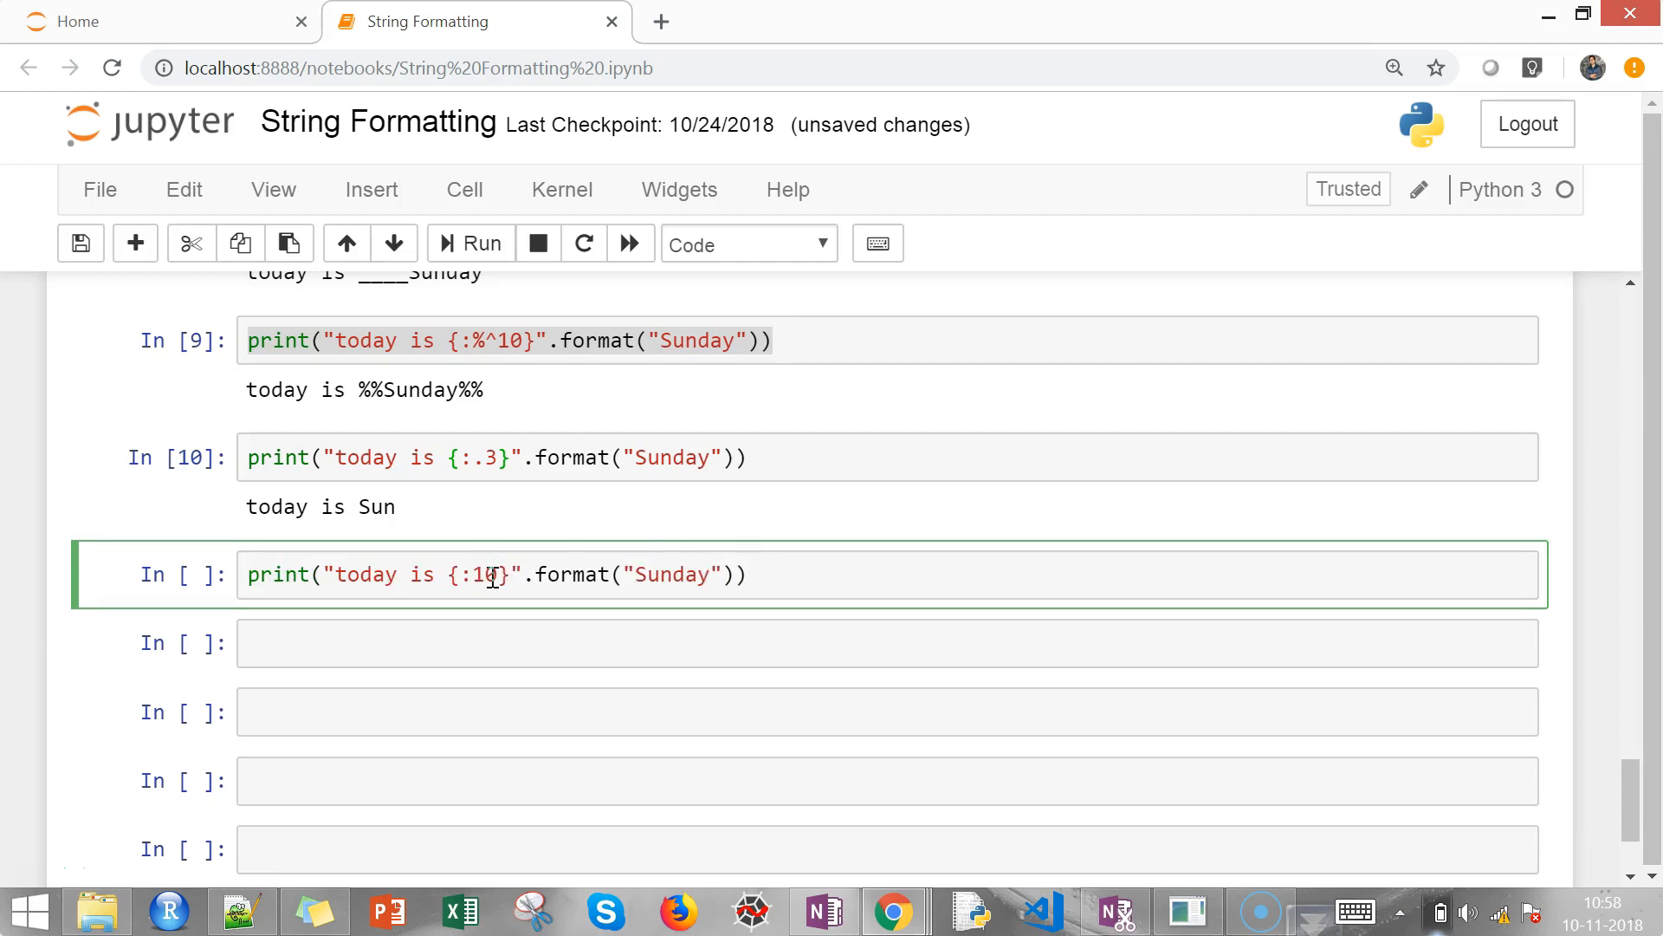
pyautogui.write('>')
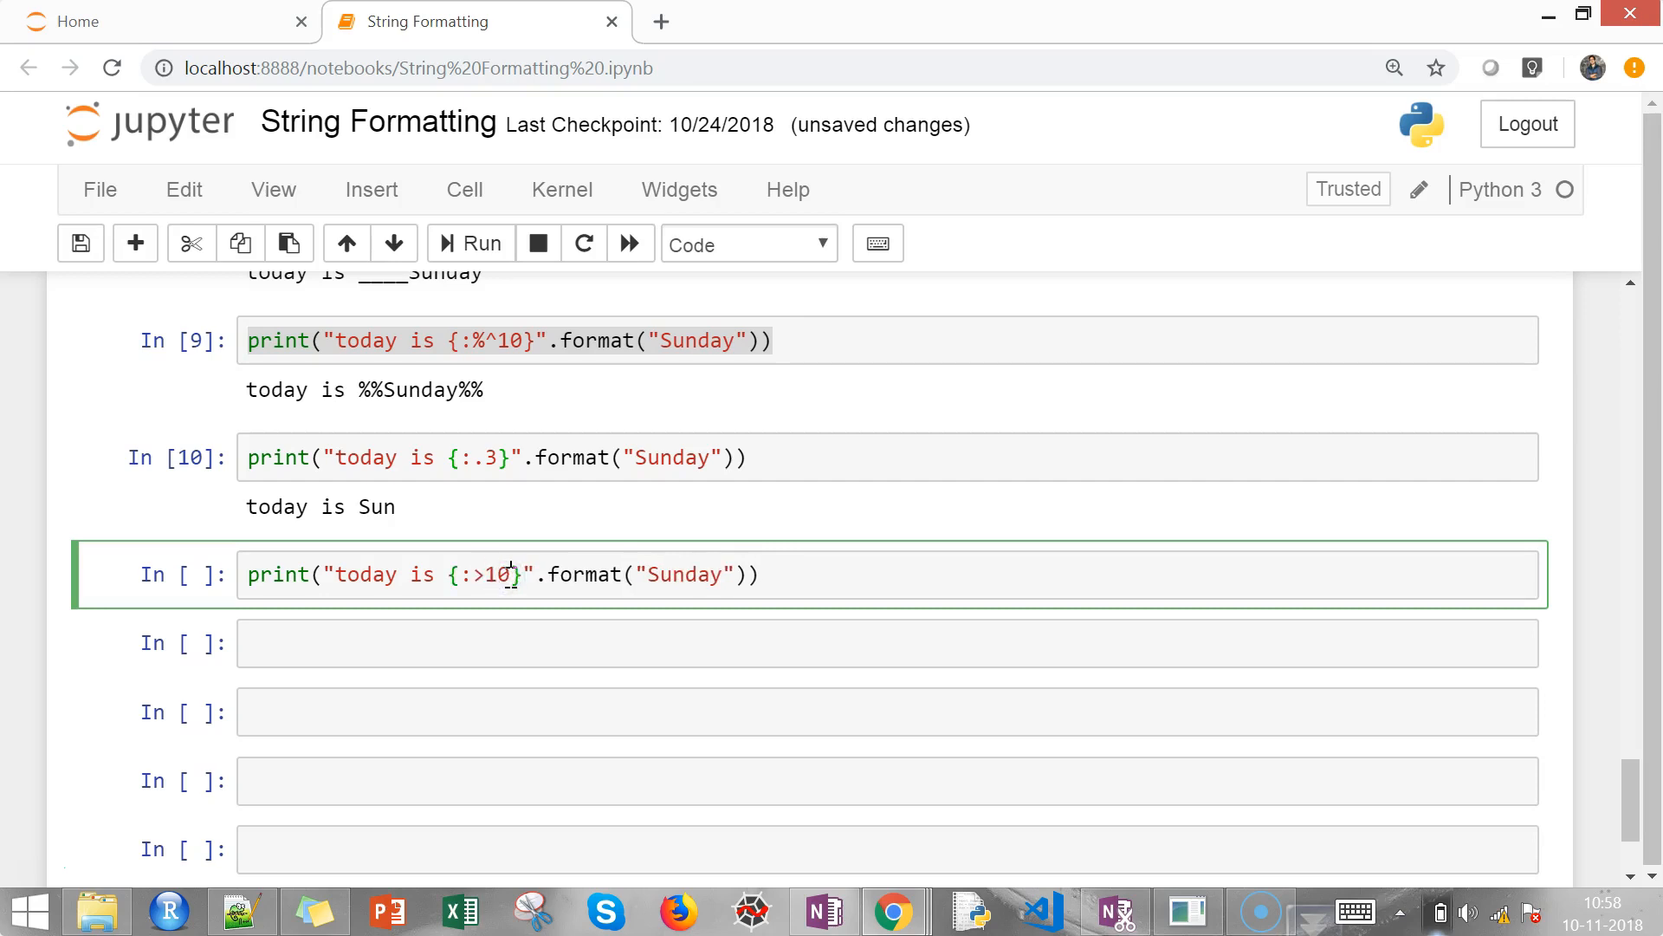
pyautogui.write('.3')
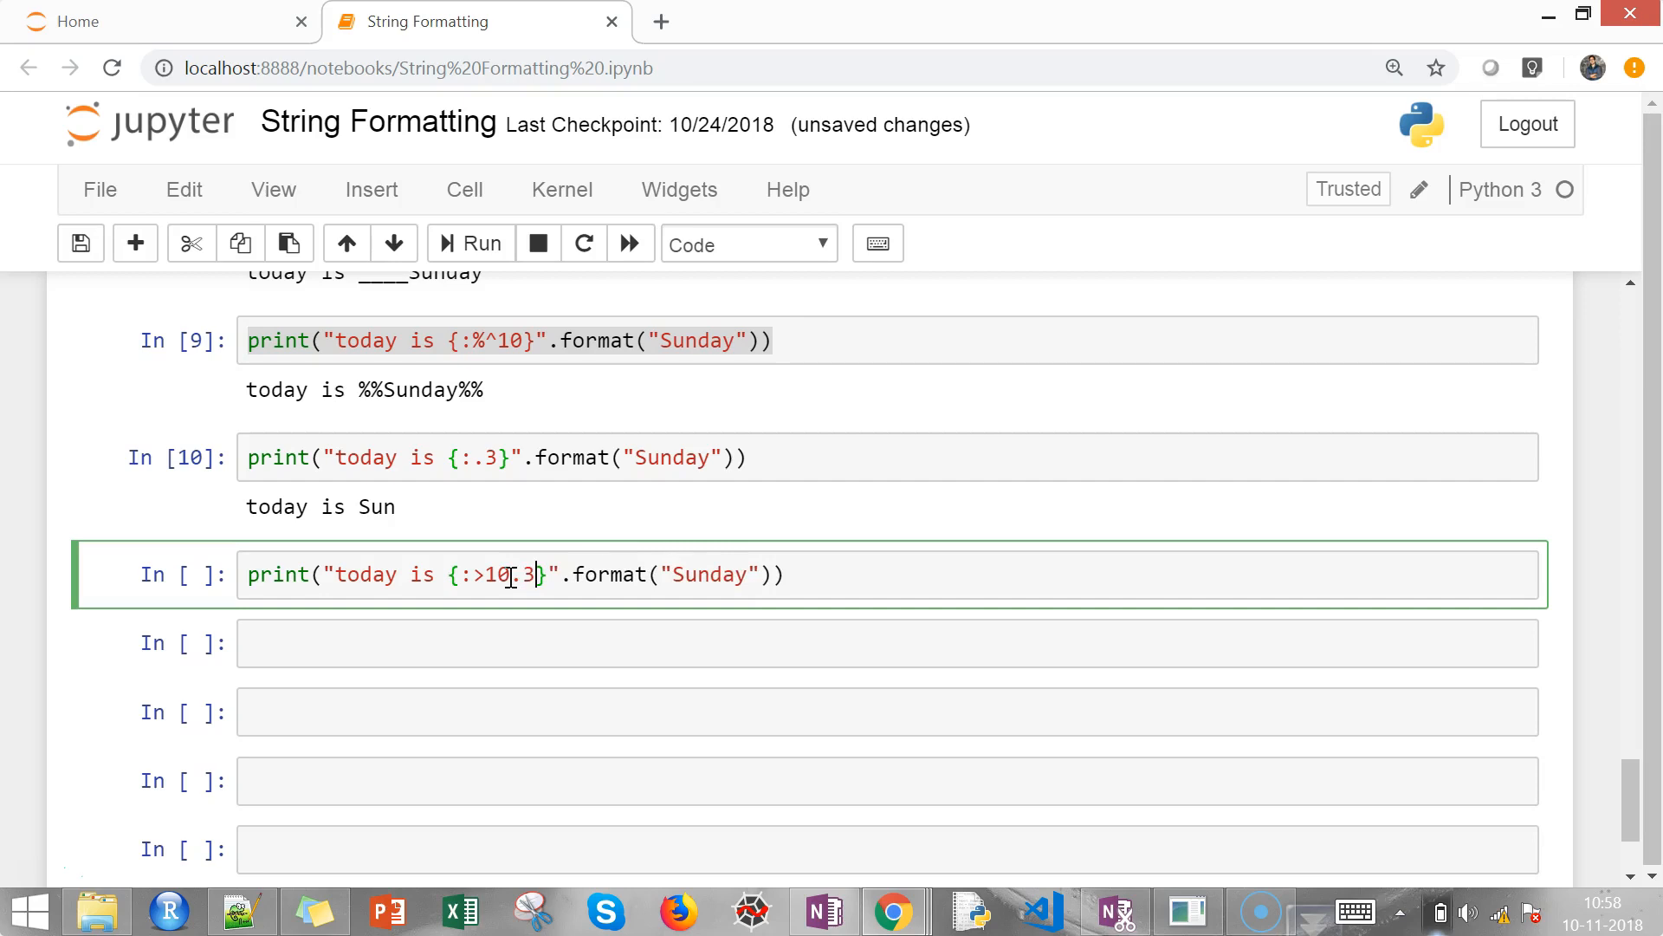